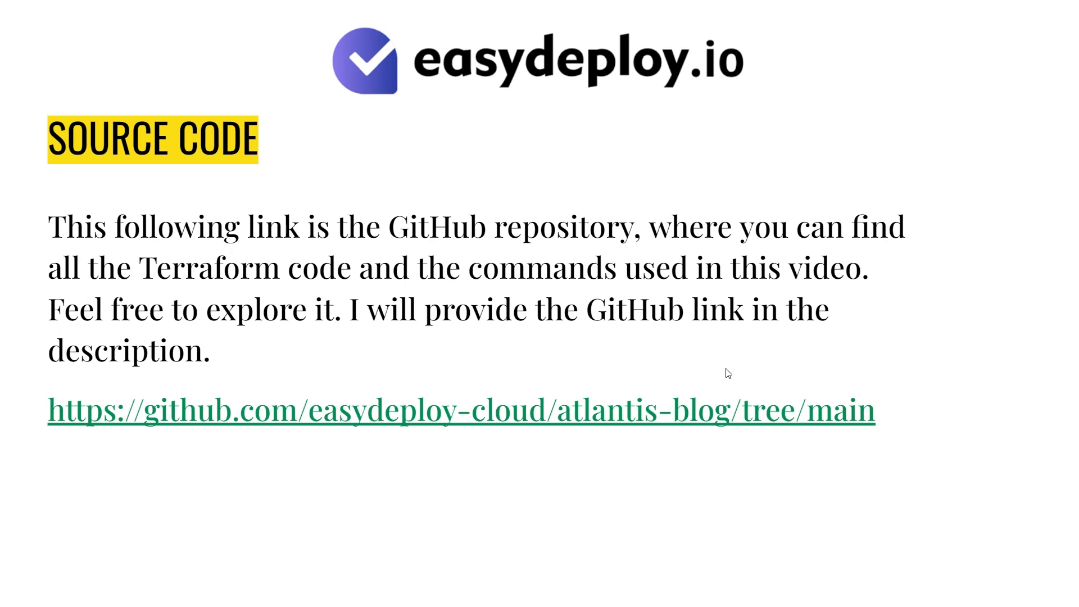
# Go from account Settings through Developer settings to the Tokens (classic) list
pyautogui.click(461, 410)
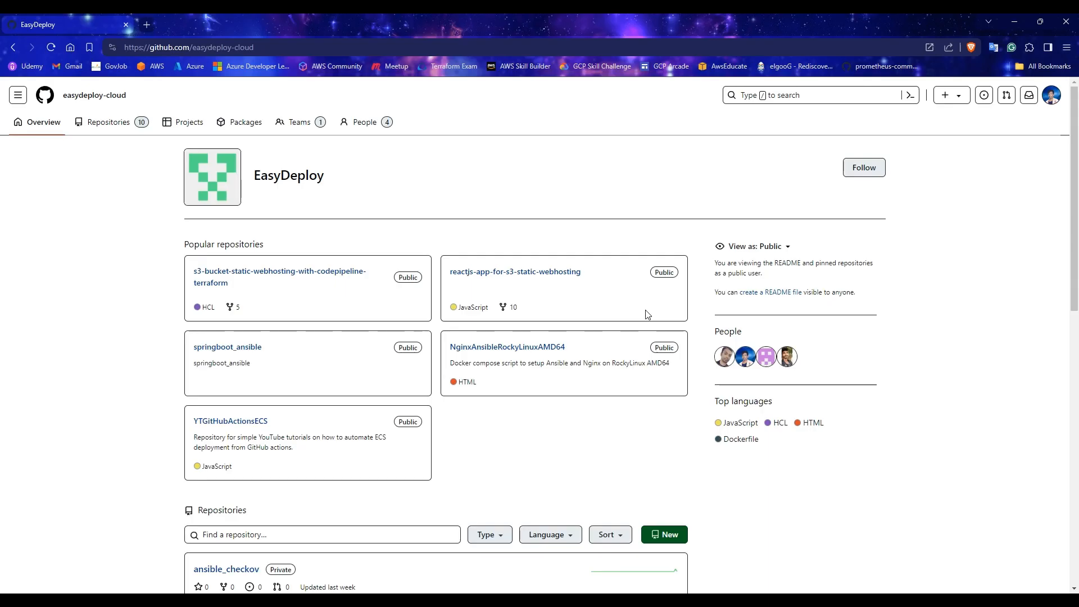
pyautogui.moveTo(581, 310)
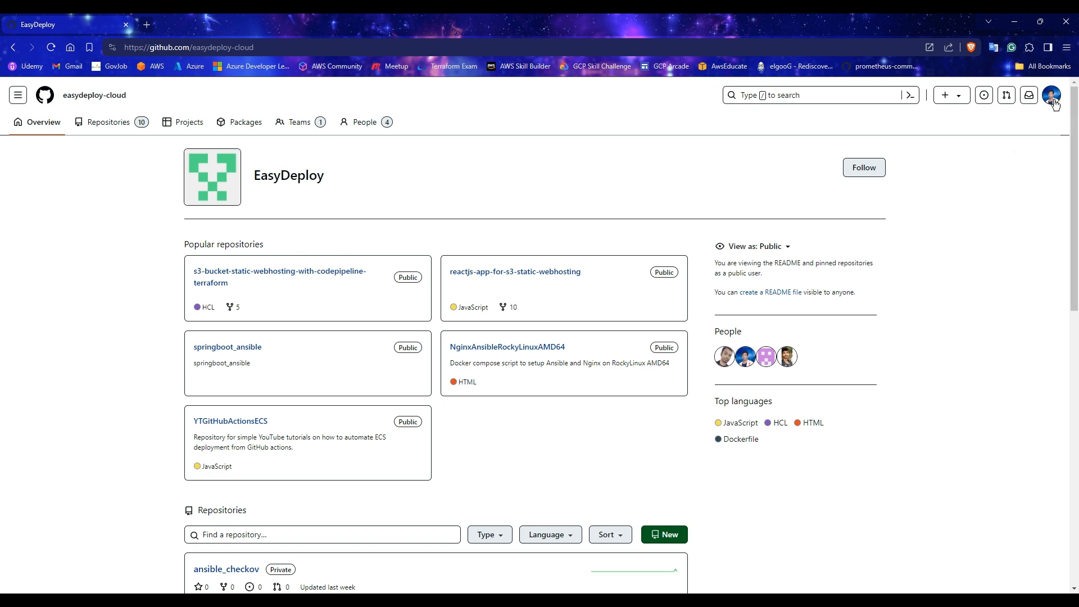
pyautogui.click(1051, 95)
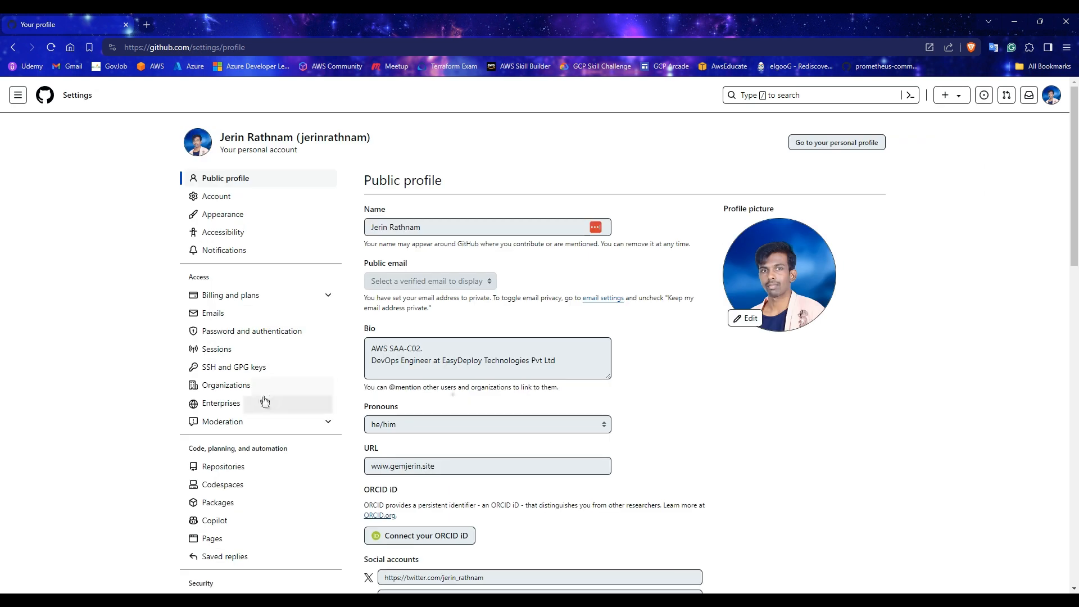
pyautogui.scroll(-3)
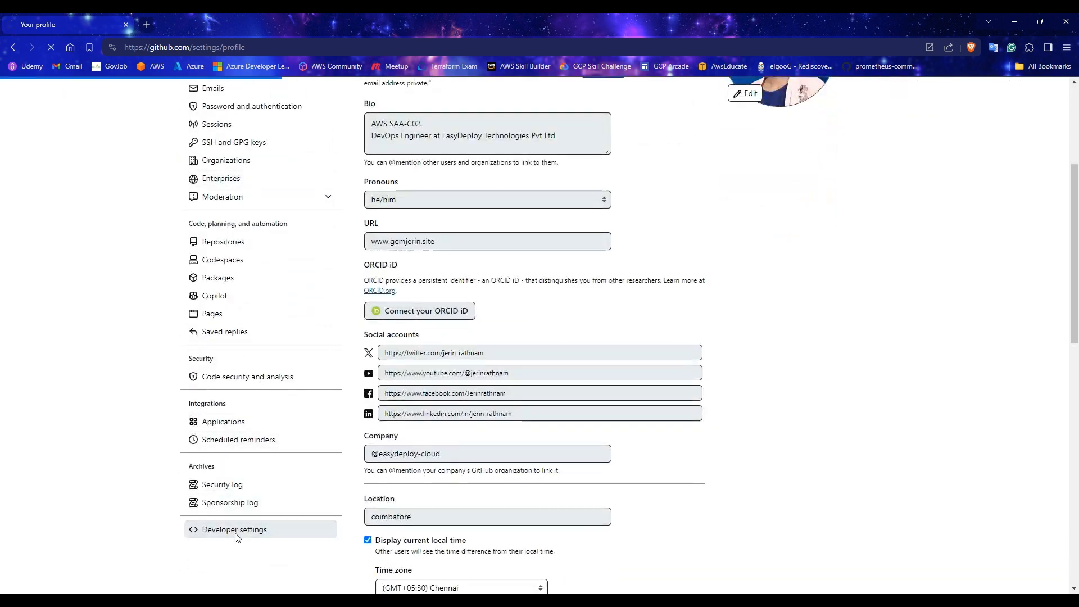
pyautogui.click(233, 529)
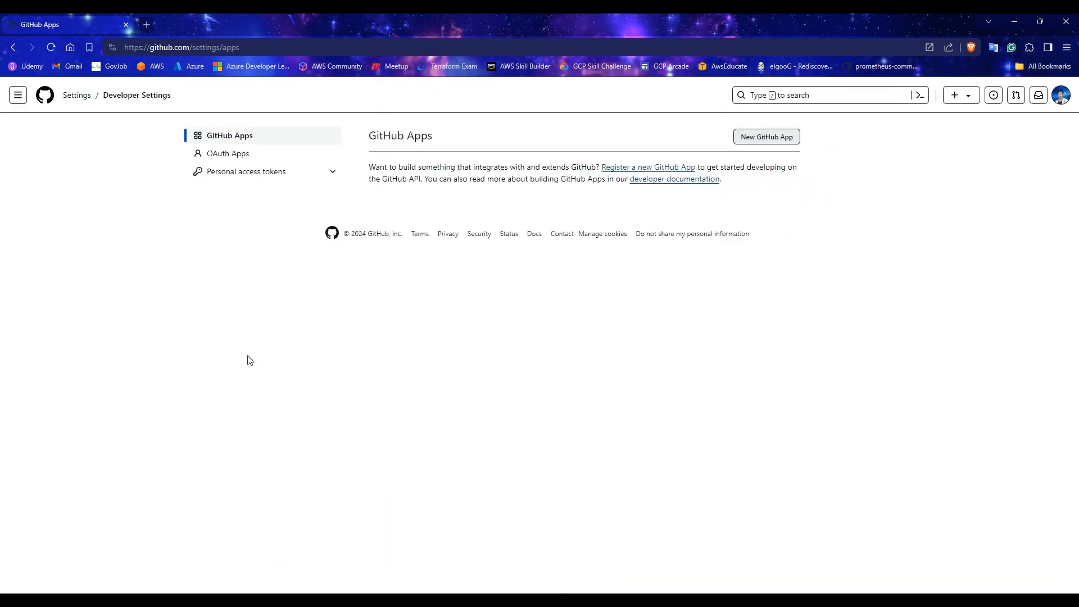
pyautogui.click(246, 171)
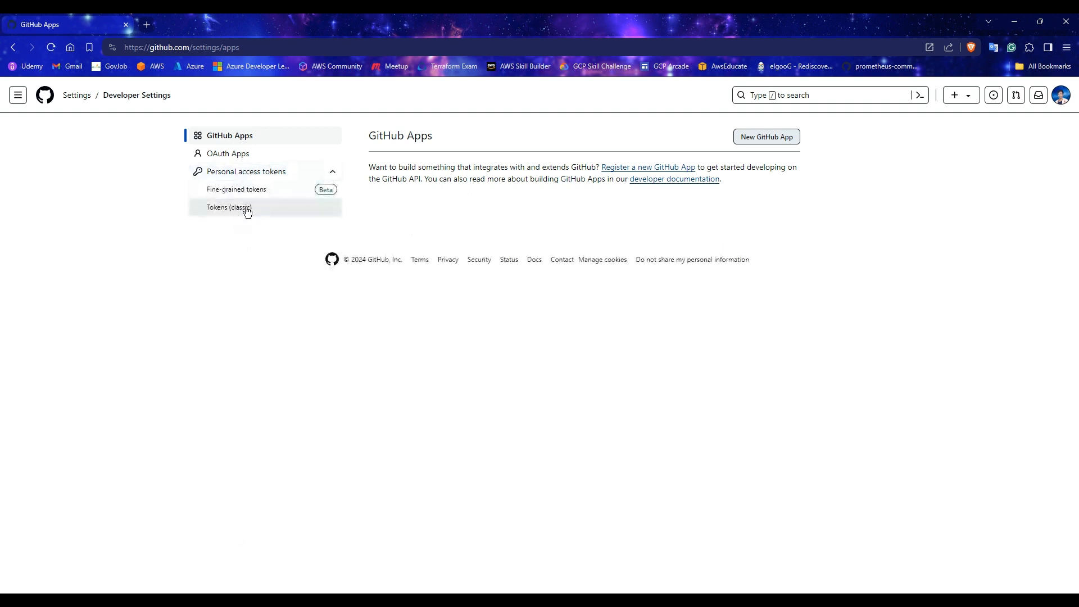
pyautogui.click(229, 208)
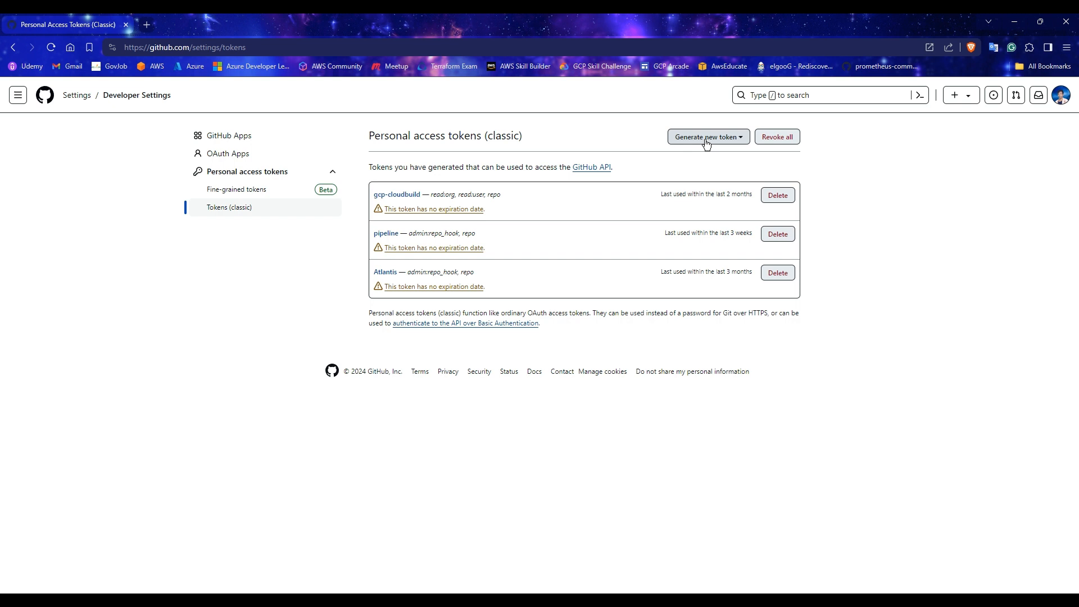
pyautogui.moveTo(667, 197)
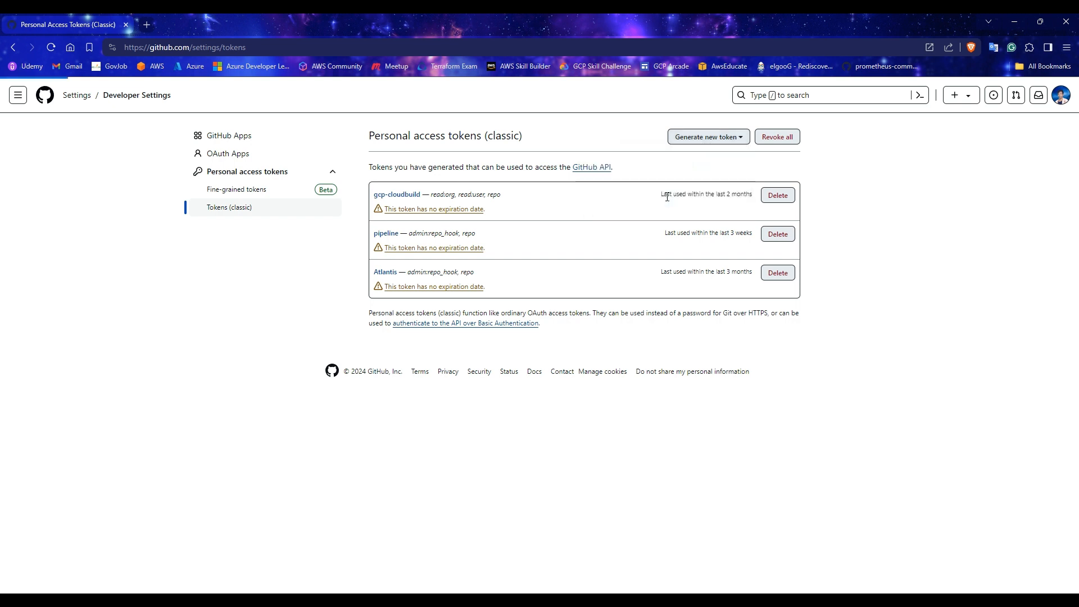
# Generate a no-expiration classic token noted 'easydeploy' with admin:repo_hook scope, and copy it
pyautogui.click(705, 136)
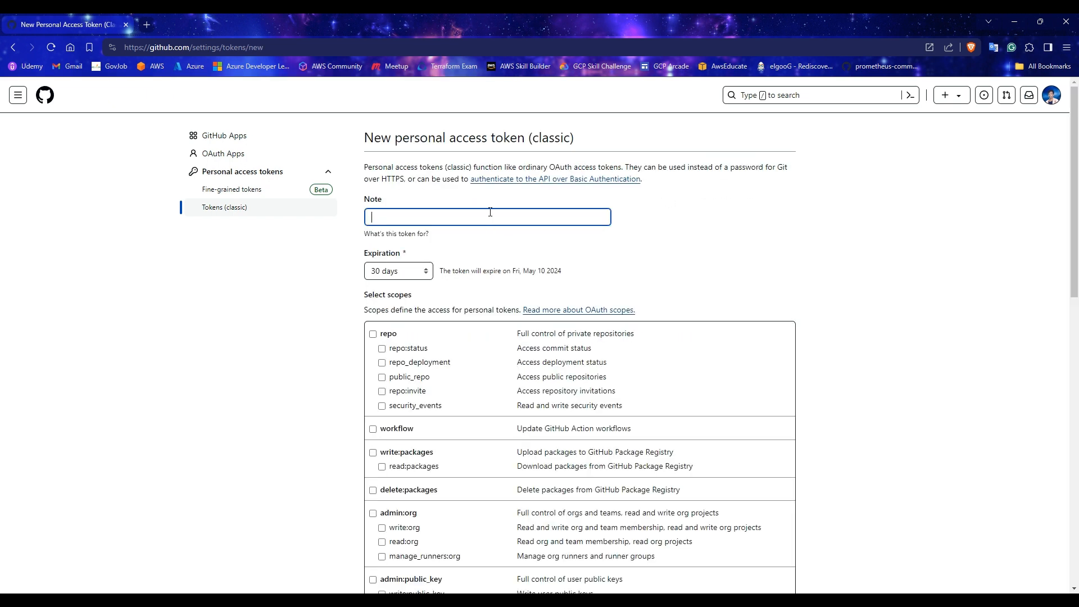
pyautogui.write('easydeploy')
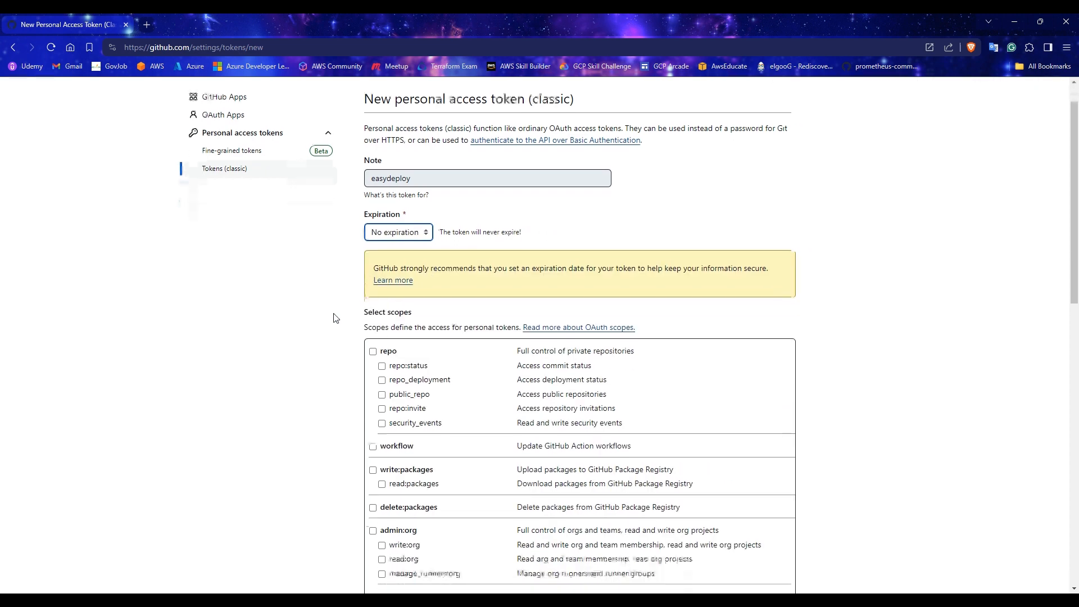
pyautogui.scroll(-3)
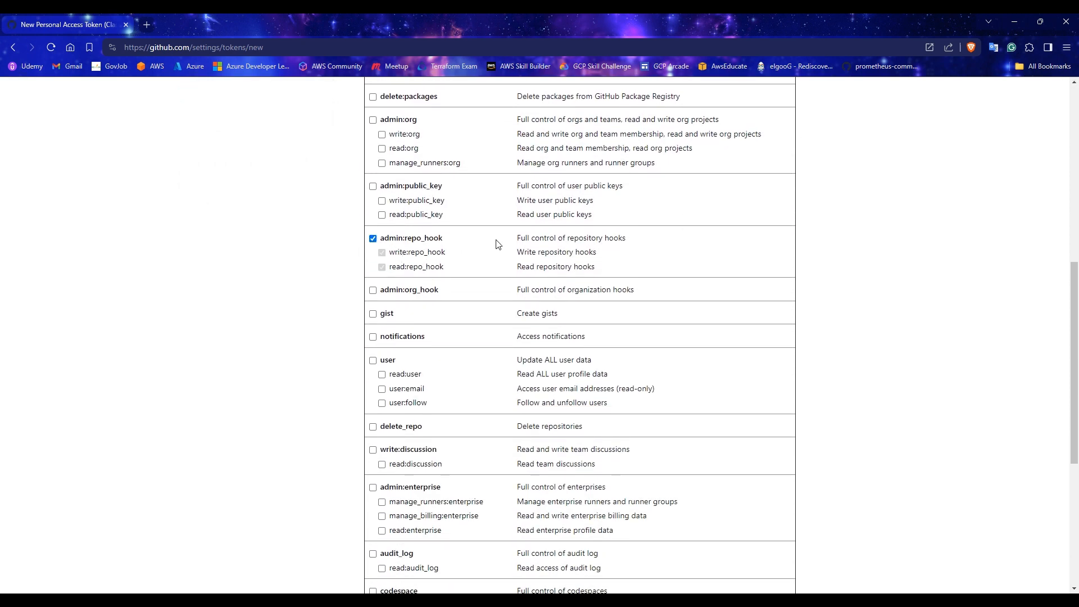
pyautogui.scroll(-3)
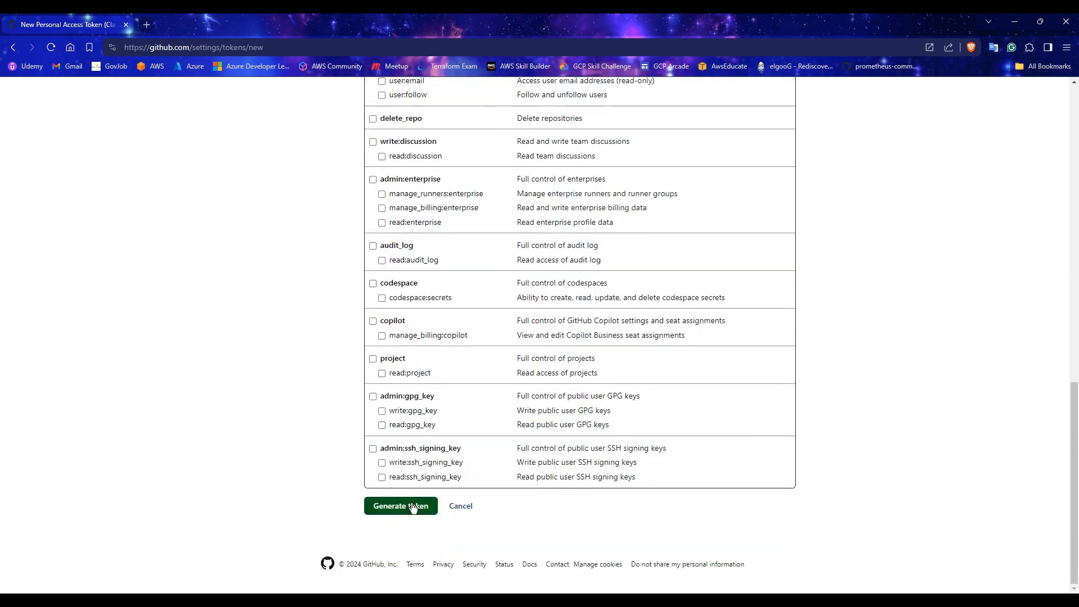
pyautogui.click(401, 506)
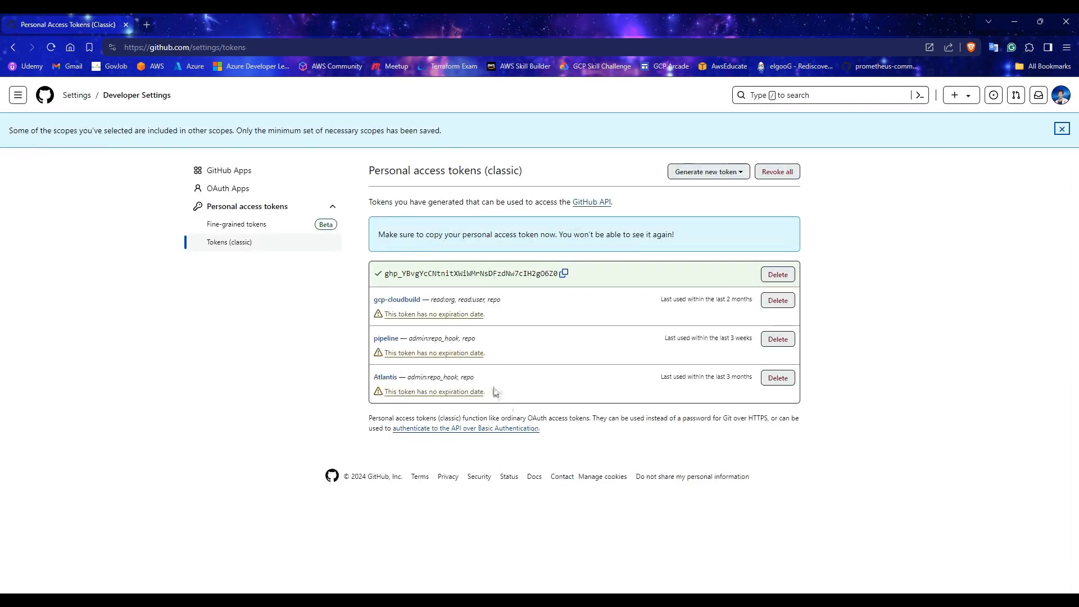
pyautogui.click(565, 273)
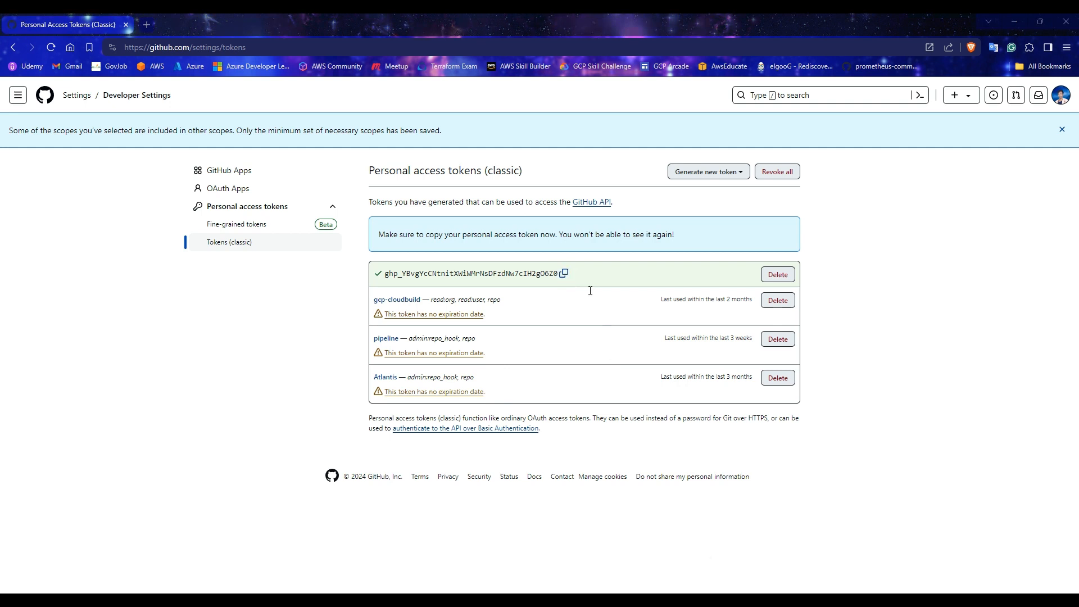
pyautogui.moveTo(310, 309)
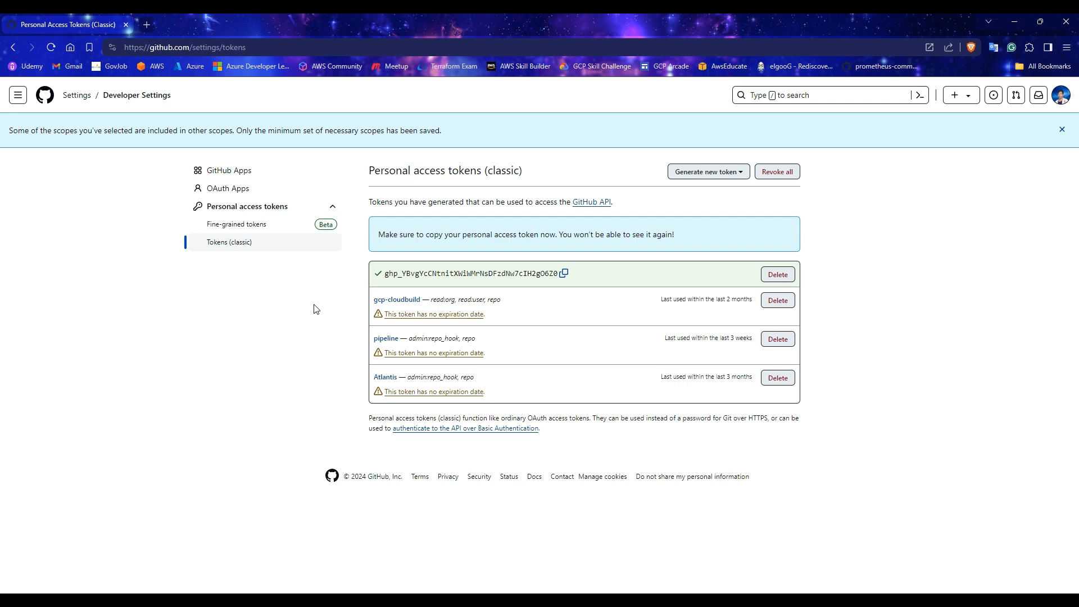
pyautogui.moveTo(648, 169)
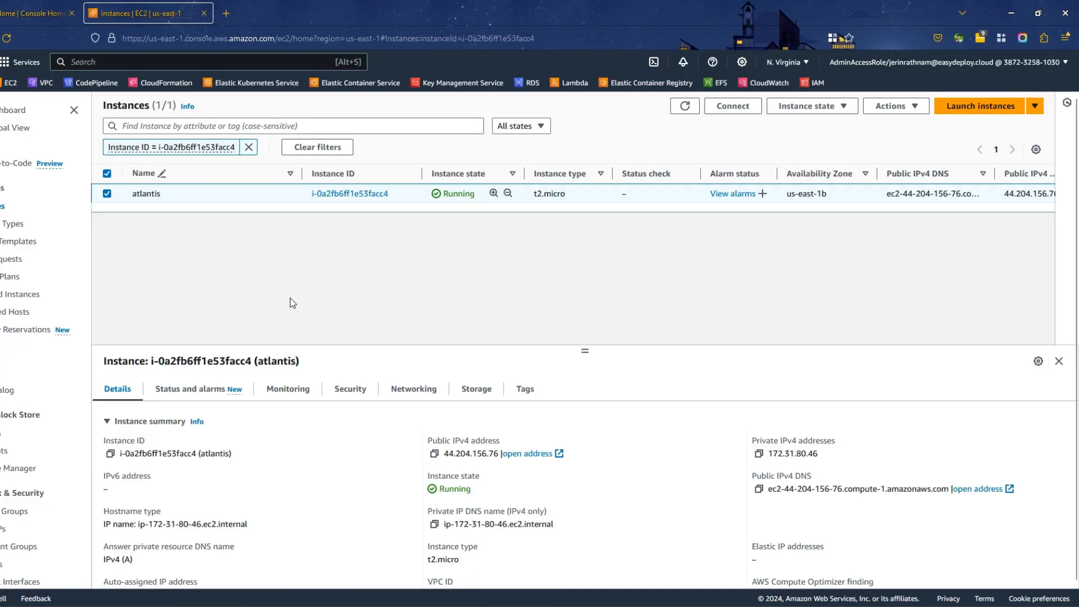
pyautogui.moveTo(513, 214)
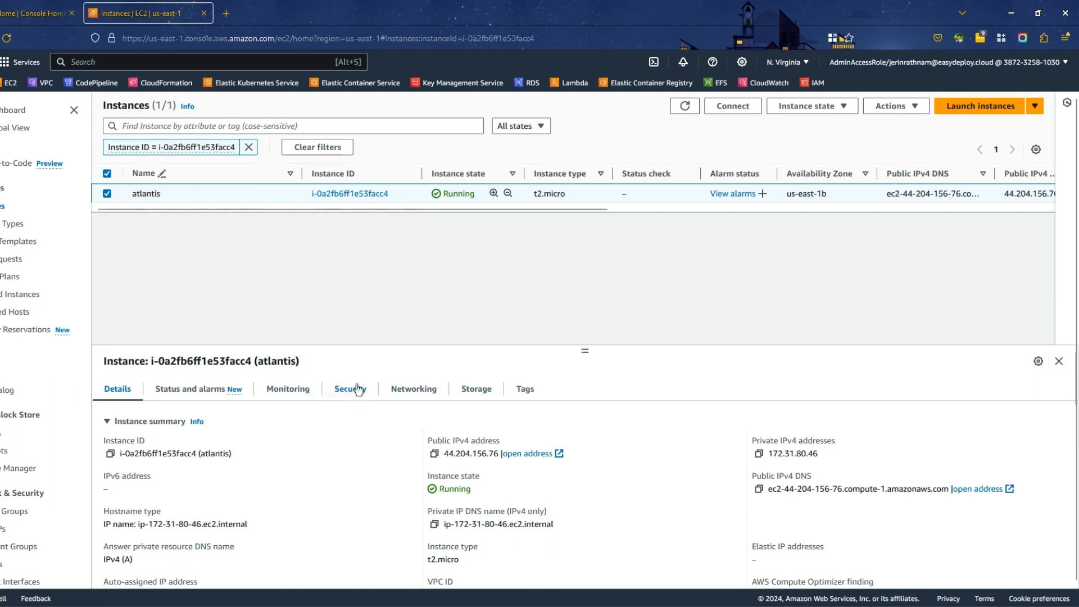
# Check the atlantis instance's inbound rules for ports 4000 and 22, then bring up Connect
pyautogui.click(348, 389)
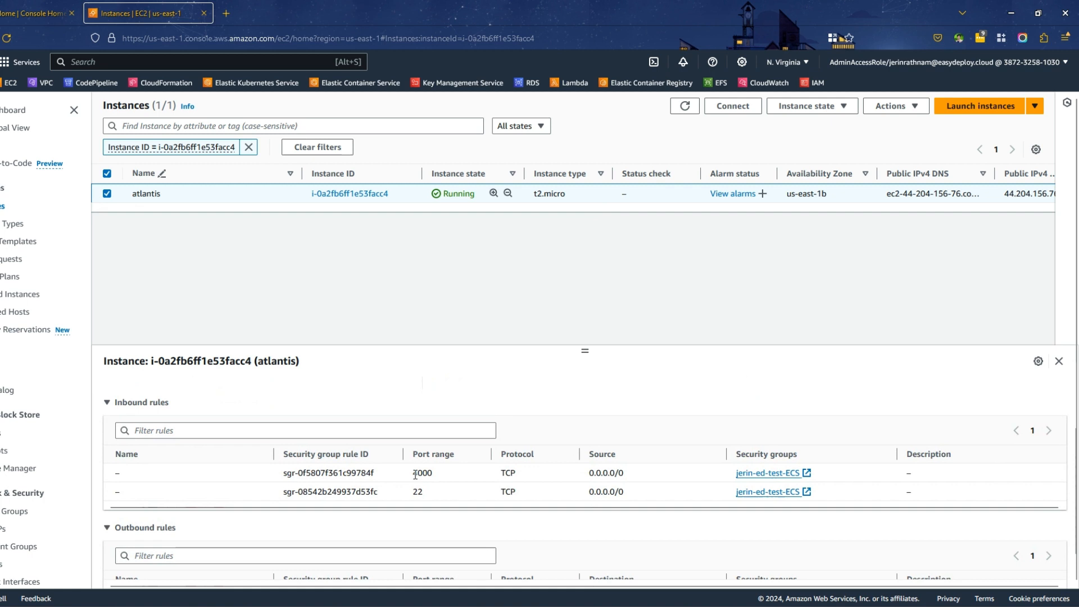
pyautogui.doubleClick(417, 492)
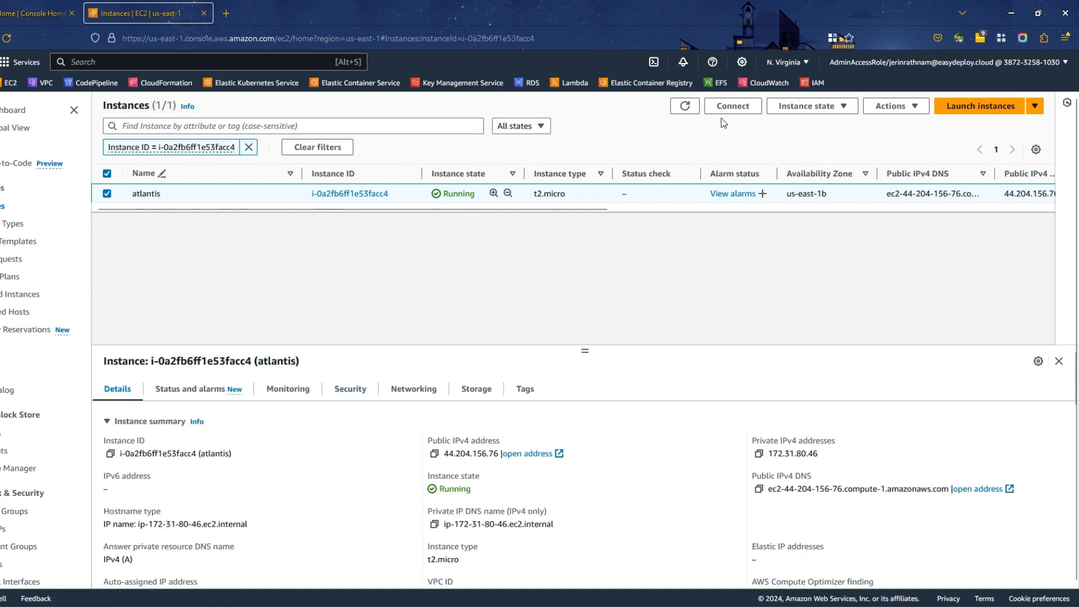
pyautogui.click(732, 106)
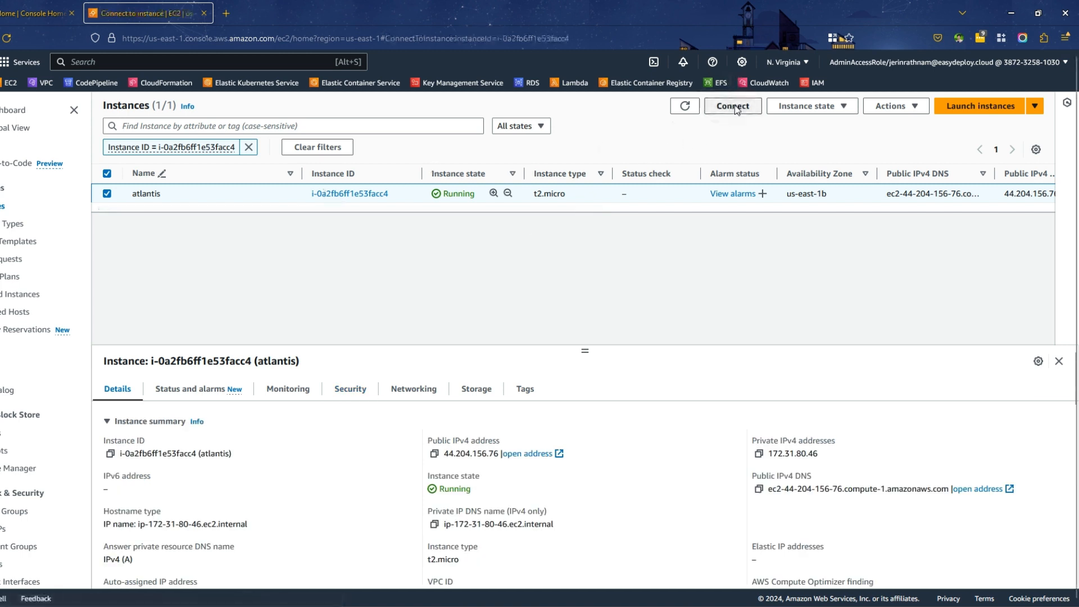
pyautogui.click(732, 105)
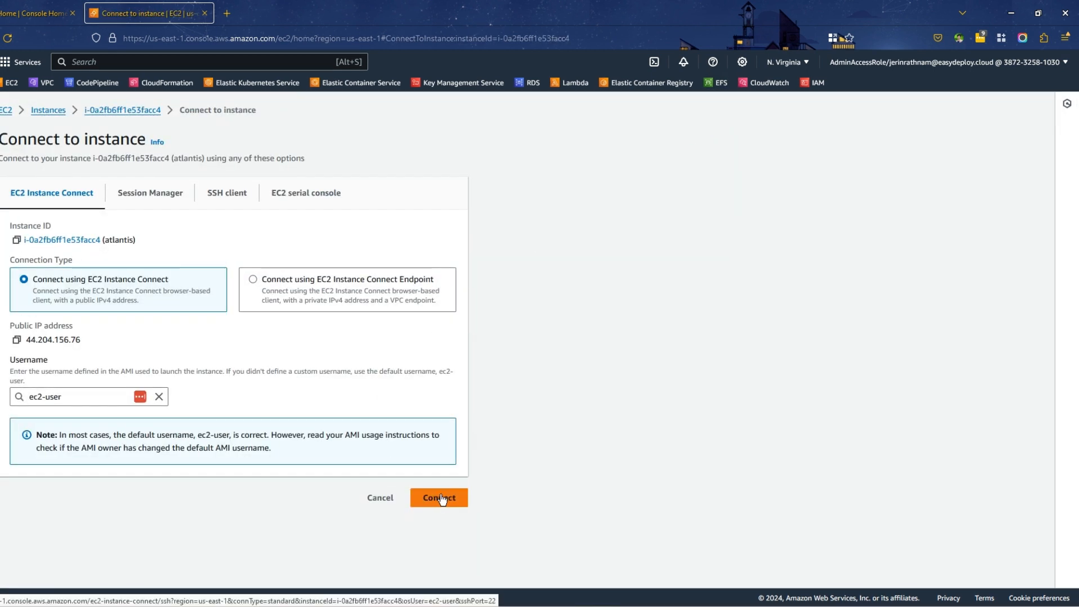
# In EC2 Instance Connect, run the yum Docker install and systemctl commands, then docker version
pyautogui.click(439, 497)
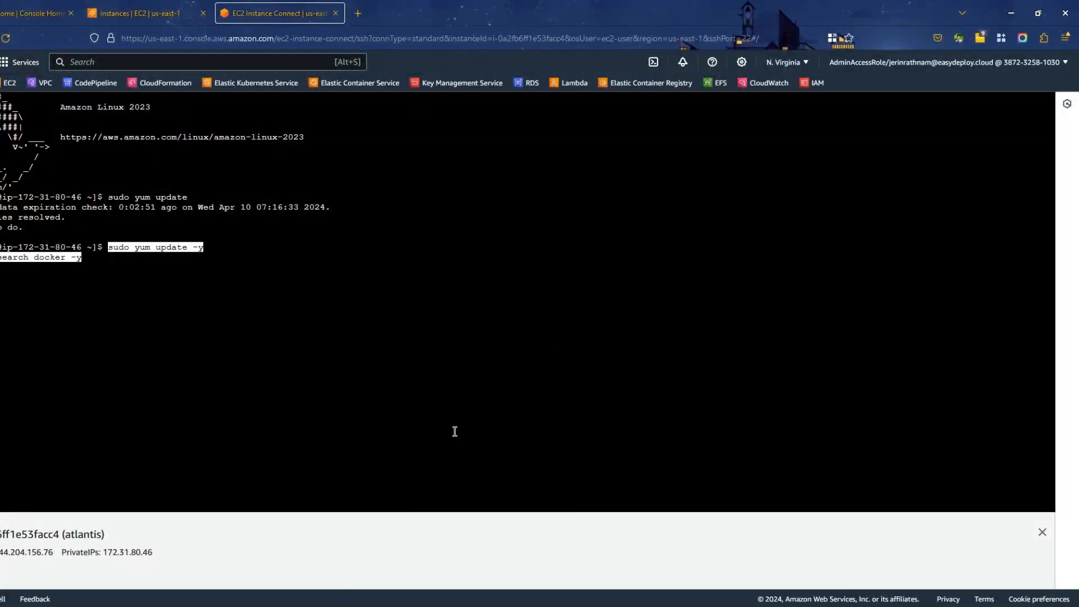
pyautogui.press('enter')
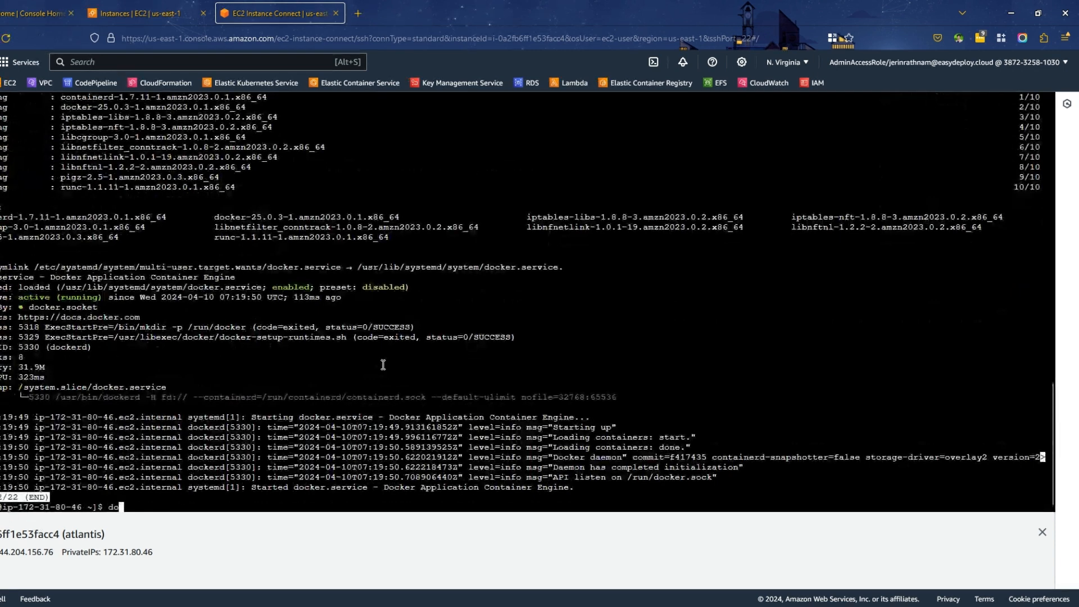
pyautogui.write('ocker version')
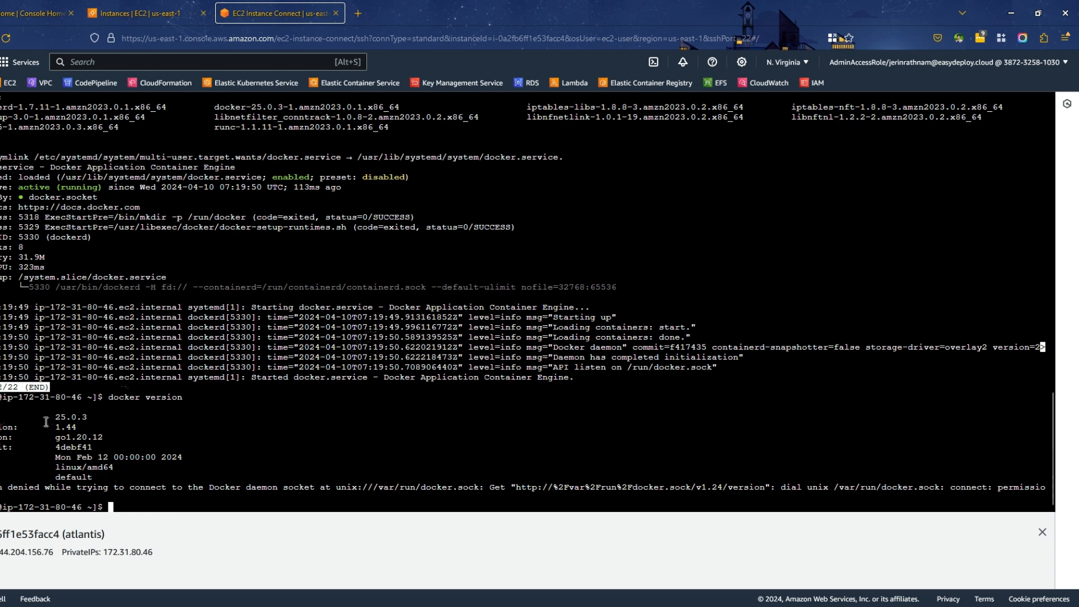
pyautogui.doubleClick(68, 416)
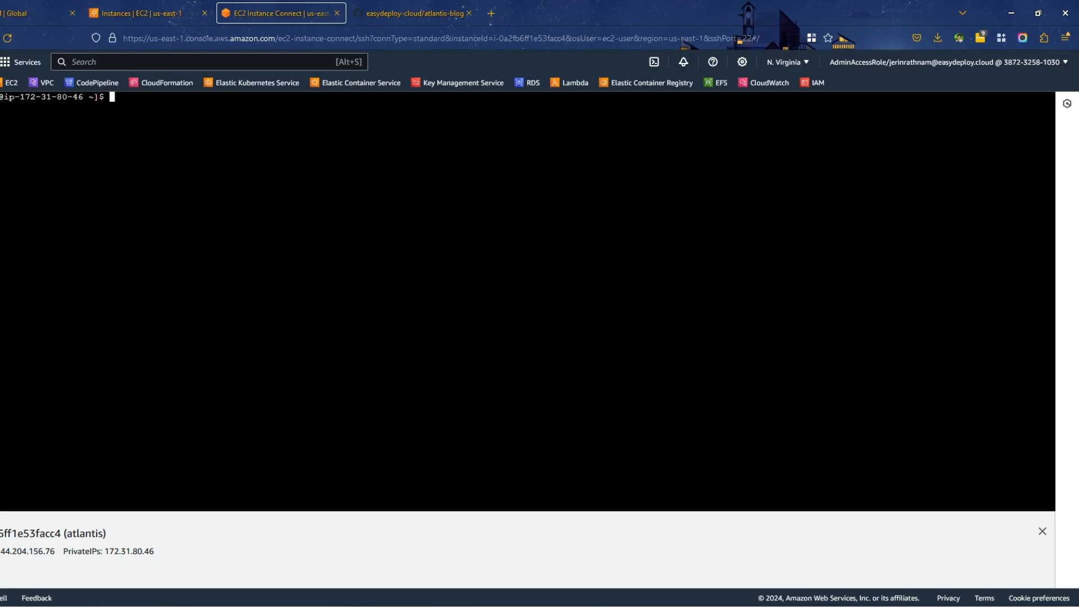
# Become root, confirm no containers with docker ps, and create a Dockerfile in vim
pyautogui.write('a')
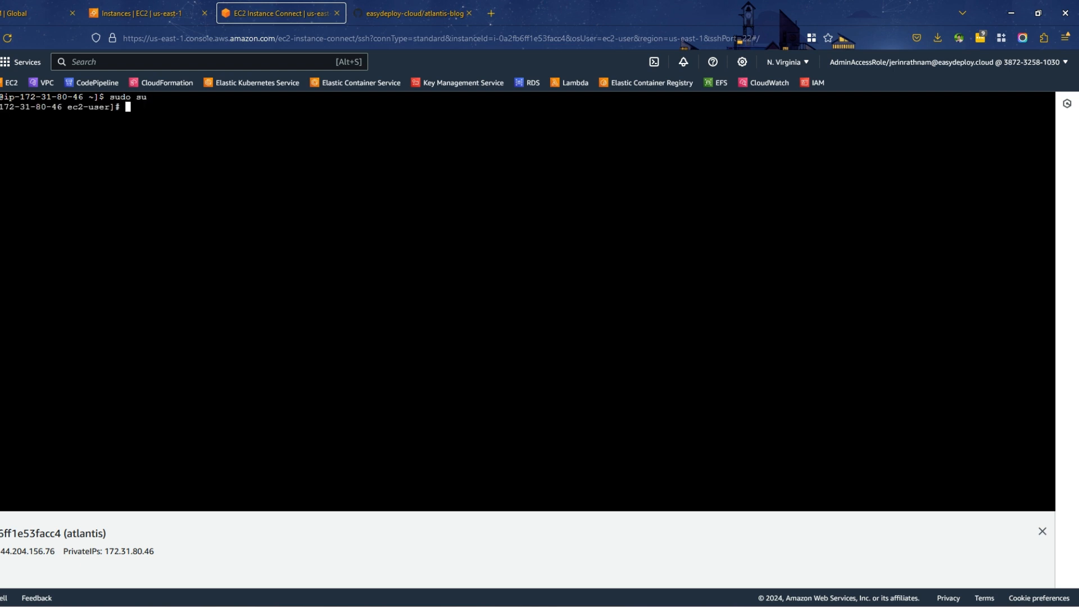
pyautogui.write('docker ps')
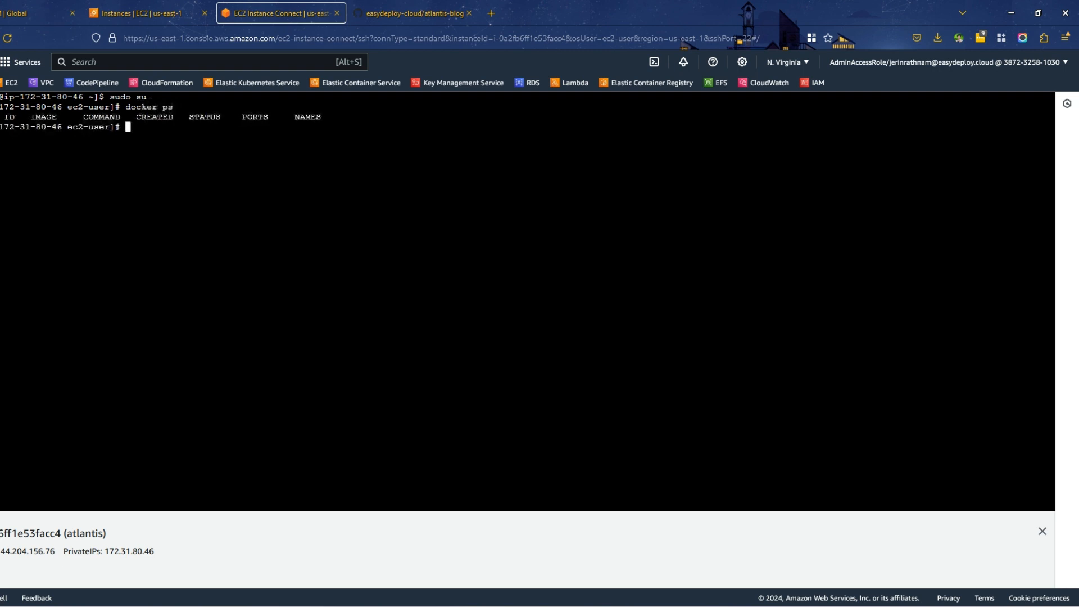
pyautogui.write('vim Doc')
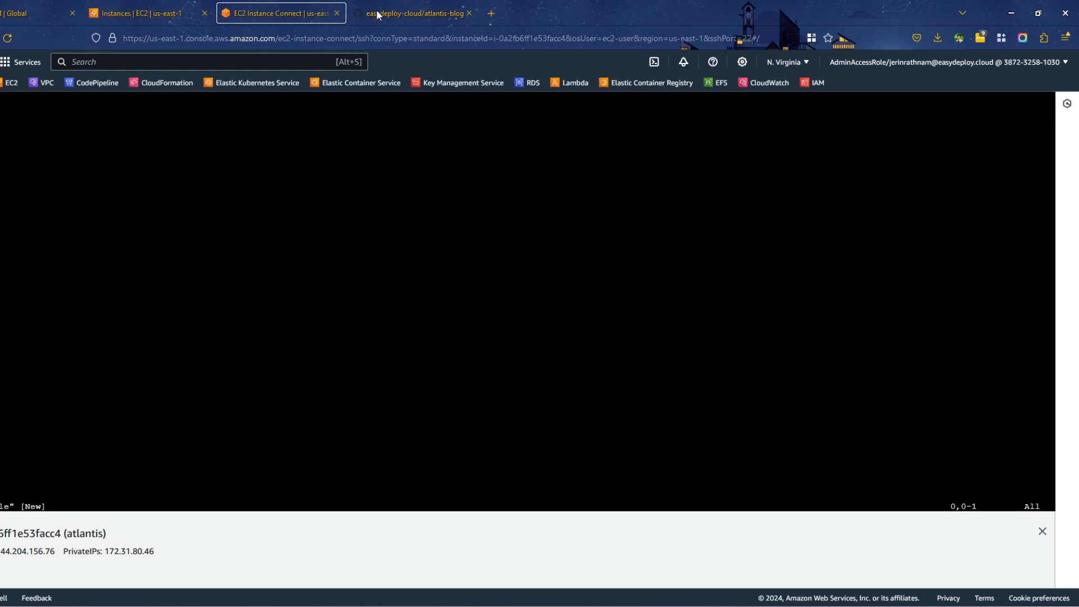
# Paste the atlantis-blog Dockerfile (Atlantis image plus aws-cli) from GitHub into vim
pyautogui.click(412, 12)
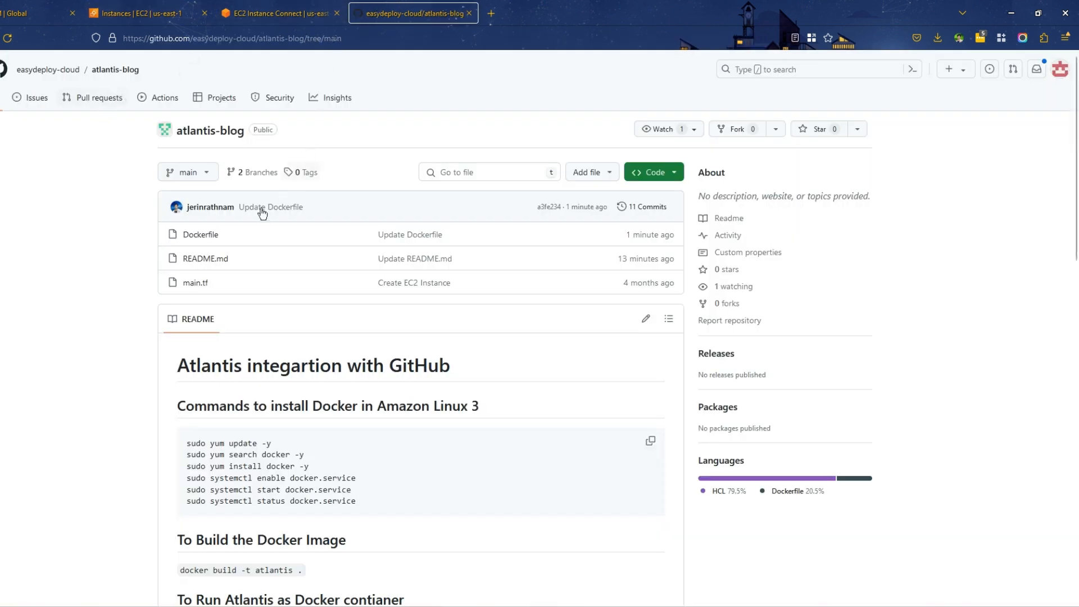
pyautogui.click(200, 235)
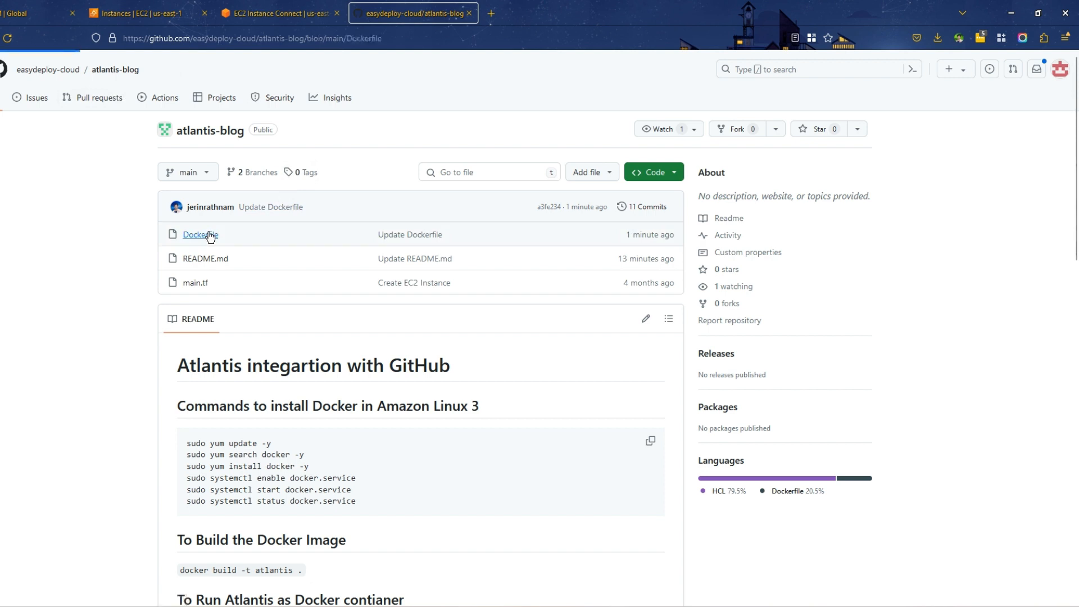
pyautogui.click(199, 235)
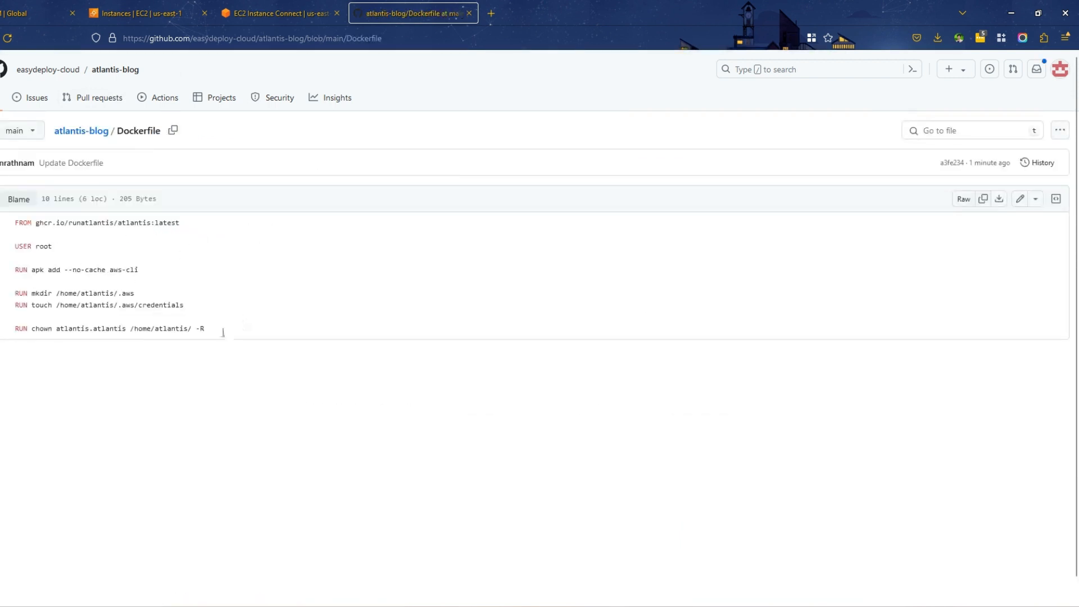
pyautogui.press('ctrl+a')
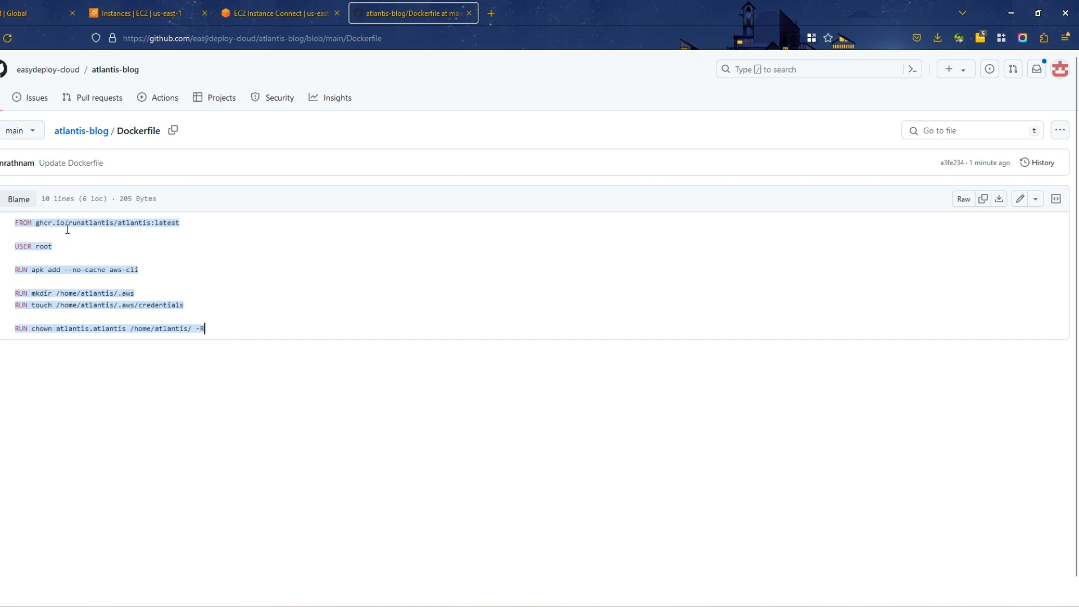
pyautogui.click(278, 12)
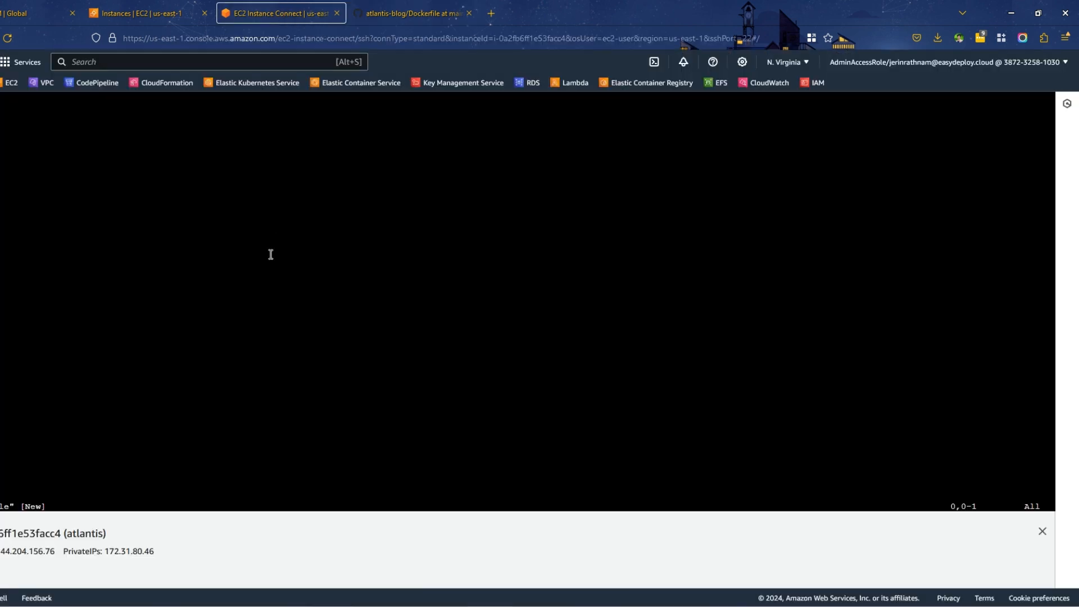
pyautogui.rightClick(271, 254)
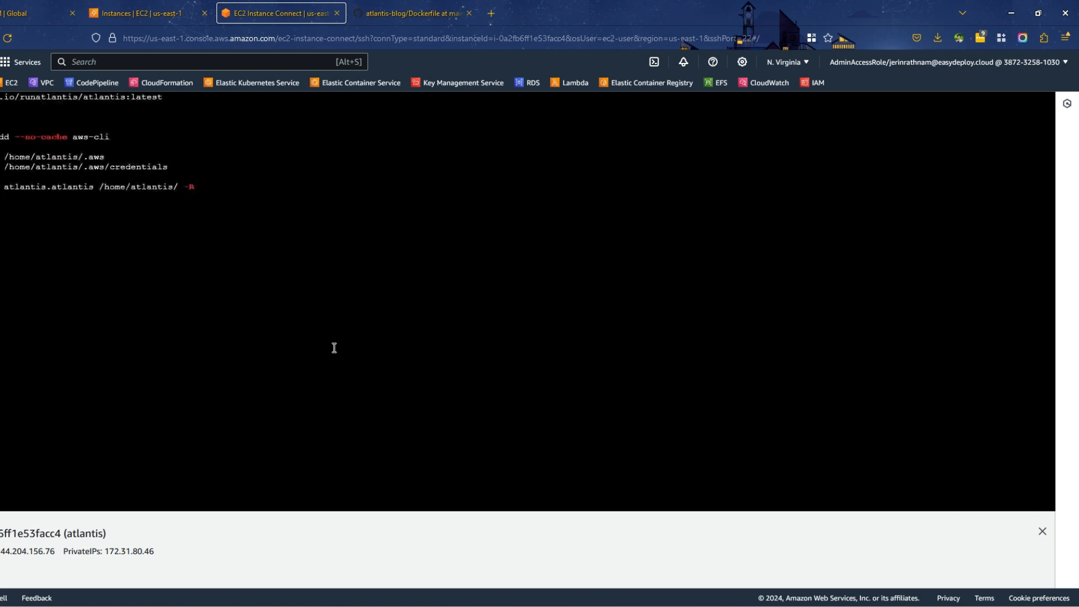
pyautogui.click(412, 13)
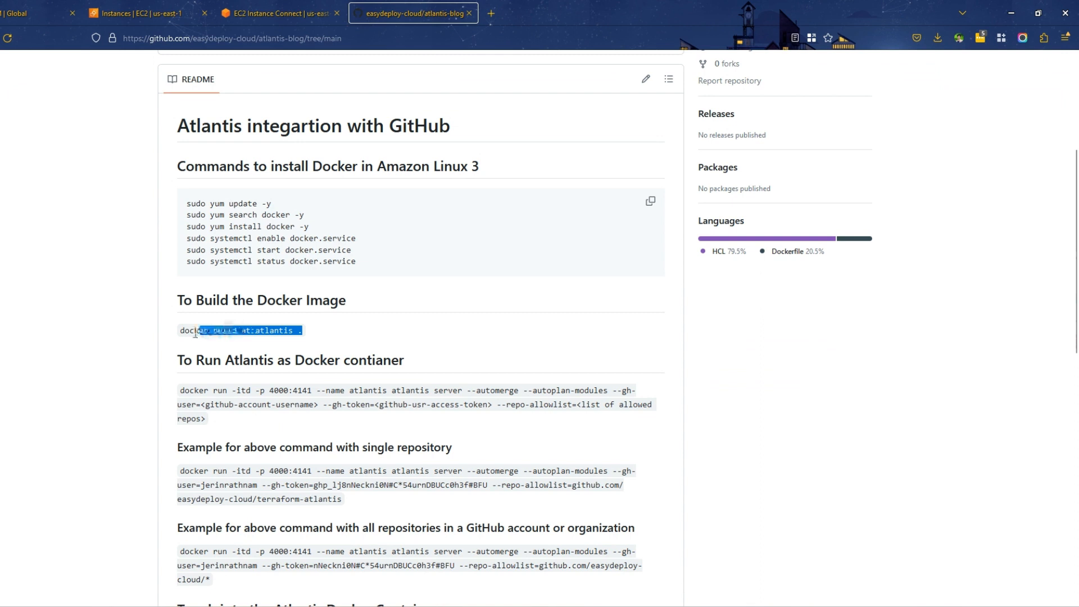
# Build the image with 'docker build -t atlantis .' and list it with docker image
pyautogui.click(279, 13)
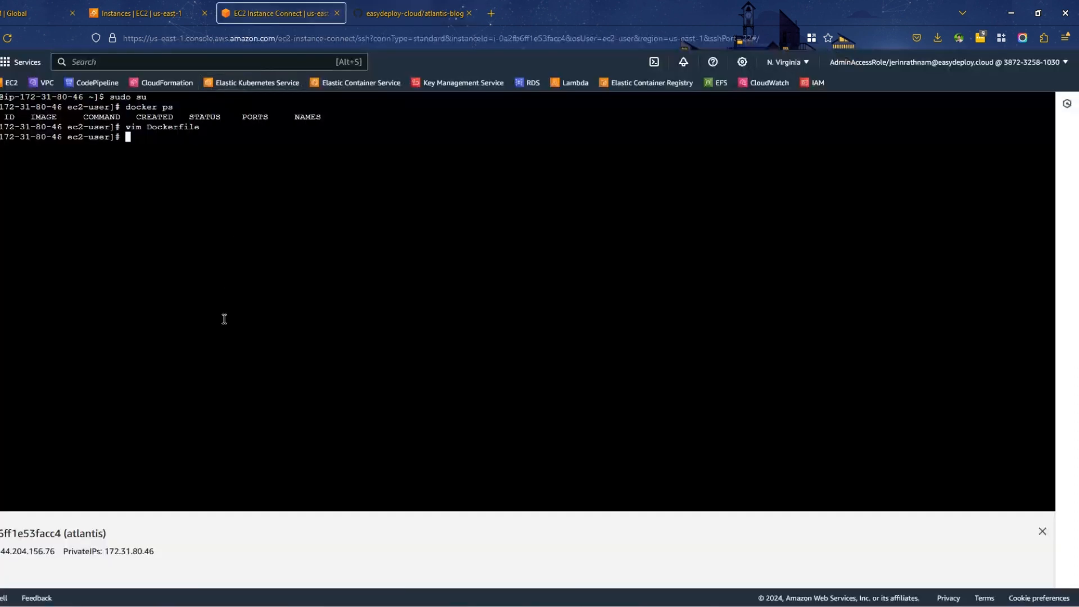
pyautogui.write('docker build -t atlantis .')
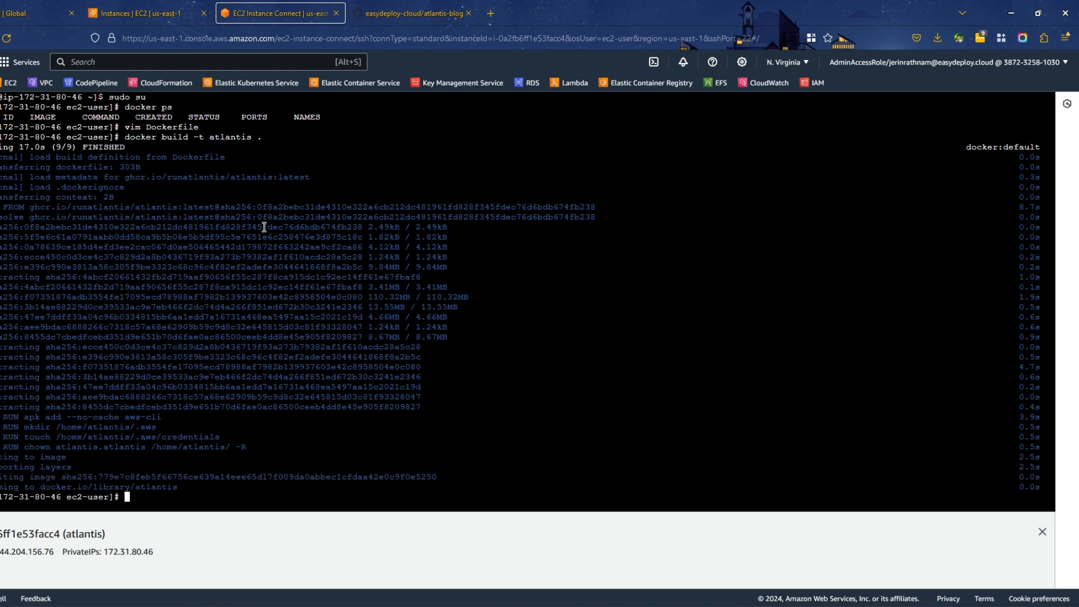
pyautogui.write('do')
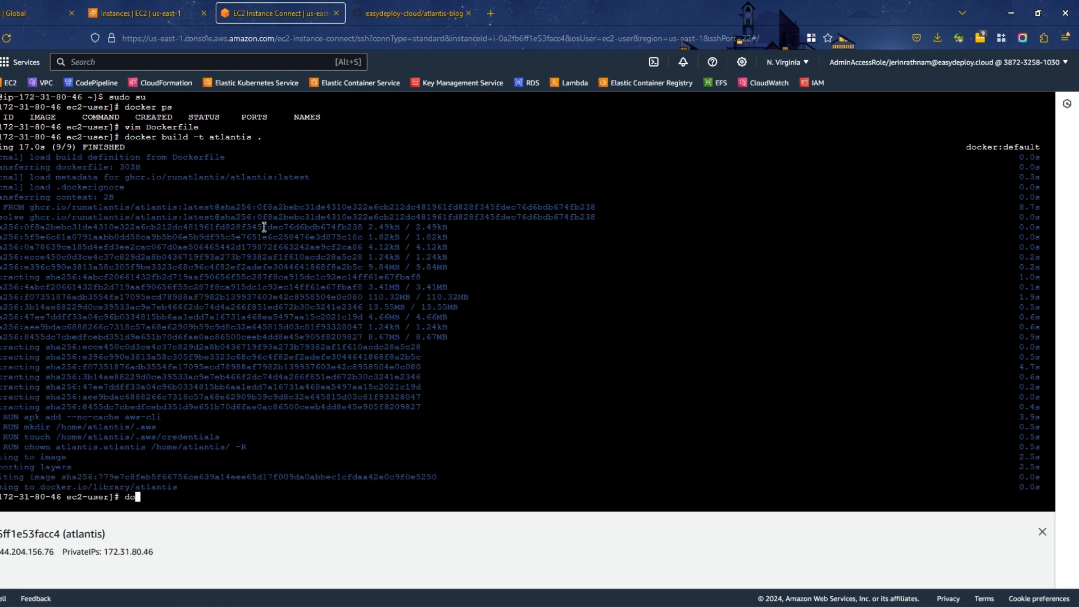
pyautogui.write('cker image')
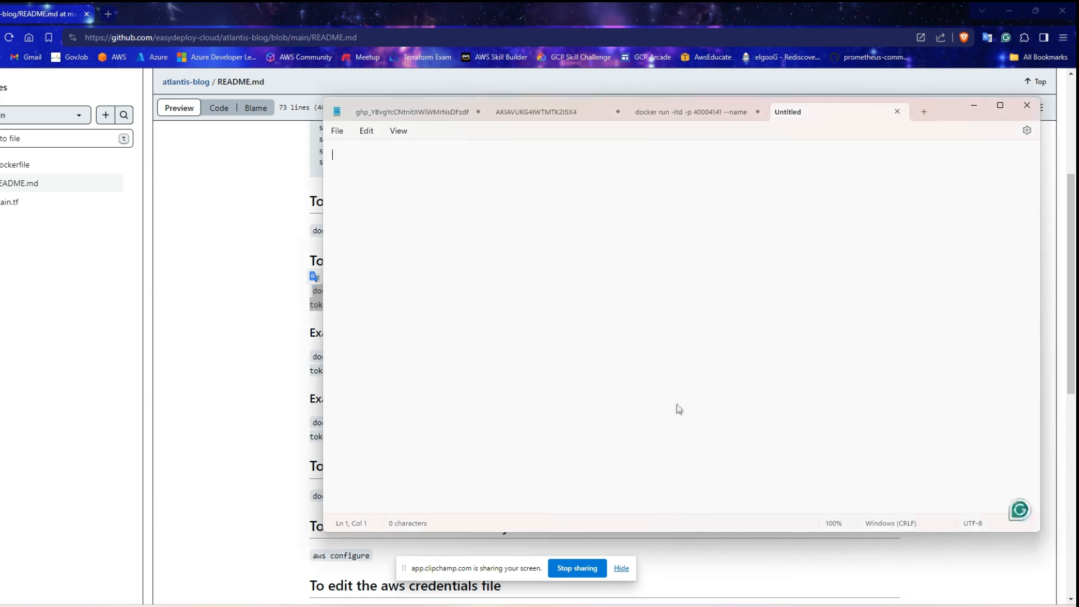
# Fill the Notepad docker run command with user jerinrathnam, the ghp_ token, and atlantis-blog allowlist
pyautogui.write('docker run -itd -p 4000:4141 --name atlantis atlantis server --automerge --autoplan-modules --gh-user=<github-account-username> --gh-token=<github-usr-access-token> --repo-allowlist=<list of allowed repos>')
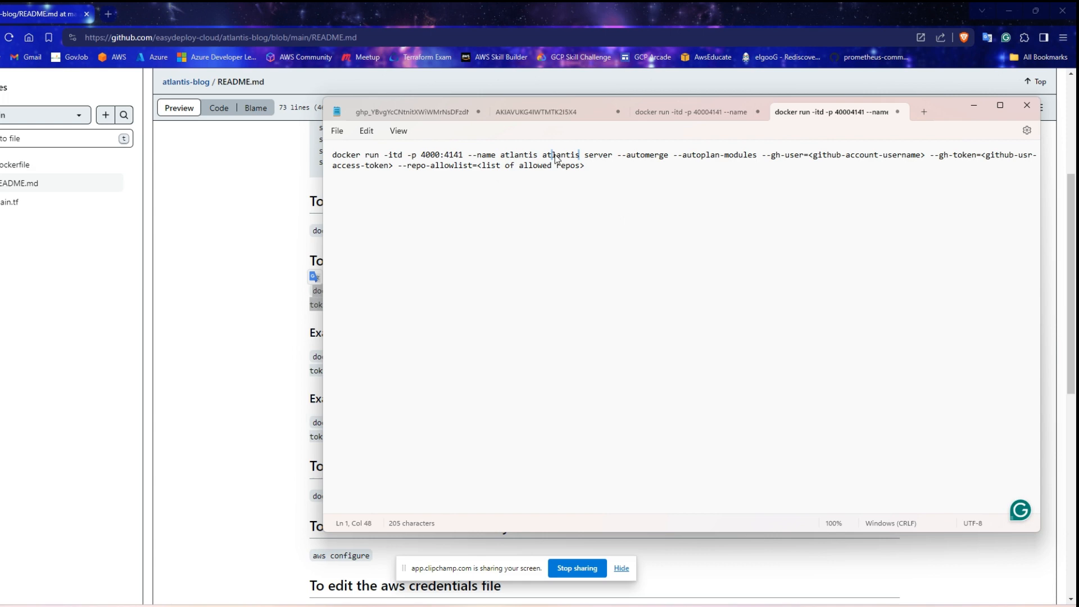
pyautogui.doubleClick(560, 154)
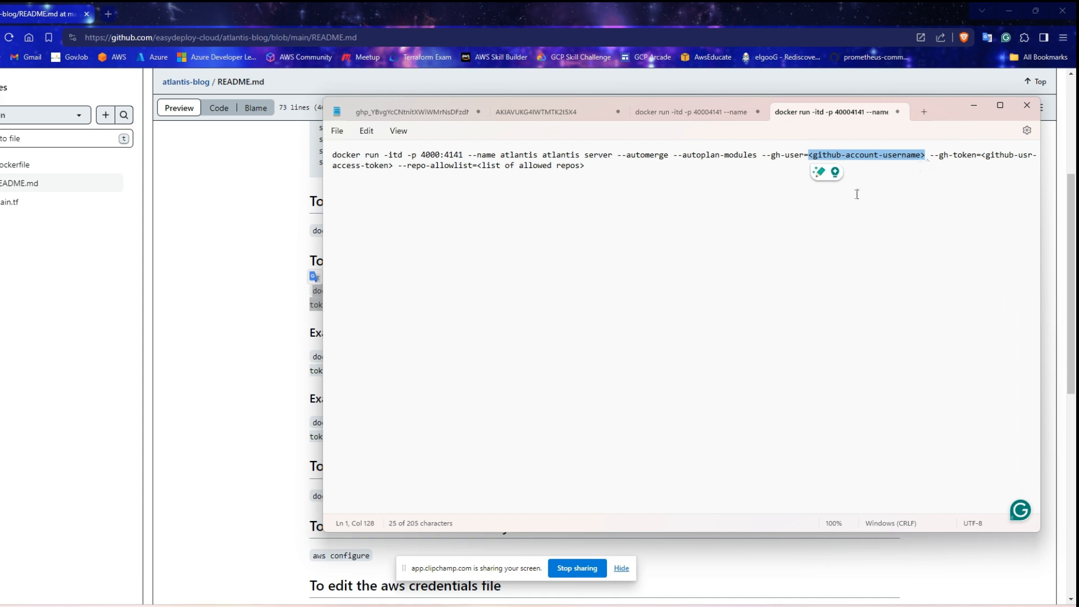
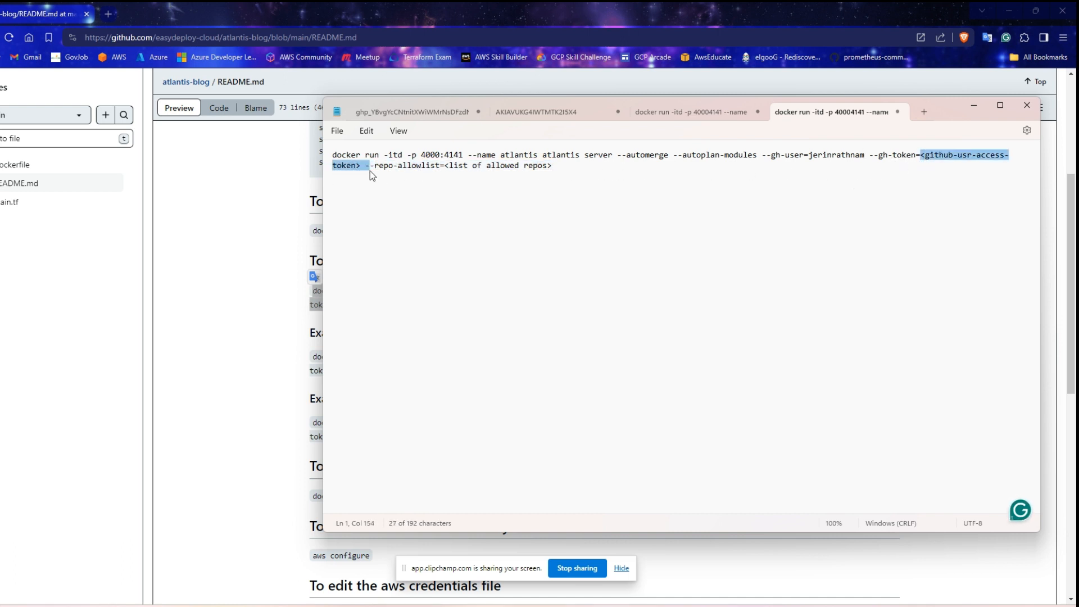
pyautogui.press('Delete')
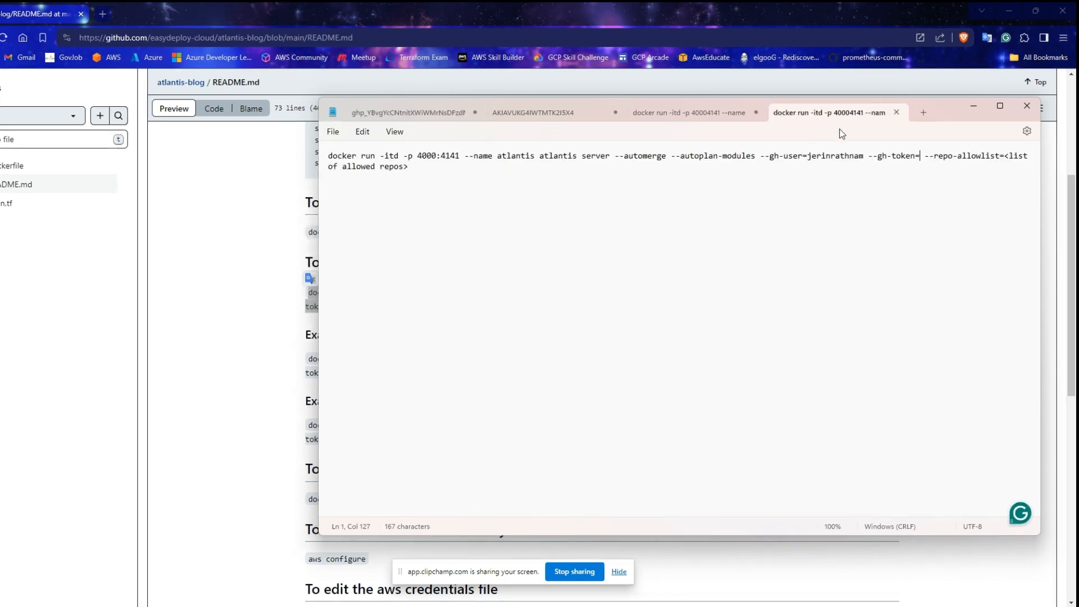
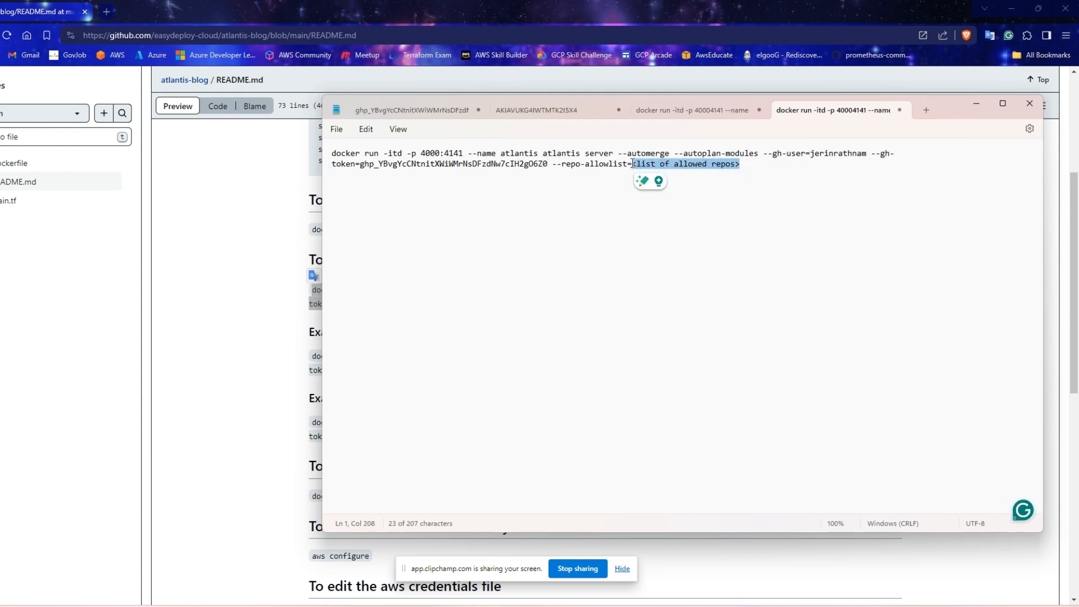
pyautogui.click(1029, 103)
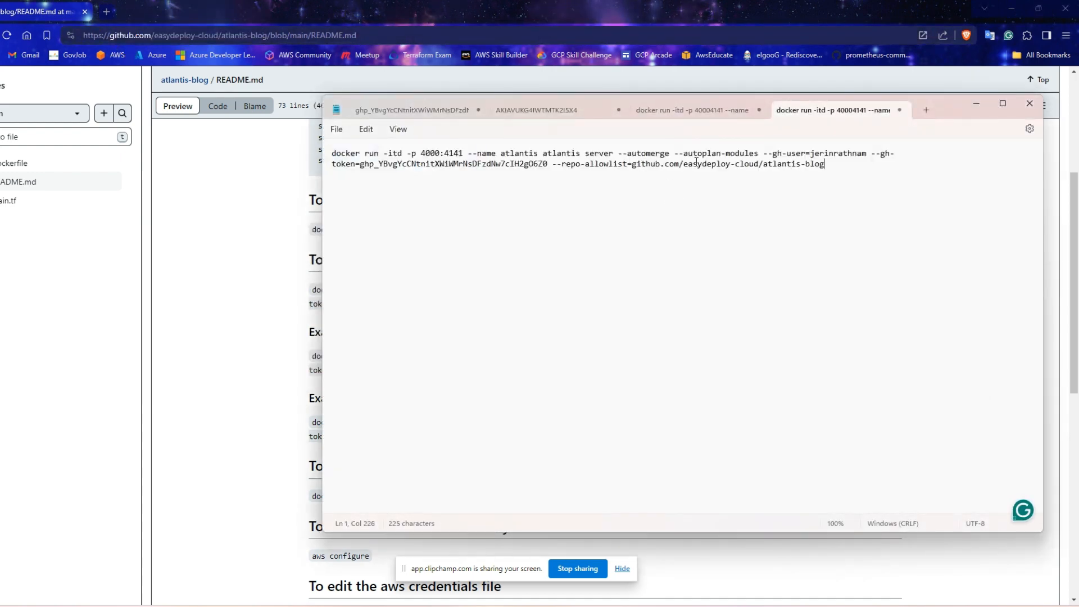
pyautogui.doubleClick(717, 164)
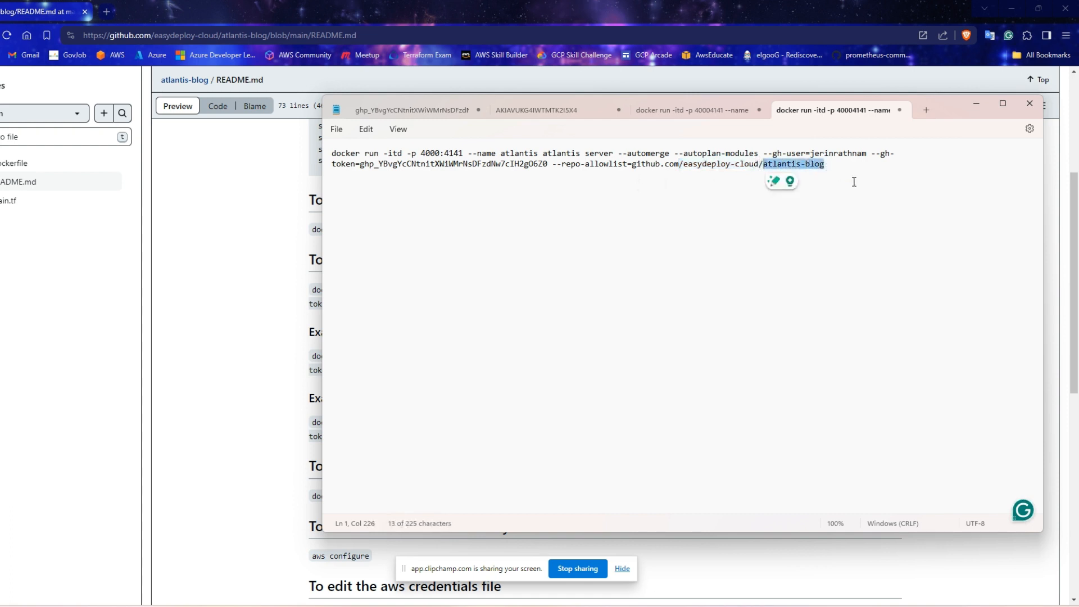
pyautogui.press('ctrl+a')
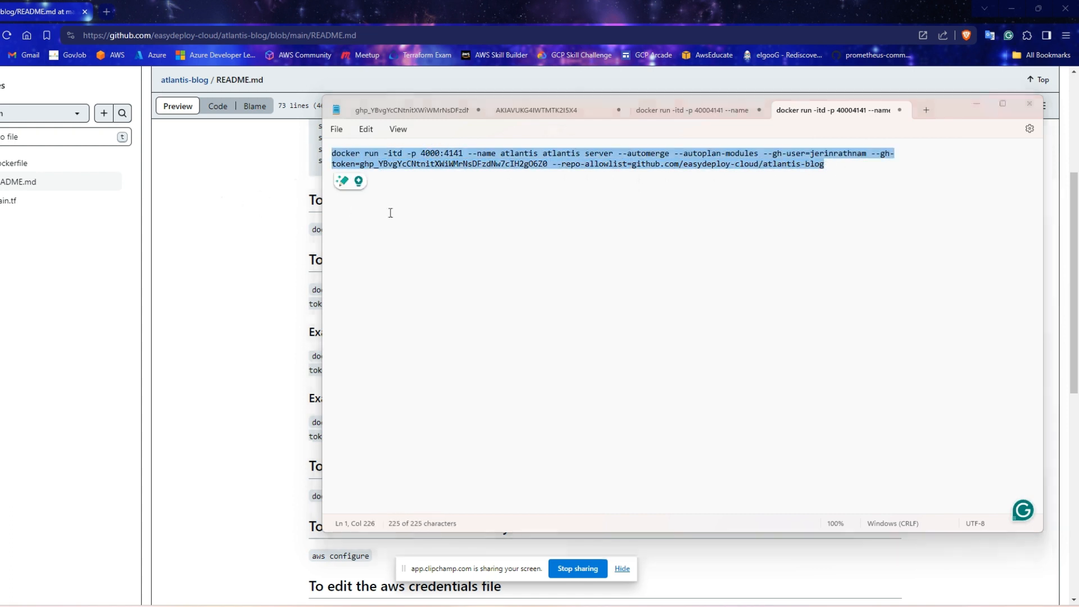
pyautogui.click(148, 13)
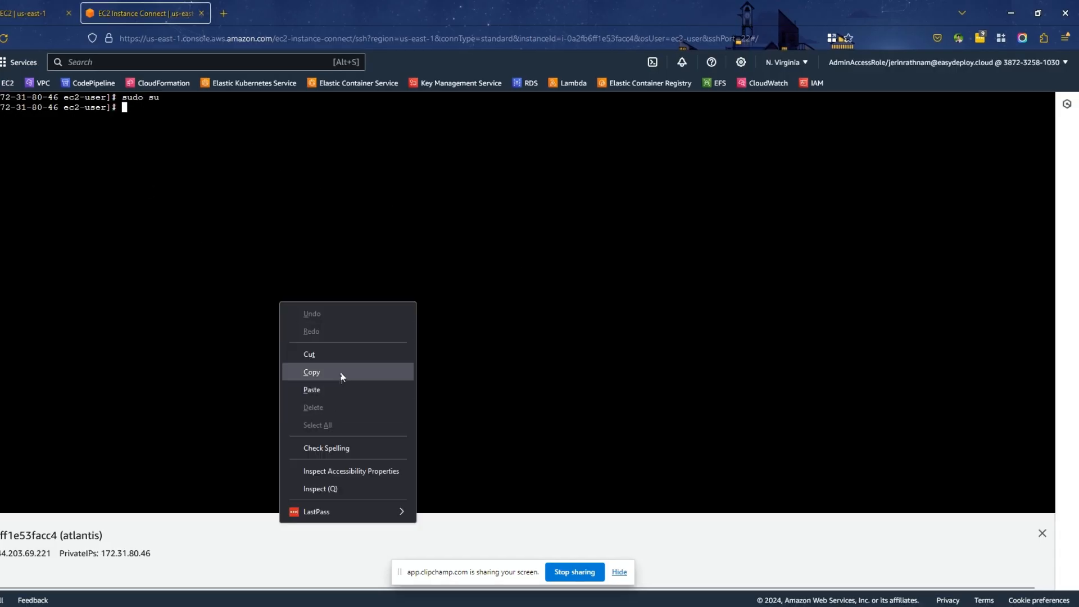
# Paste and run the atlantis docker run command, then check it with docker ps
pyautogui.click(312, 390)
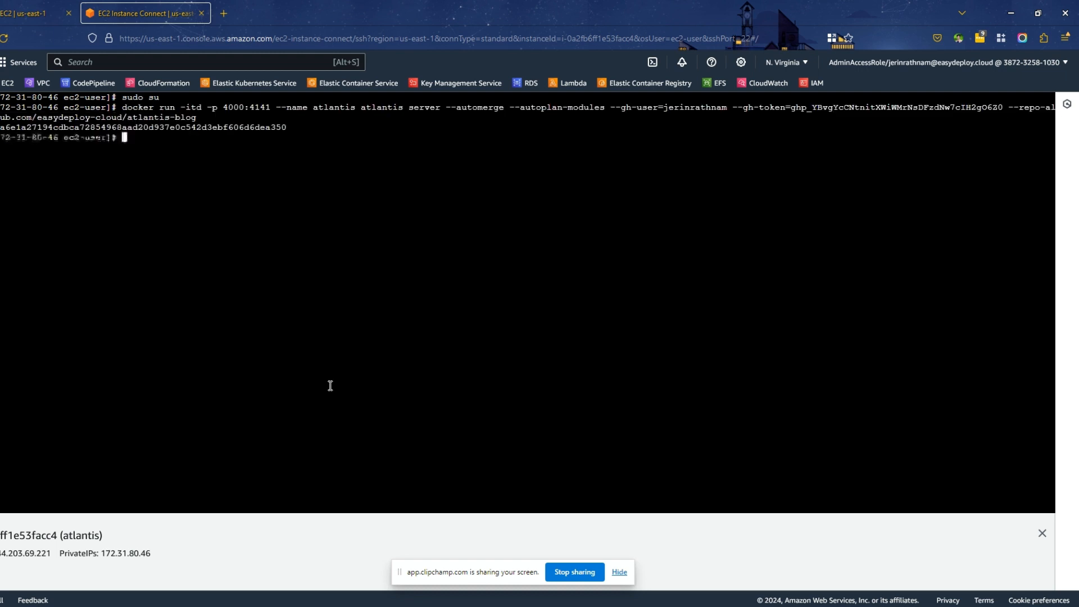
pyautogui.write('docker ps')
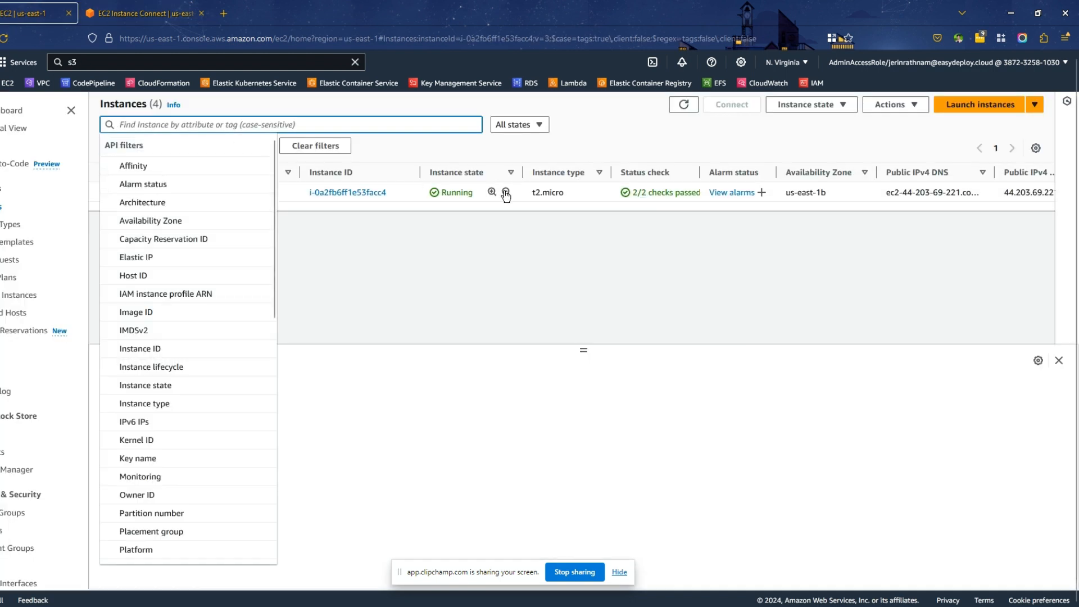
# Open the atlantis instance's details and follow its public IPv4 address link
pyautogui.click(347, 192)
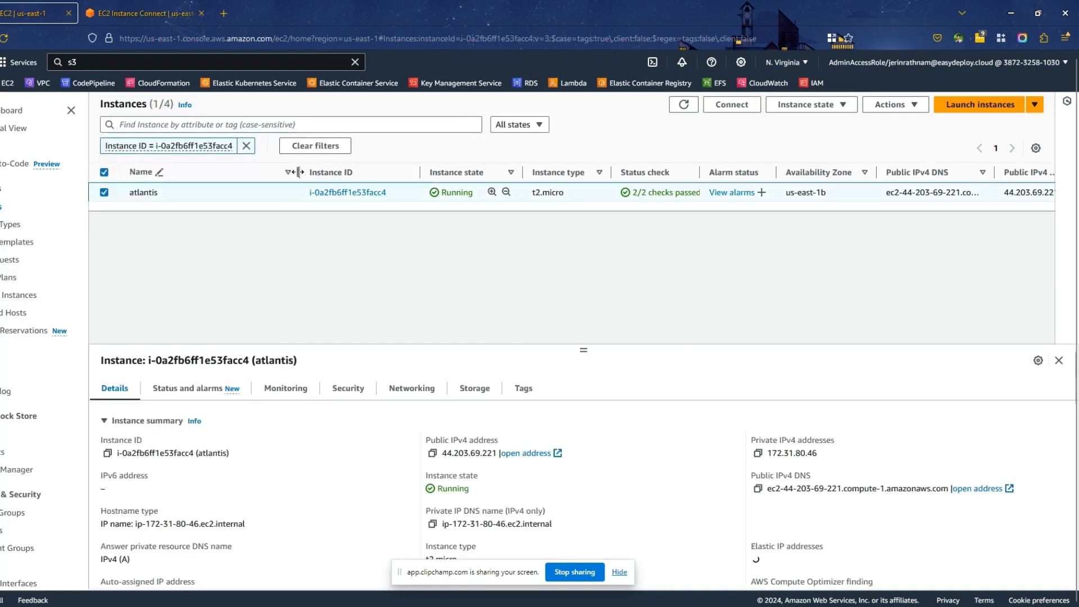
pyautogui.click(433, 453)
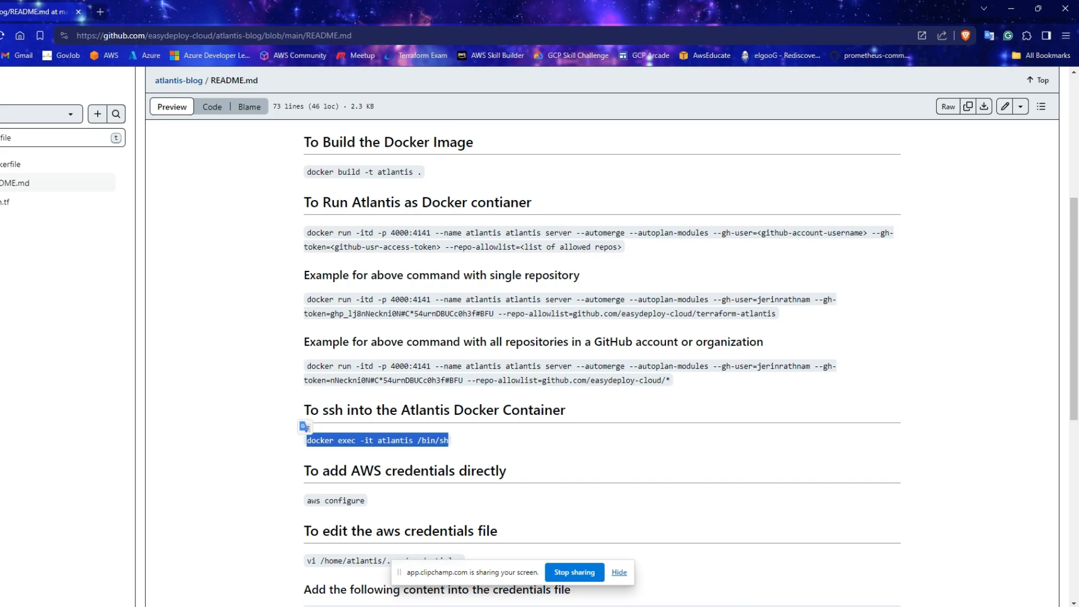
# Open a shell in the atlantis container and enter AWS access keys via aws configure
pyautogui.click(143, 13)
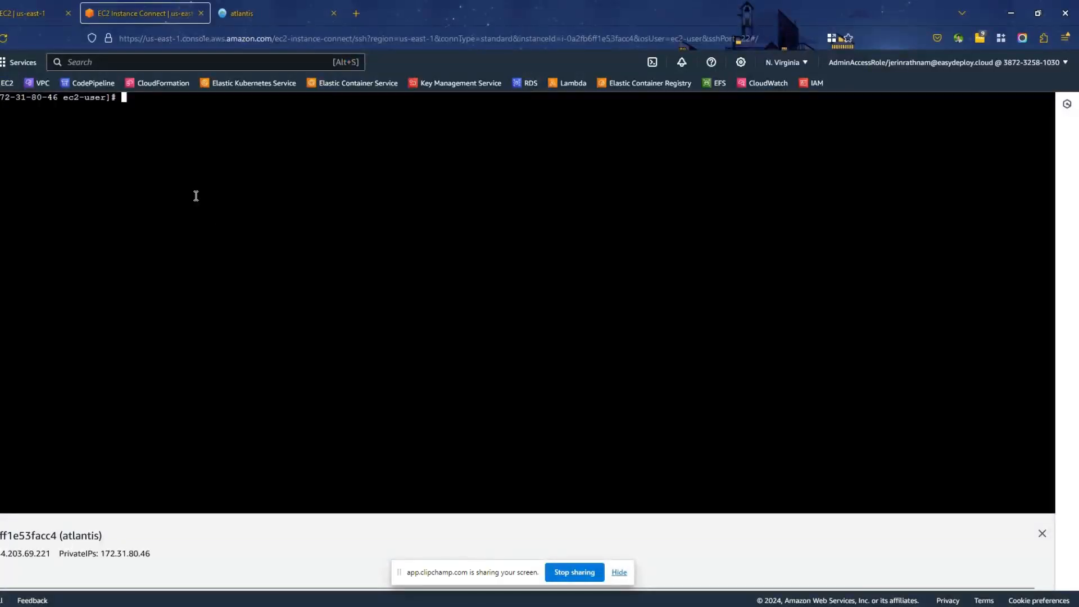
pyautogui.write('docker exec -it atlantis /bin/sh')
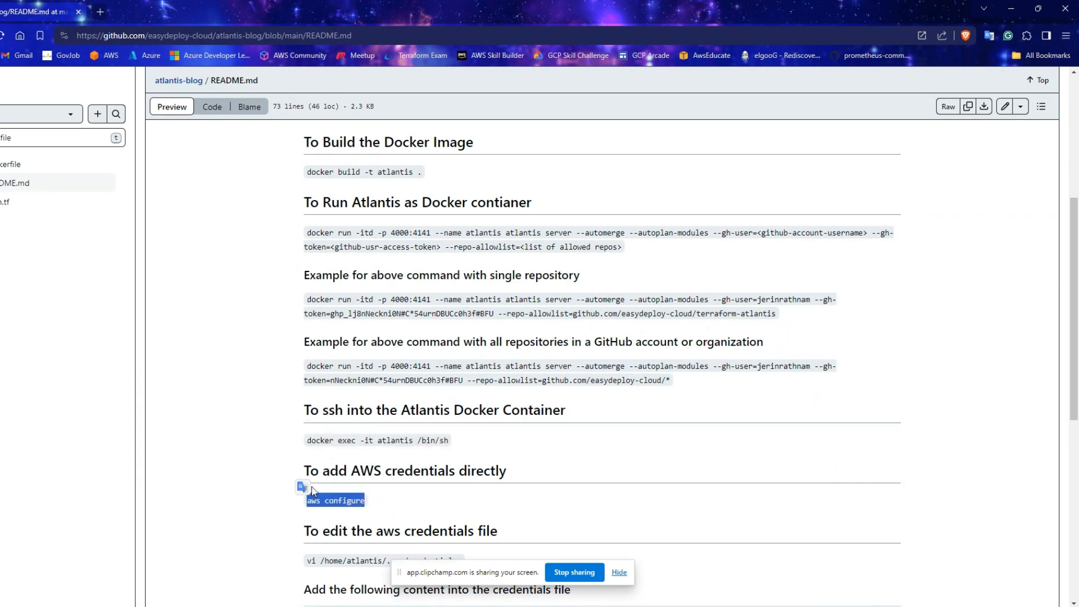
pyautogui.click(138, 12)
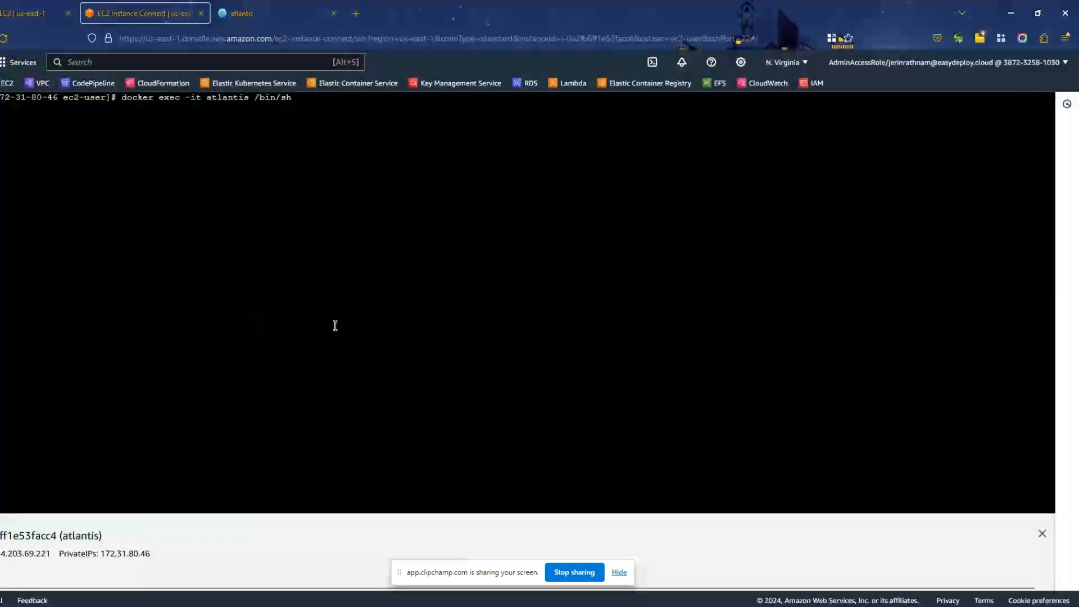
pyautogui.write('nfigure')
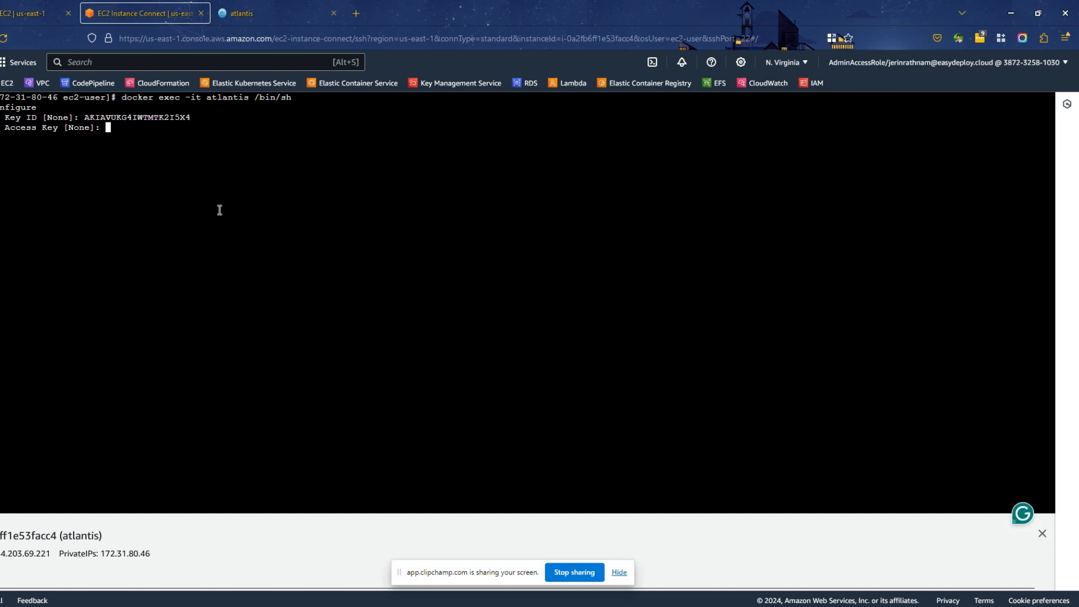
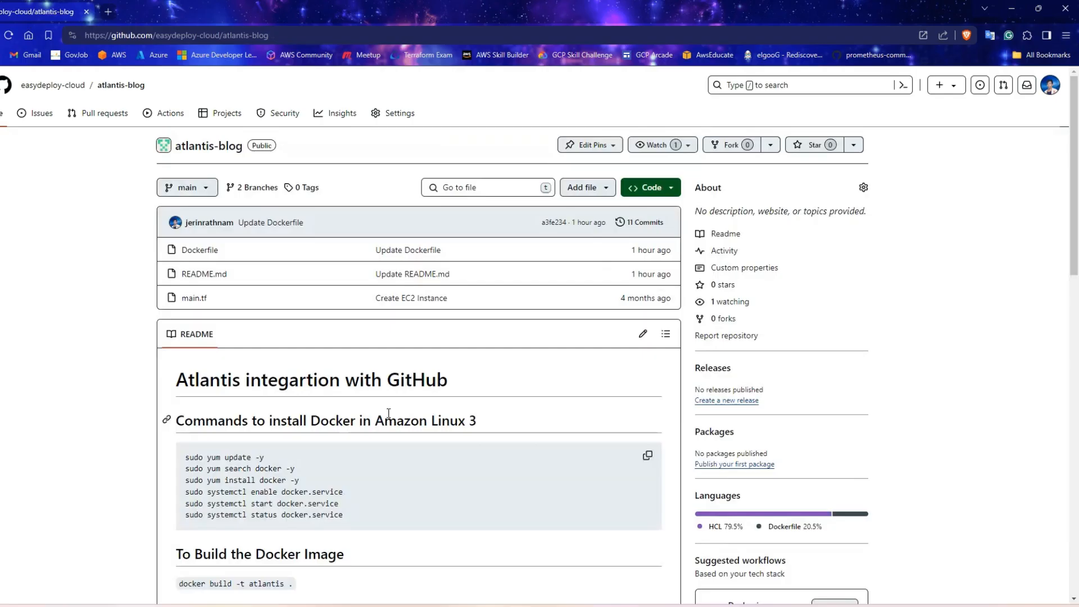
pyautogui.moveTo(383, 369)
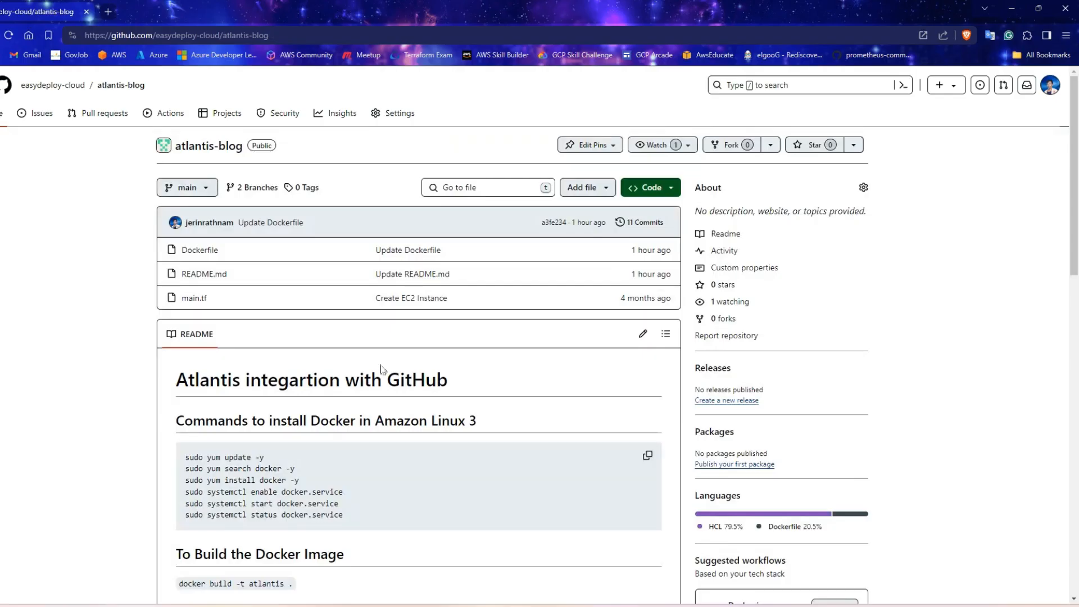
# Go to atlantis-blog Settings > Webhooks and start a new webhook
pyautogui.click(399, 113)
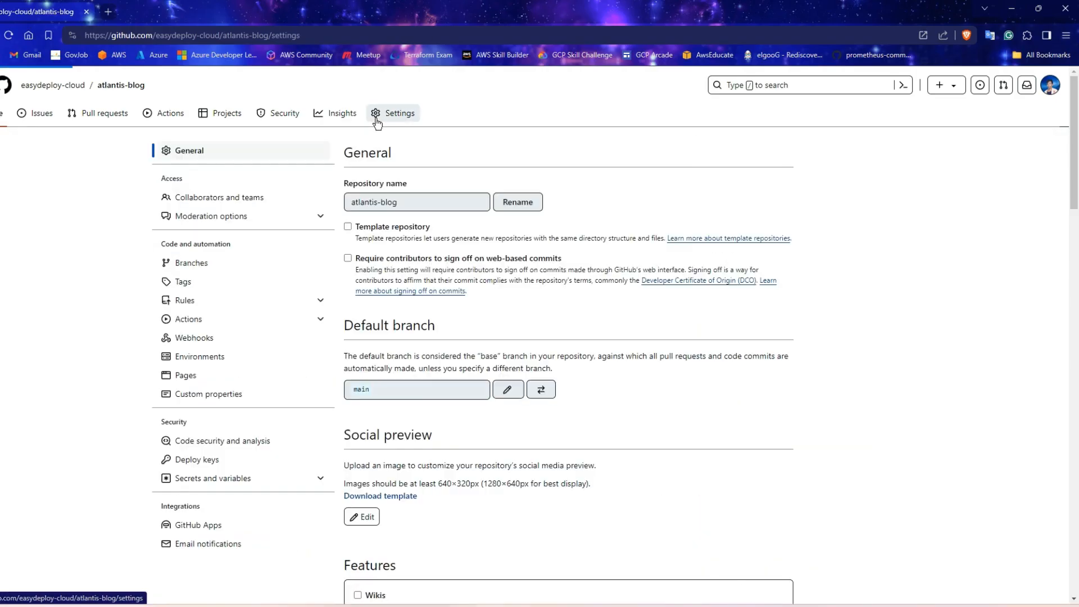
pyautogui.moveTo(194, 338)
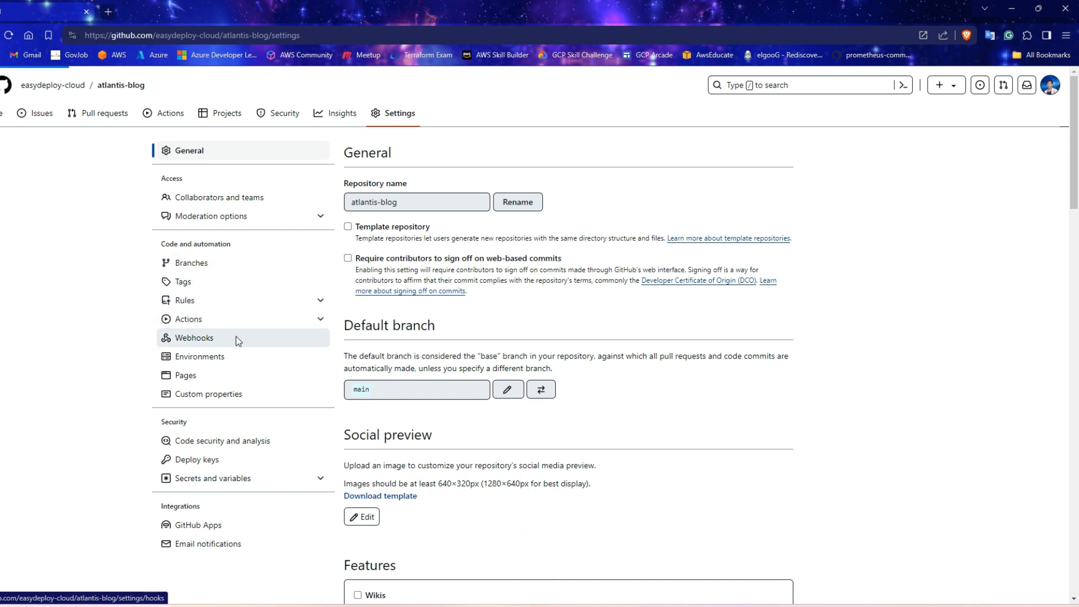
pyautogui.click(194, 337)
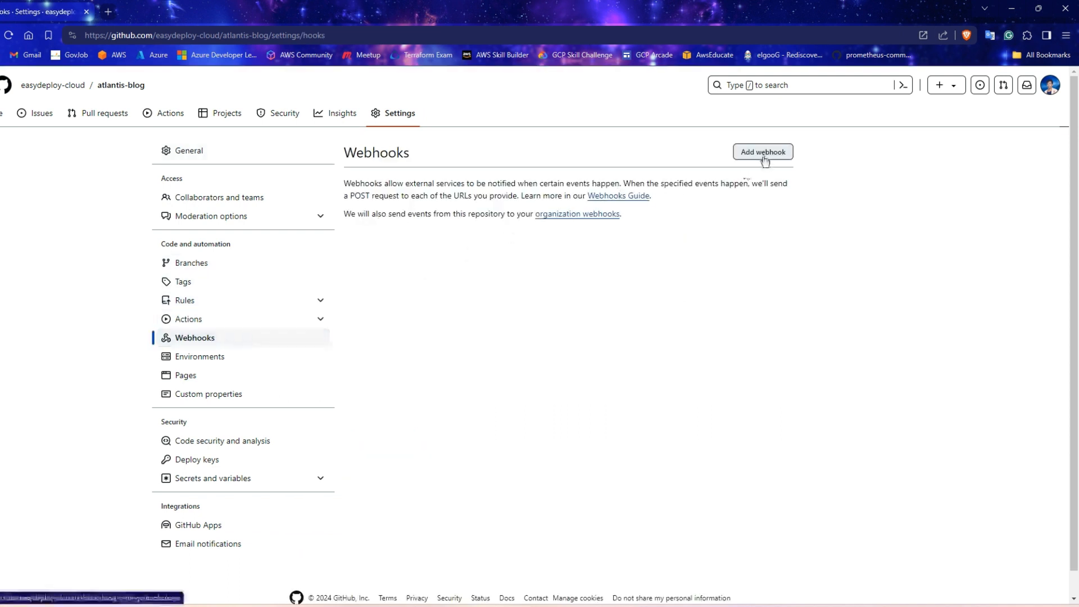
pyautogui.click(763, 152)
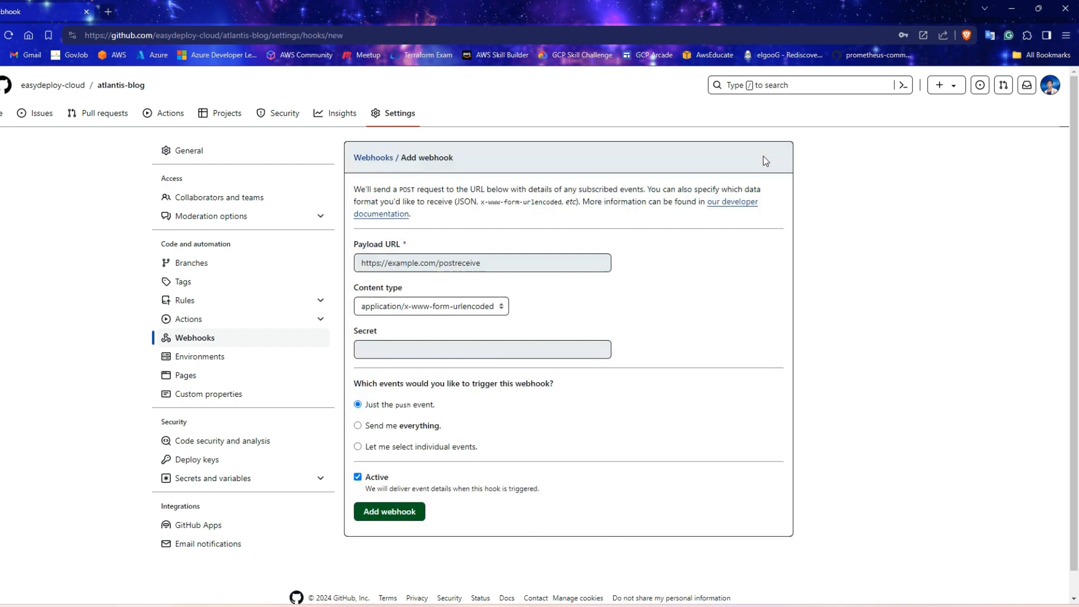
# Enter the Atlantis /events payload URL and set content type to application/json
pyautogui.click(481, 262)
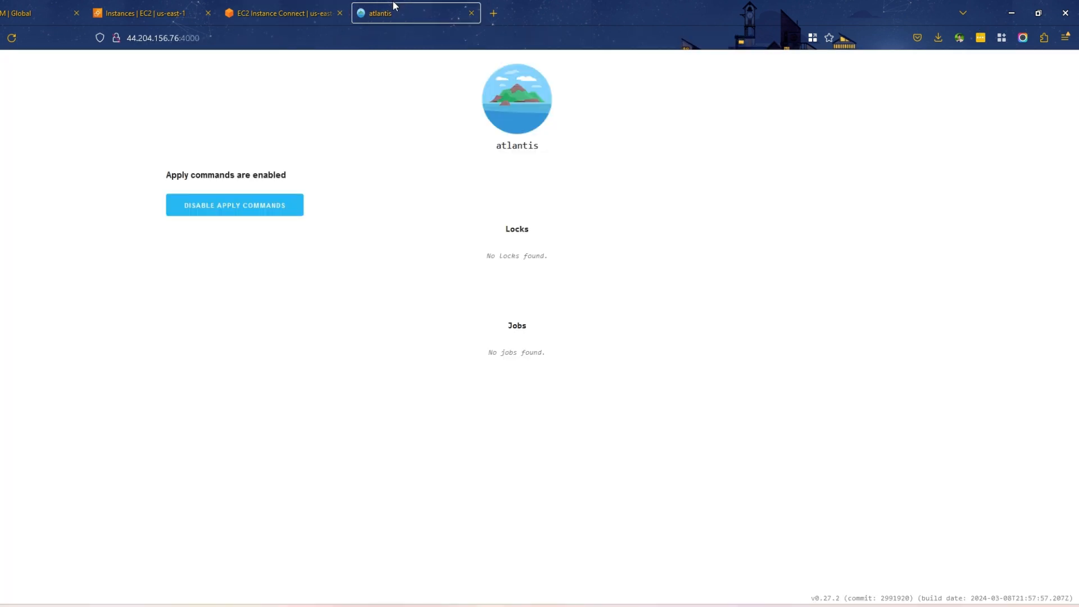
pyautogui.click(162, 38)
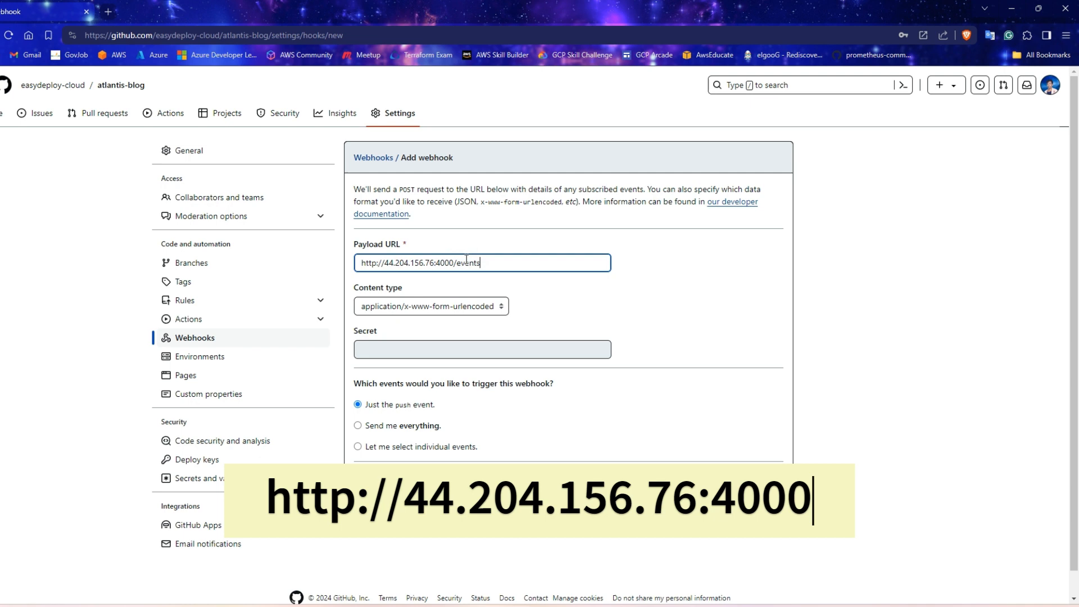
pyautogui.click(430, 306)
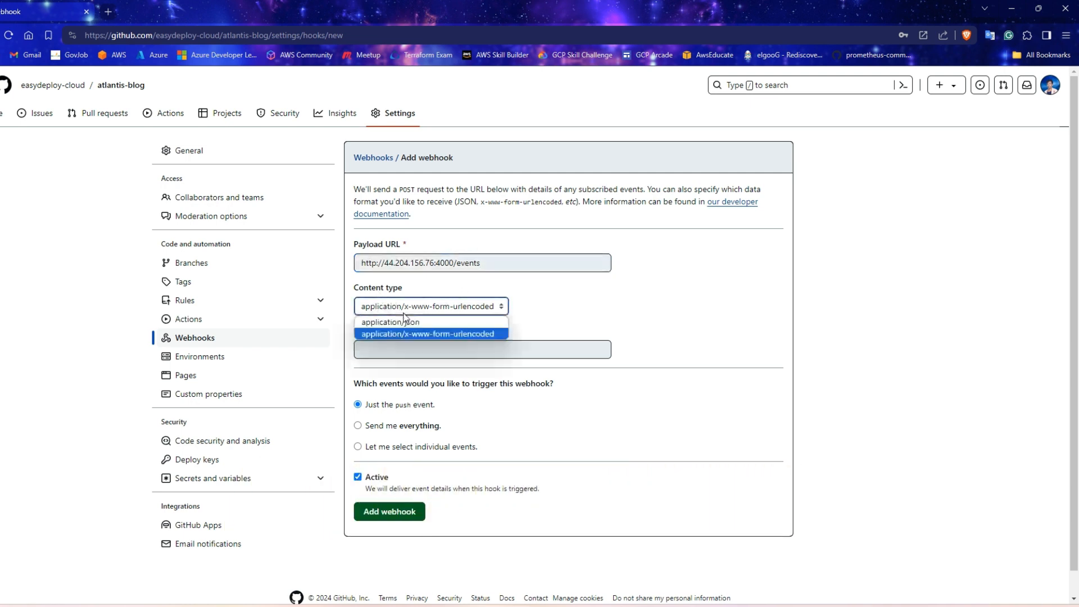
pyautogui.click(390, 322)
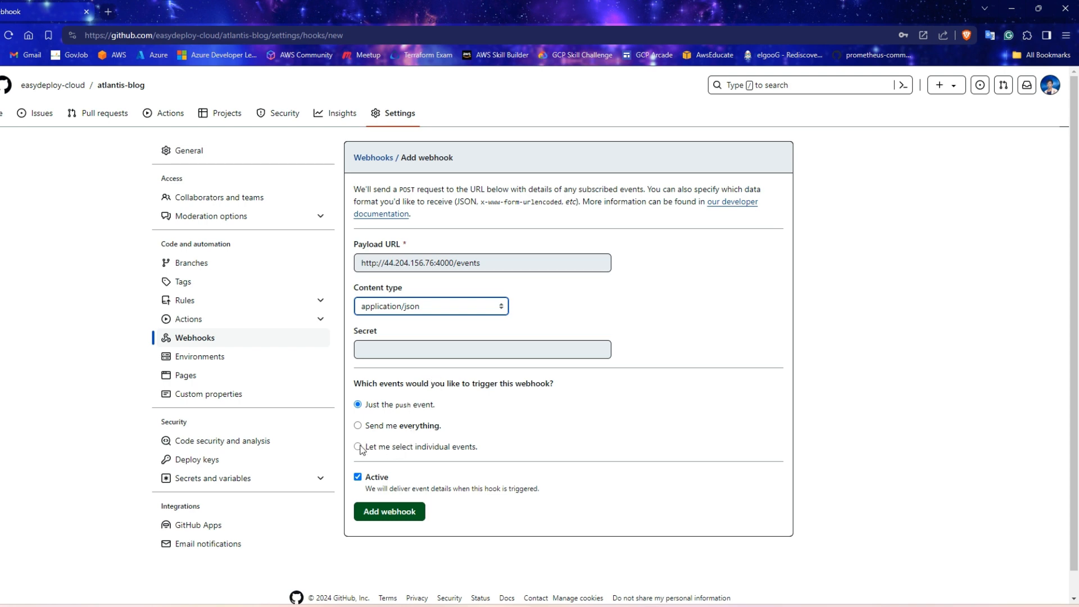
# Select issue comment, pull request and review events, then create the webhook
pyautogui.click(358, 446)
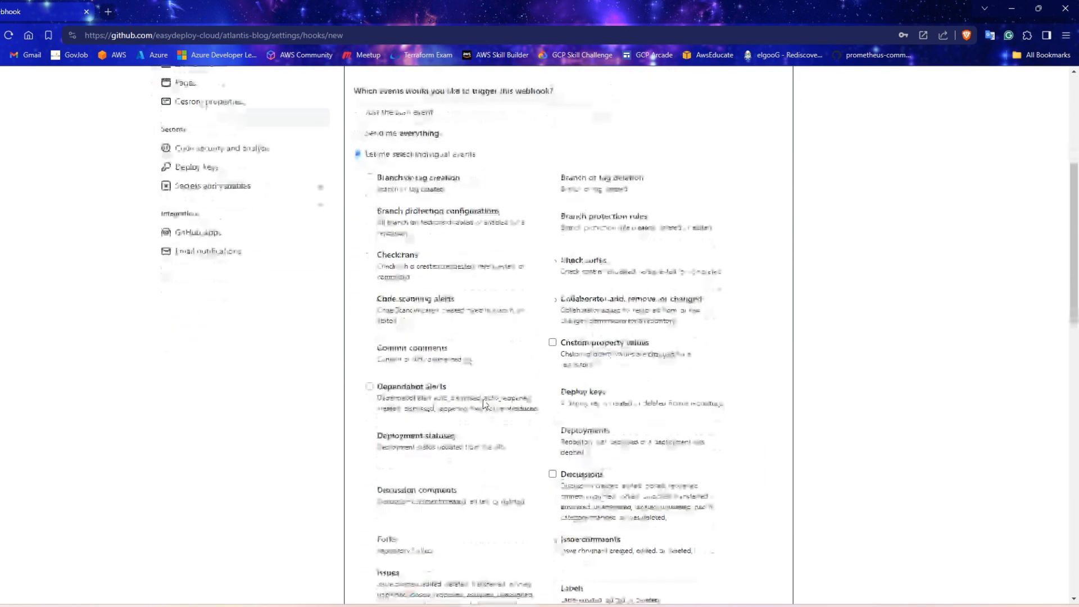
pyautogui.scroll(-3)
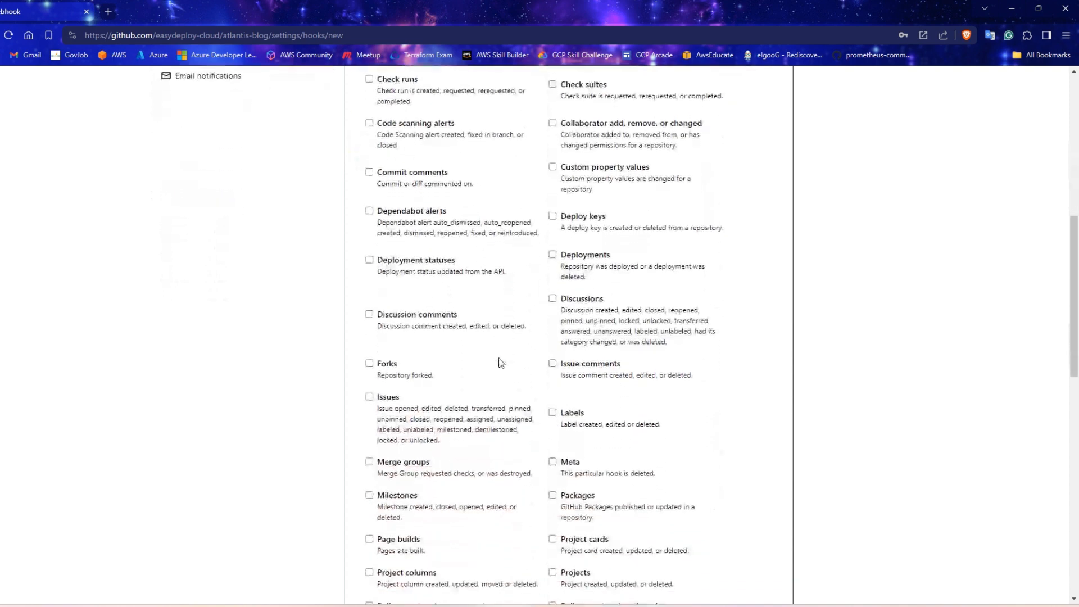
pyautogui.click(552, 305)
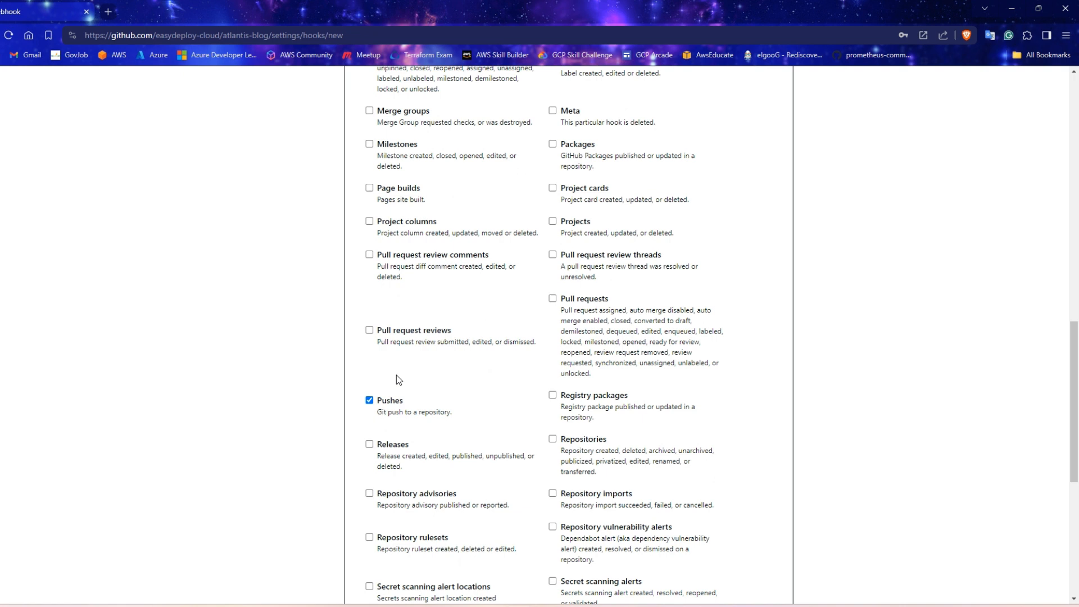
pyautogui.click(552, 299)
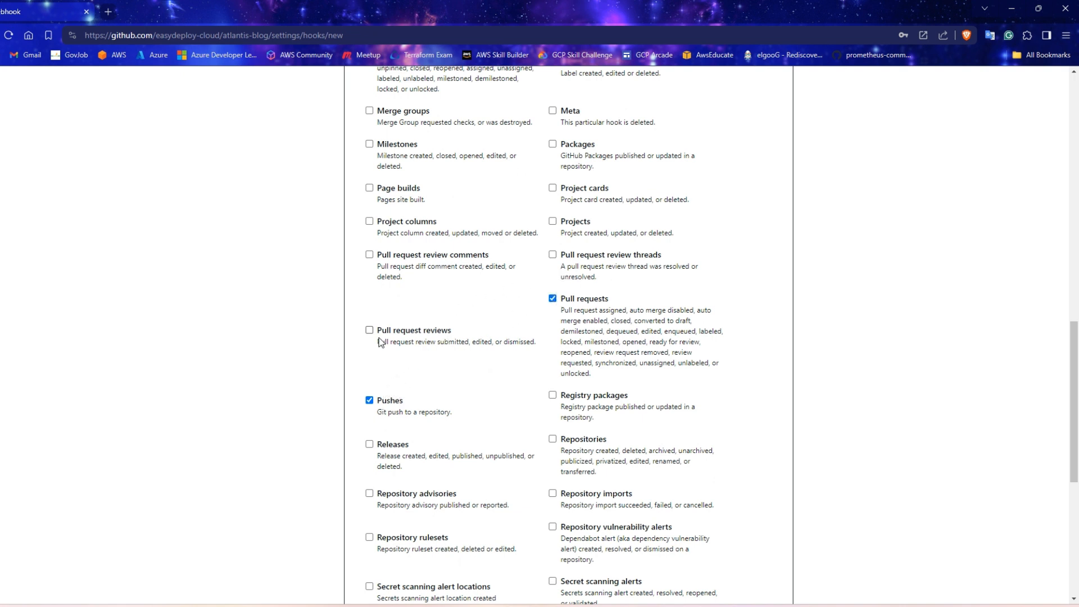
pyautogui.click(370, 330)
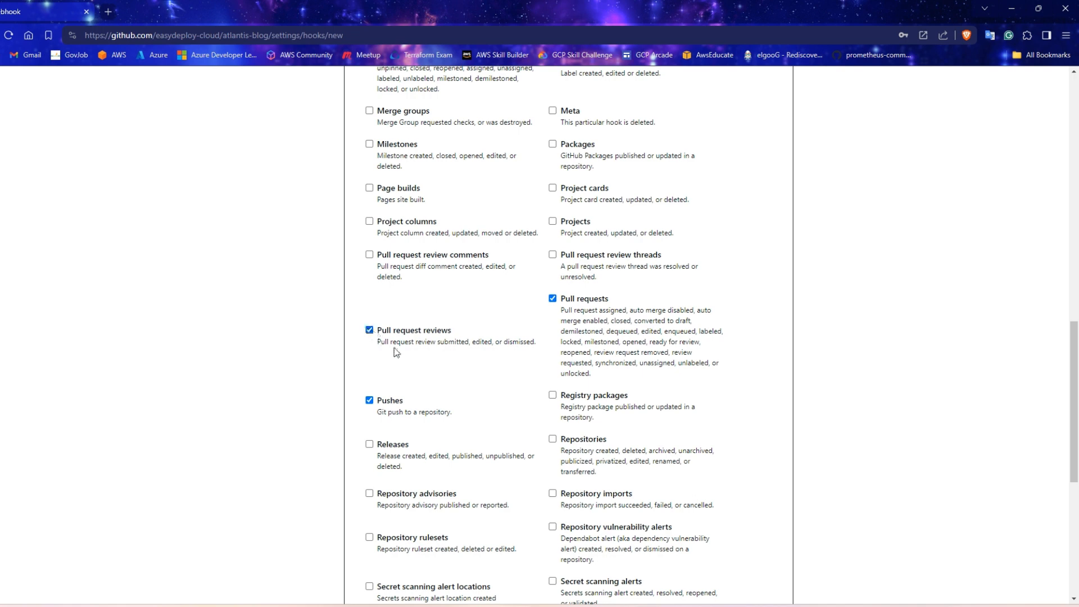
pyautogui.scroll(-3)
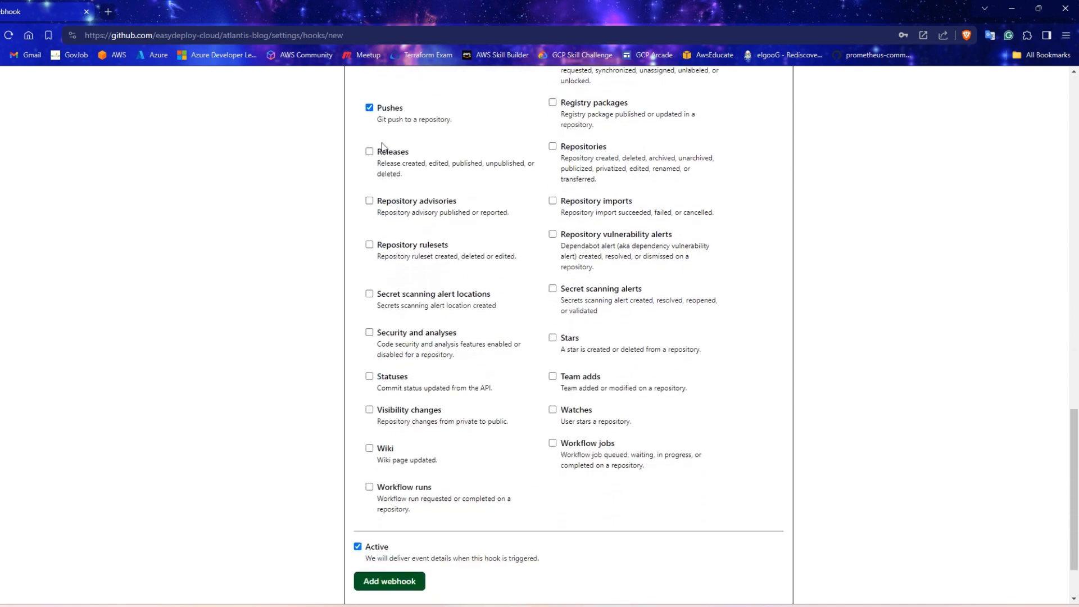
pyautogui.click(357, 545)
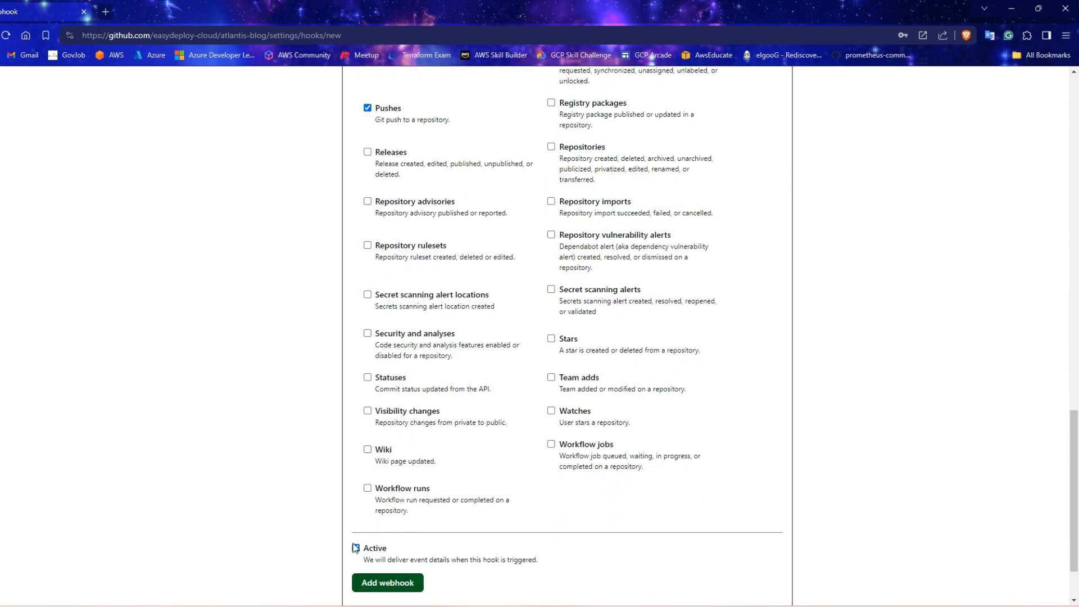
pyautogui.click(356, 548)
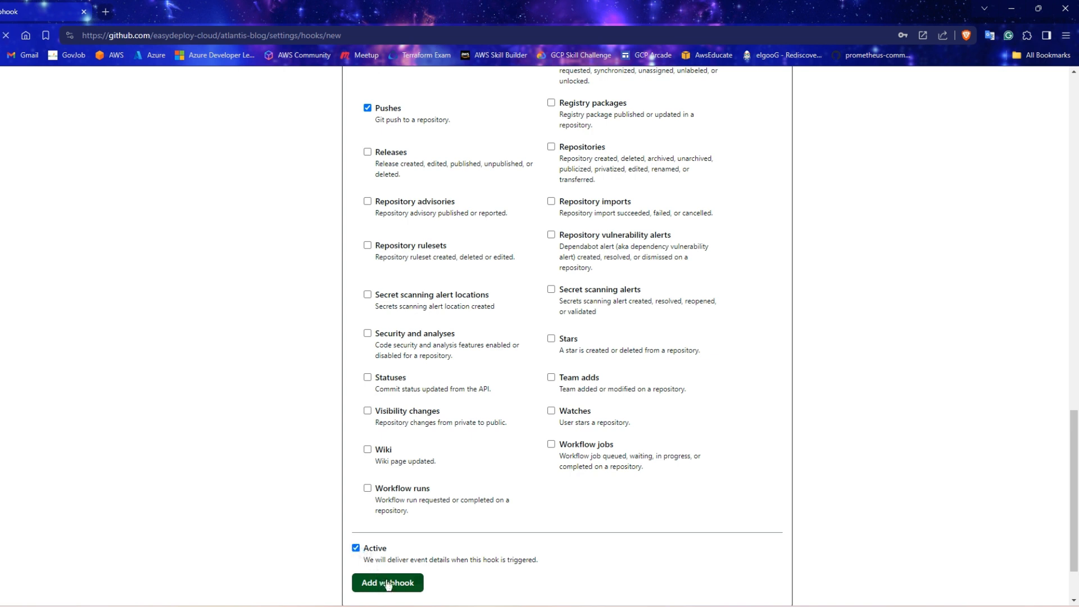
pyautogui.click(387, 582)
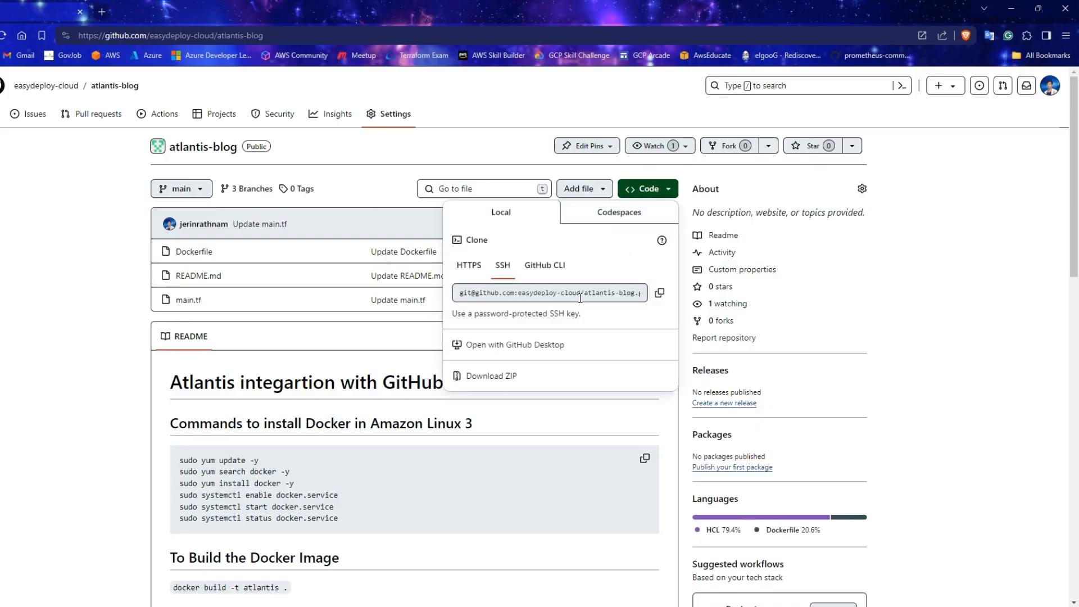
# Copy the atlantis-blog repository's SSH clone address
pyautogui.click(468, 269)
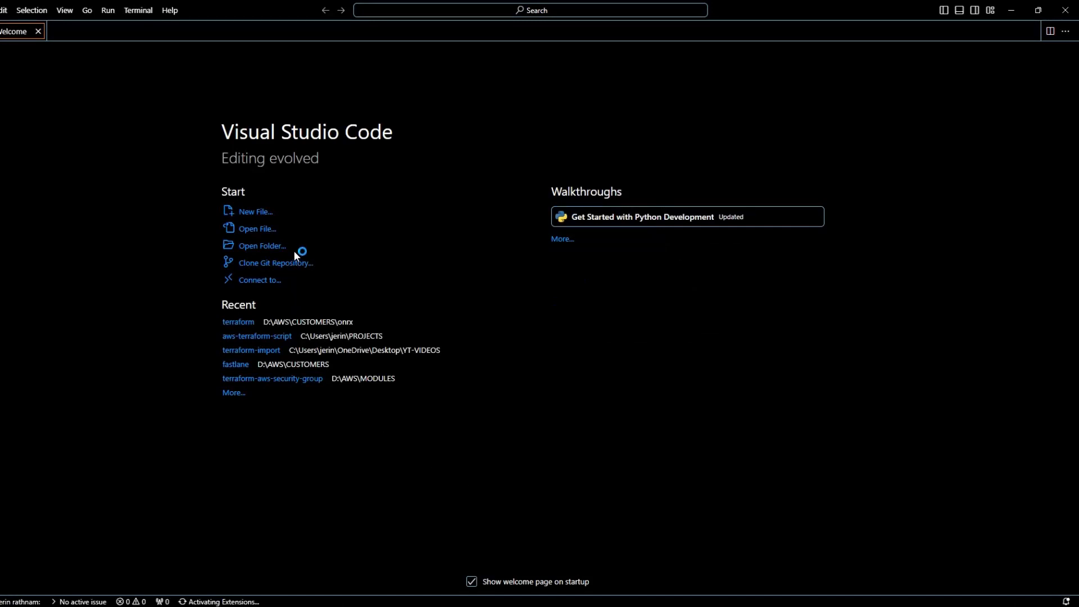
# Clone atlantis-blog into a chosen folder, open it, and create main.tf
pyautogui.click(275, 262)
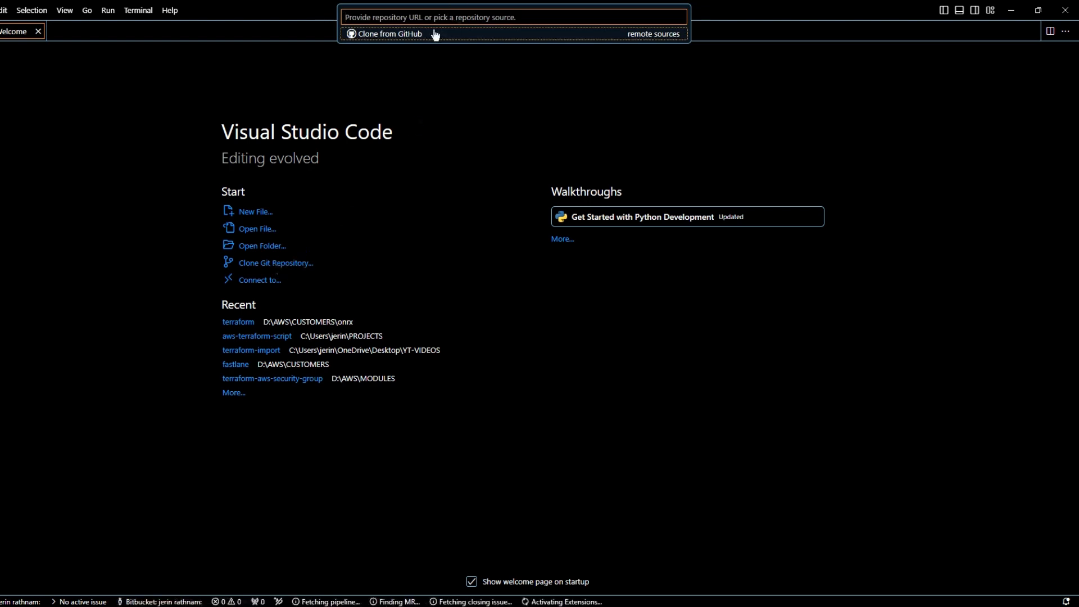
pyautogui.press('Escape')
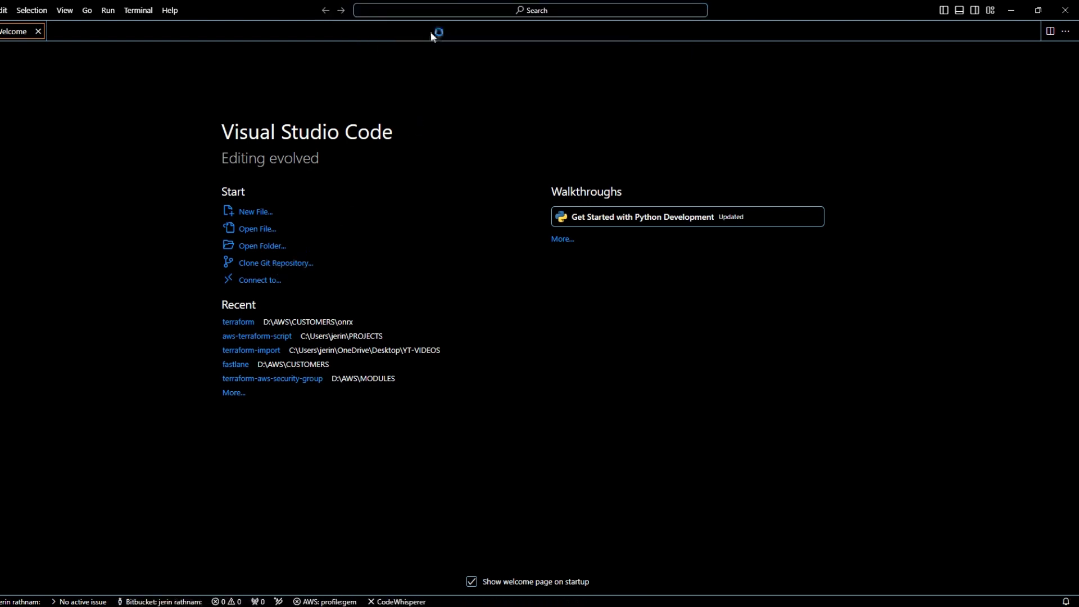
pyautogui.click(275, 263)
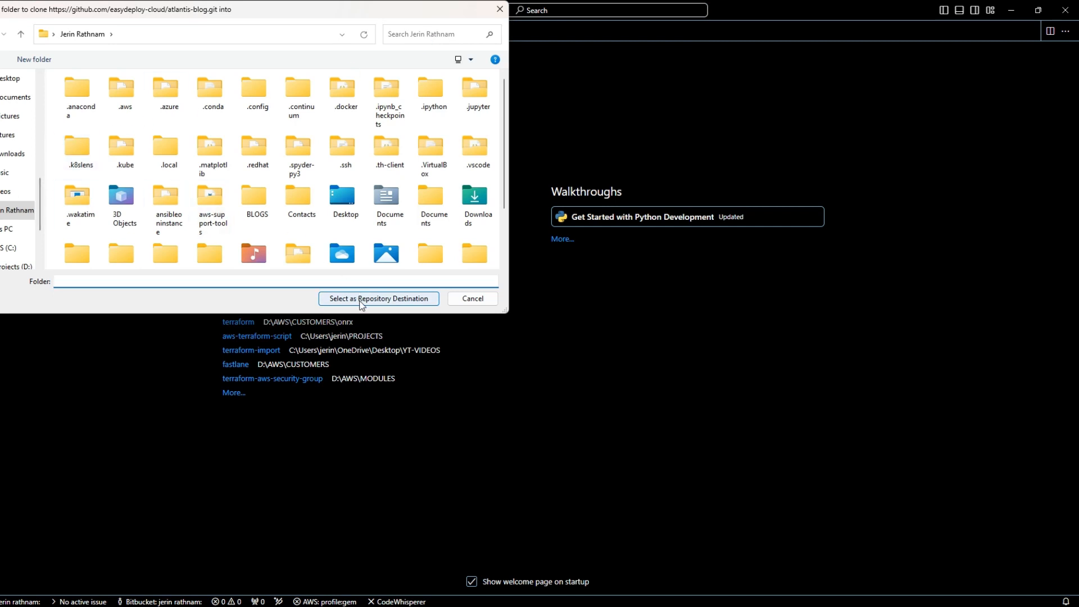
pyautogui.click(378, 298)
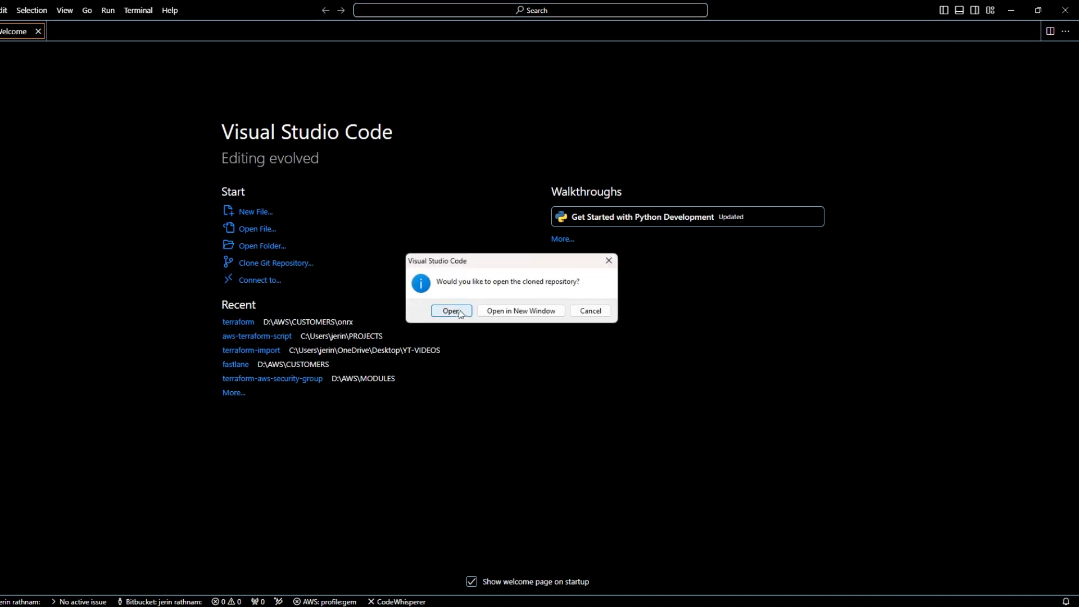
pyautogui.click(451, 310)
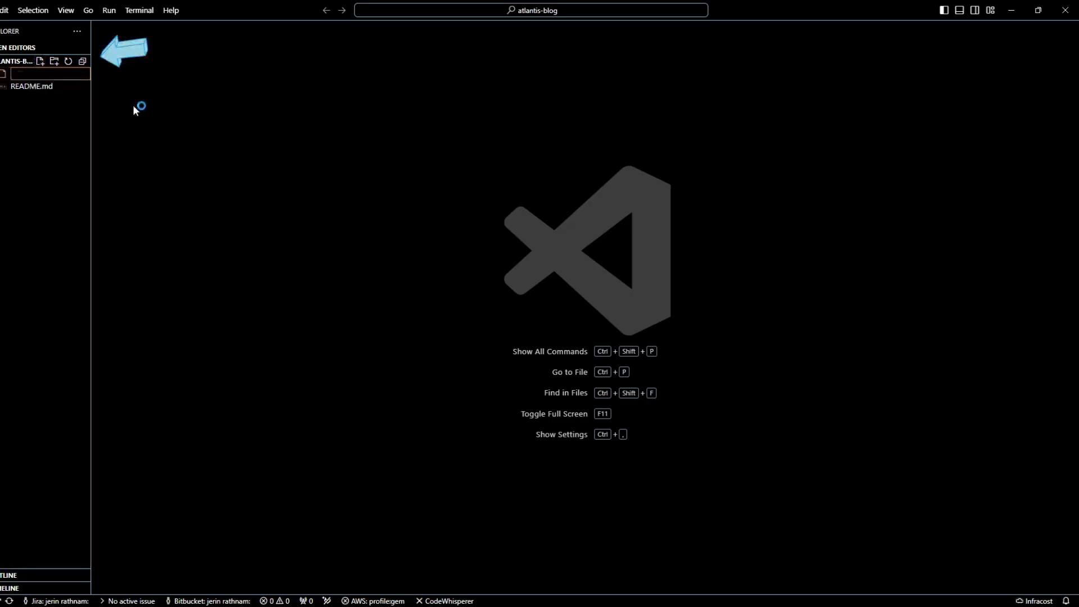
pyautogui.write('main.tf')
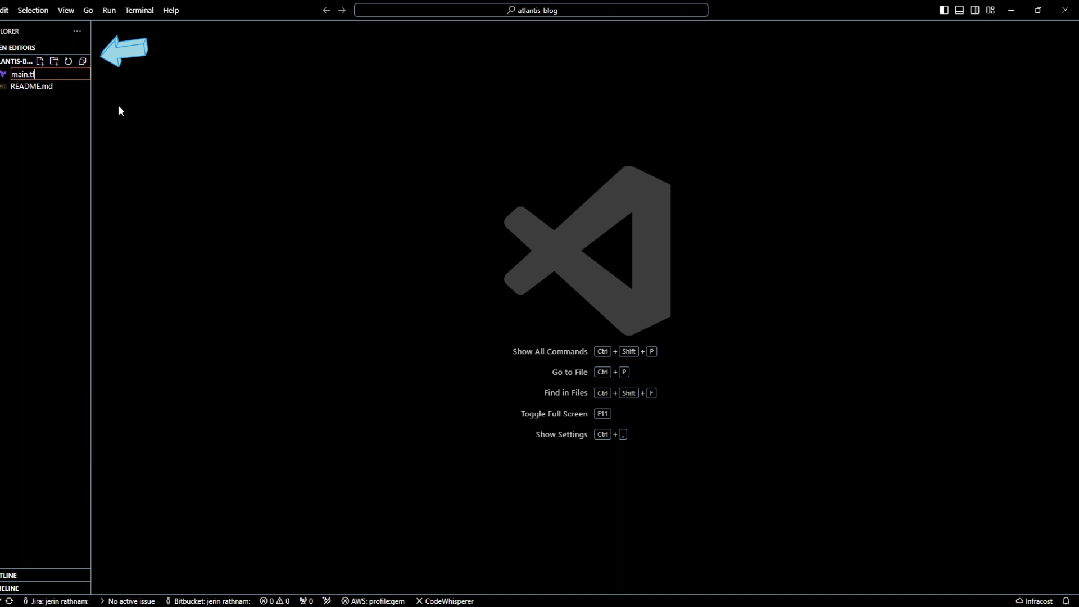
pyautogui.press('Enter')
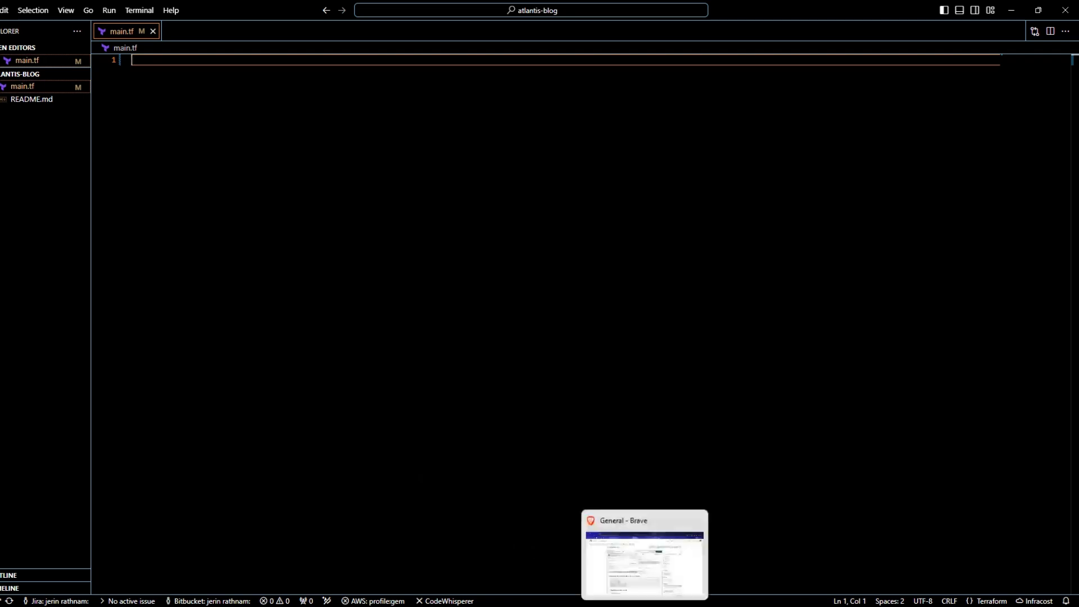
# View and copy main.tf's provider, S3 backend and AMI code in GitHub, then open README
pyautogui.click(643, 554)
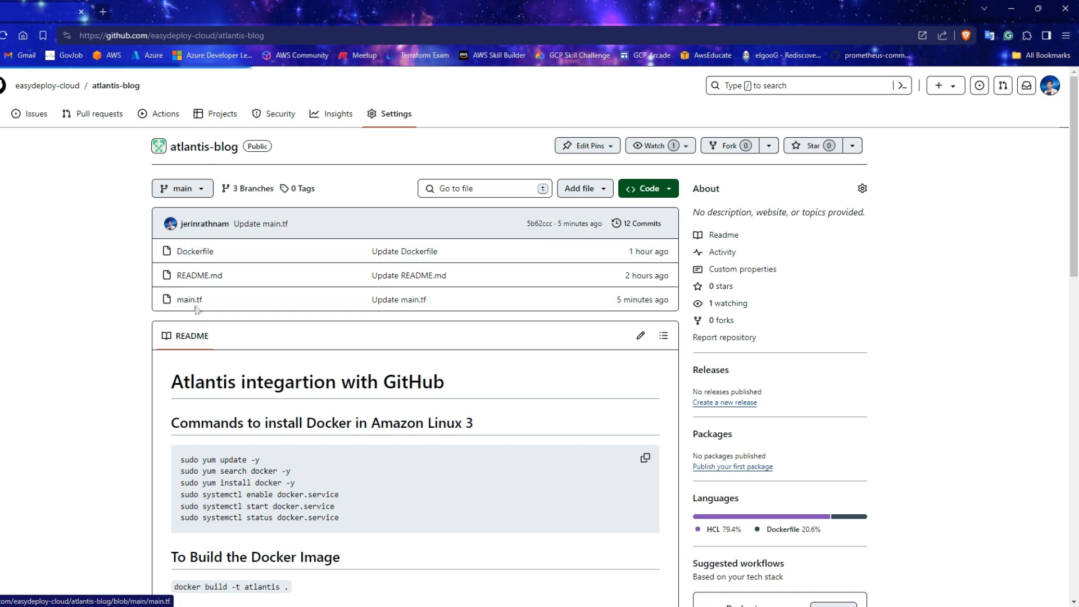
pyautogui.click(190, 299)
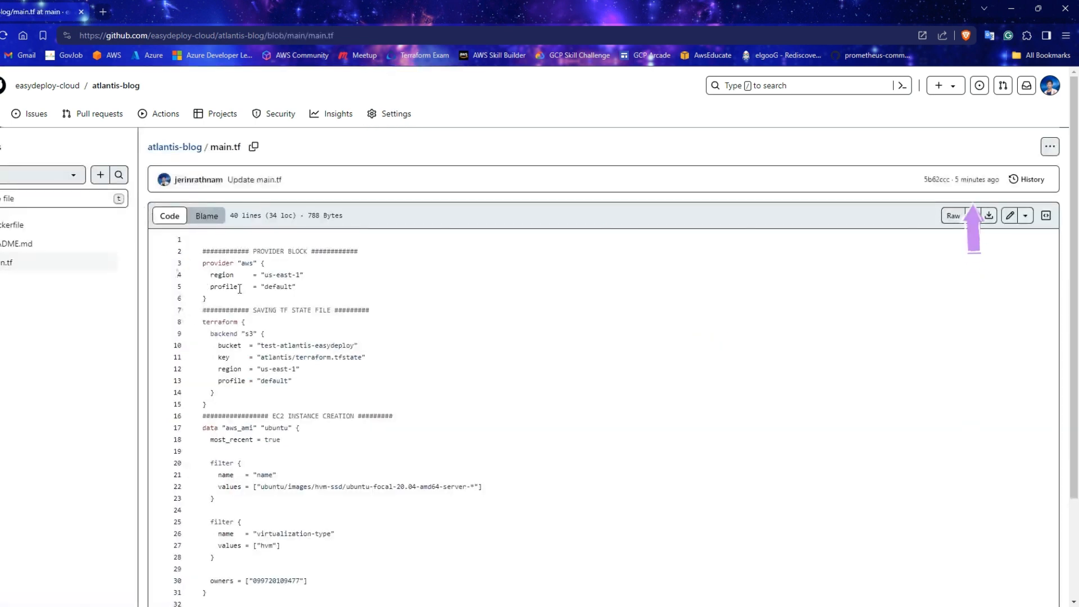
pyautogui.moveTo(989, 215)
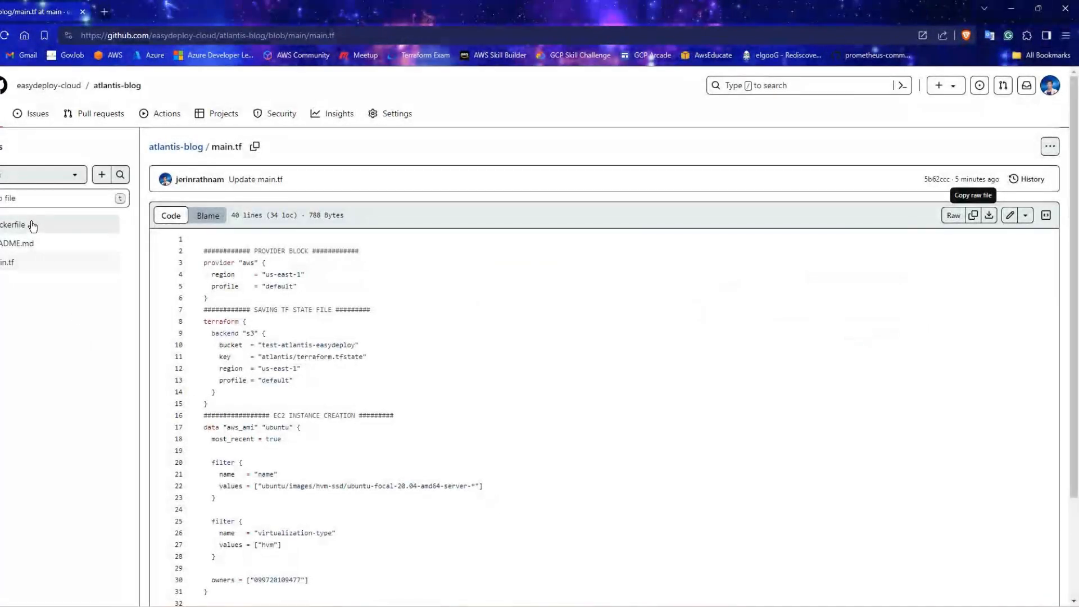
pyautogui.click(16, 243)
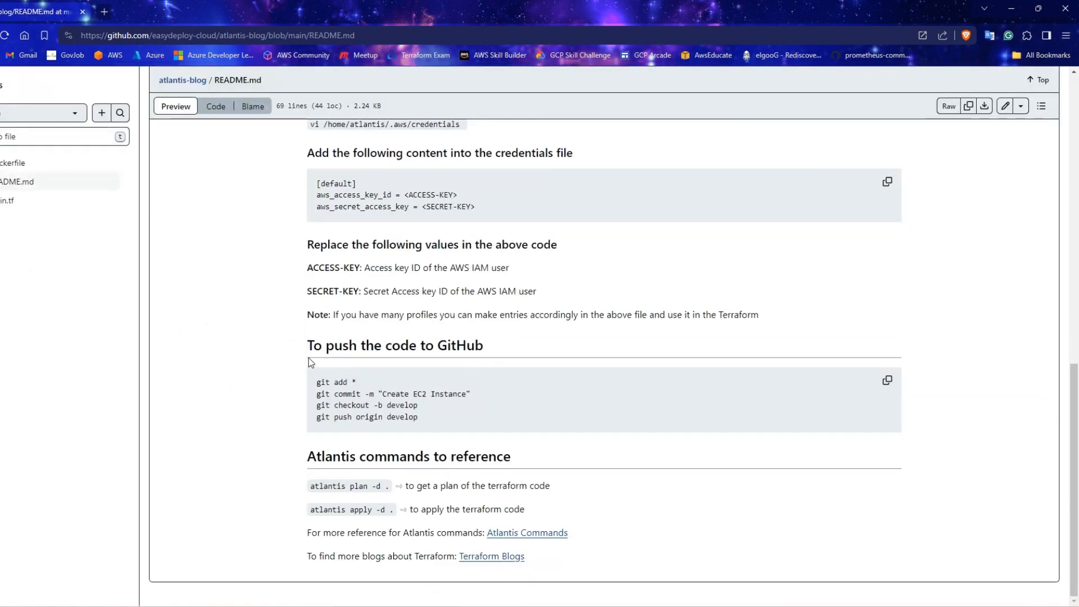
pyautogui.moveTo(848, 375)
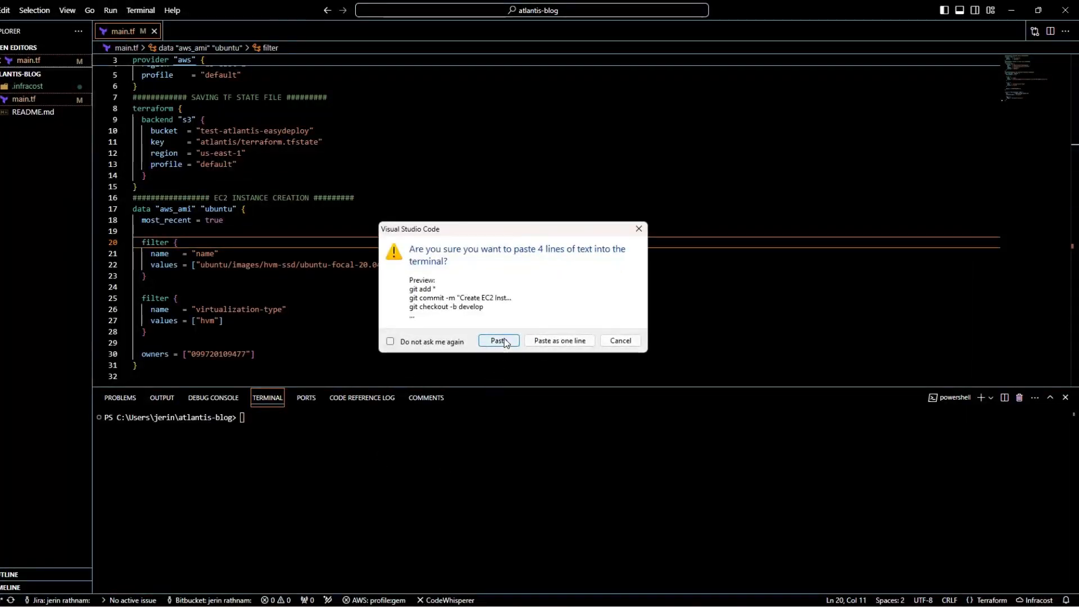
# Paste the README's four git push commands into the terminal
pyautogui.click(497, 341)
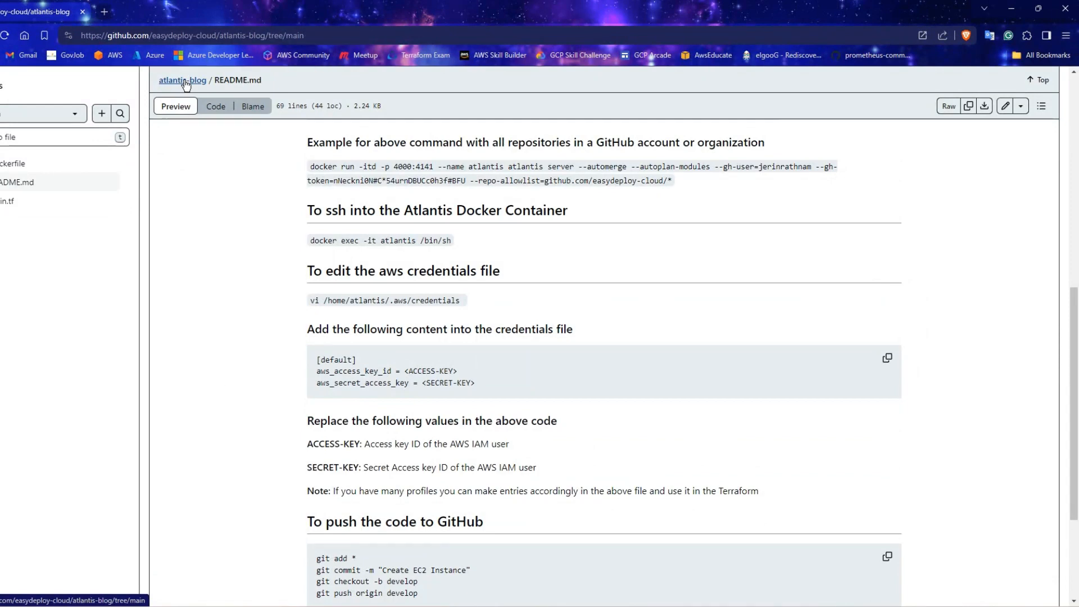
# Switch atlantis-blog to the develop branch and view its main.tf commit
pyautogui.click(182, 80)
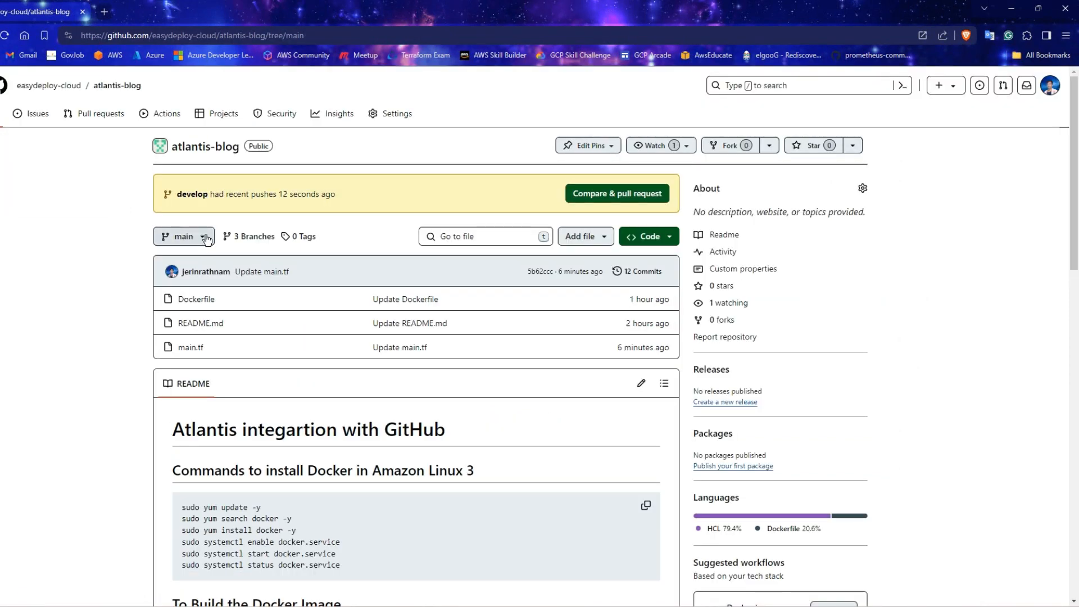
pyautogui.click(184, 236)
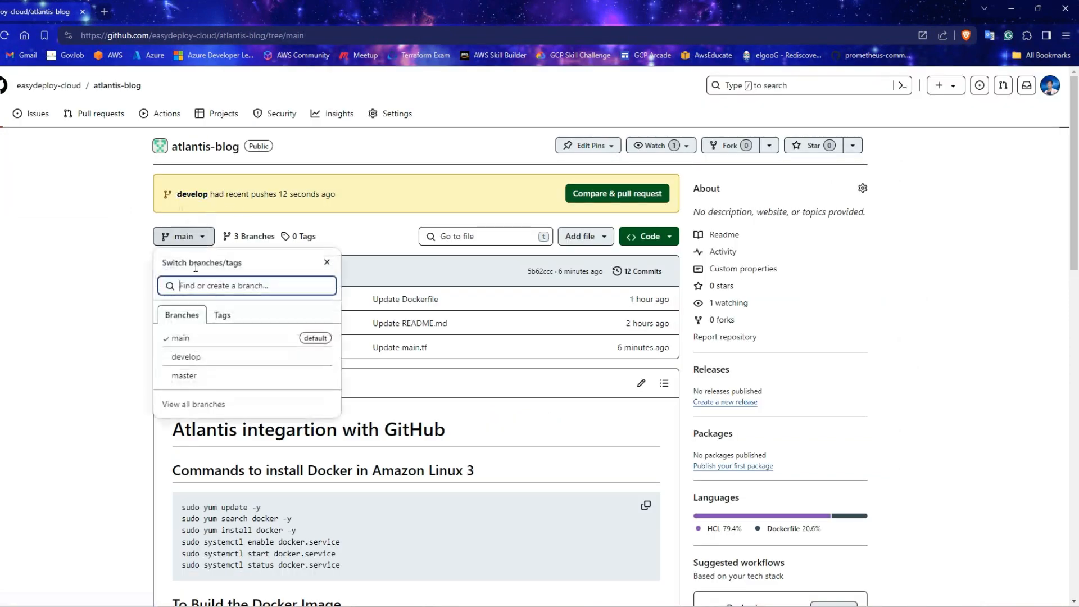
pyautogui.click(326, 262)
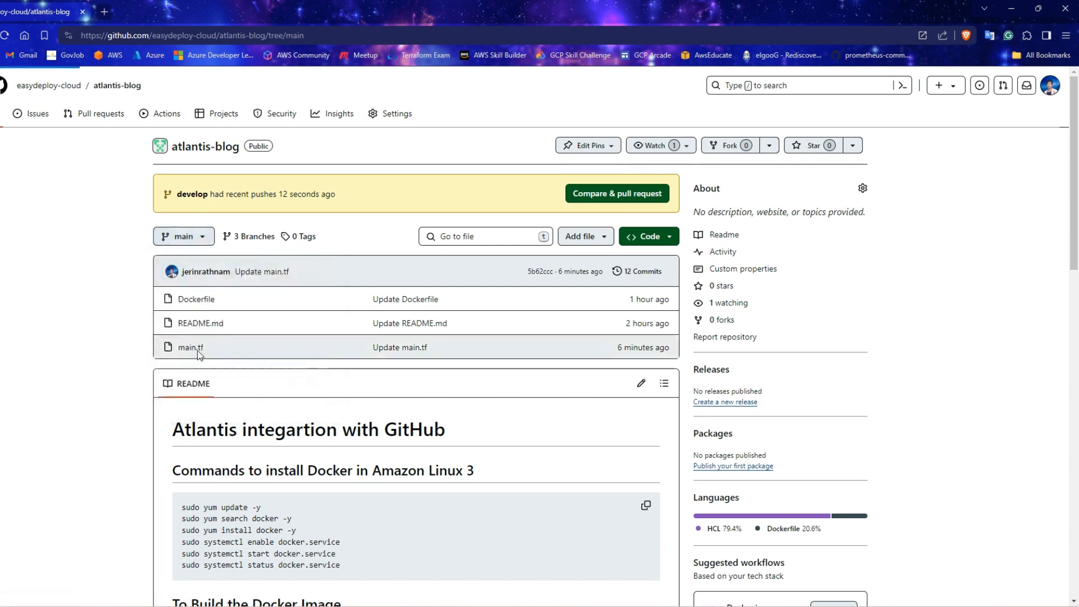
pyautogui.click(183, 236)
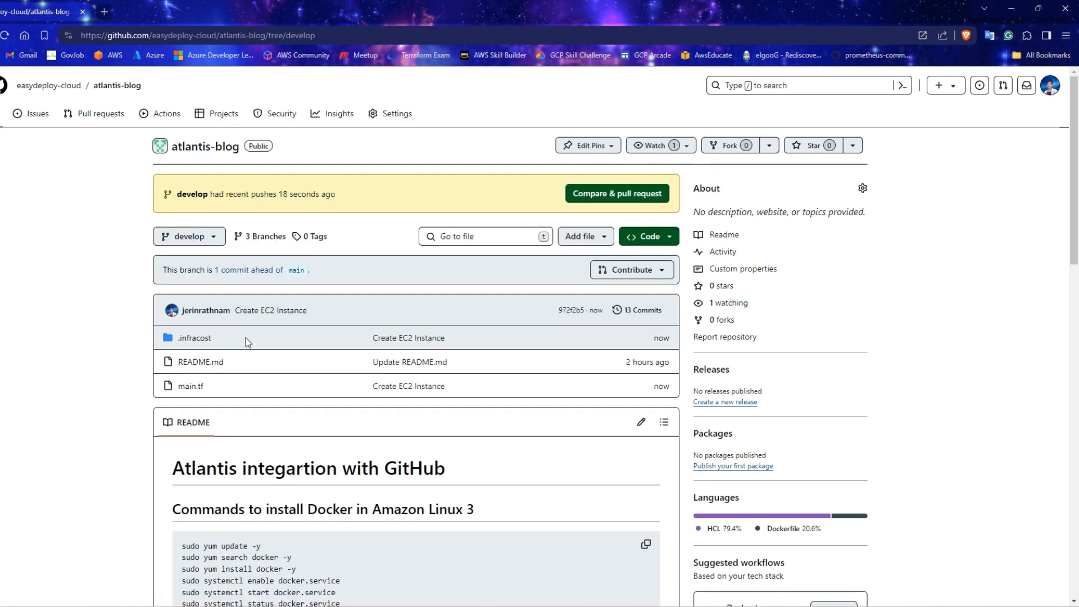
pyautogui.scroll(-3)
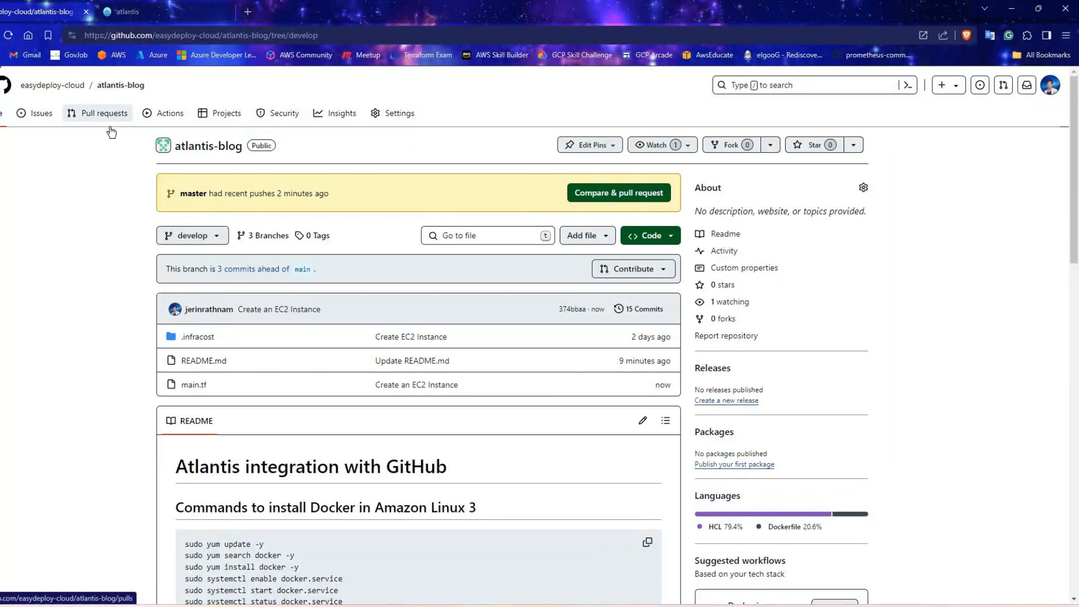
# Compare develop against master and submit the Create an EC2 Instance pull request
pyautogui.click(104, 113)
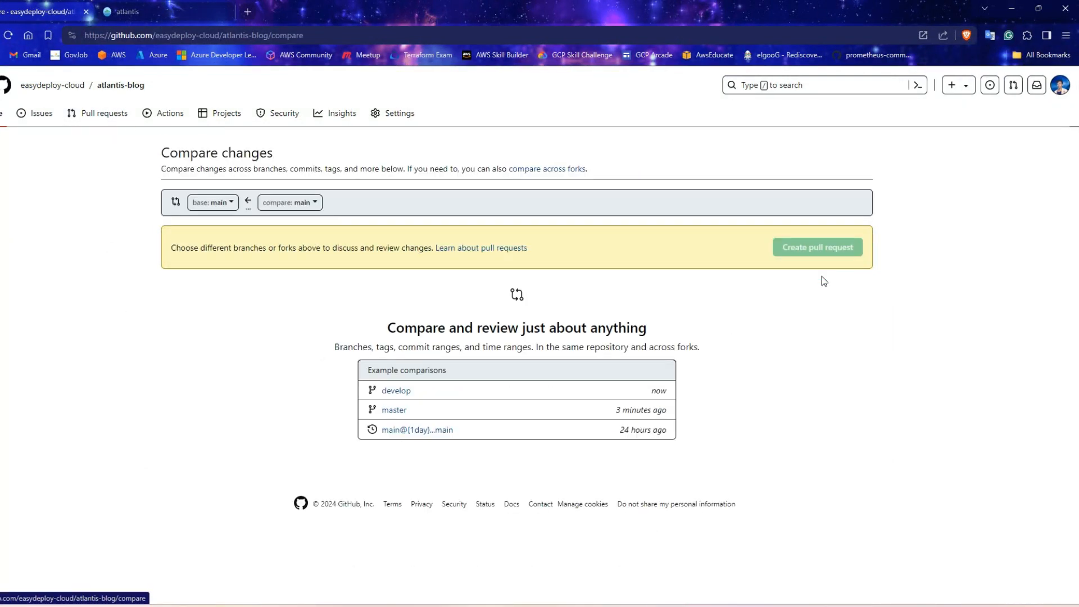
pyautogui.click(394, 410)
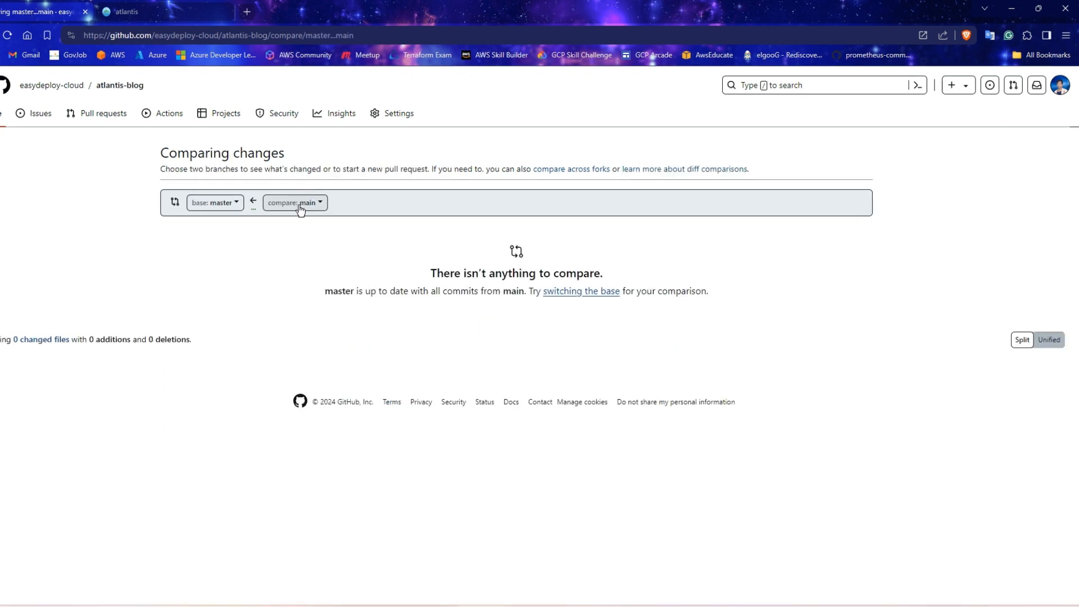
pyautogui.click(294, 202)
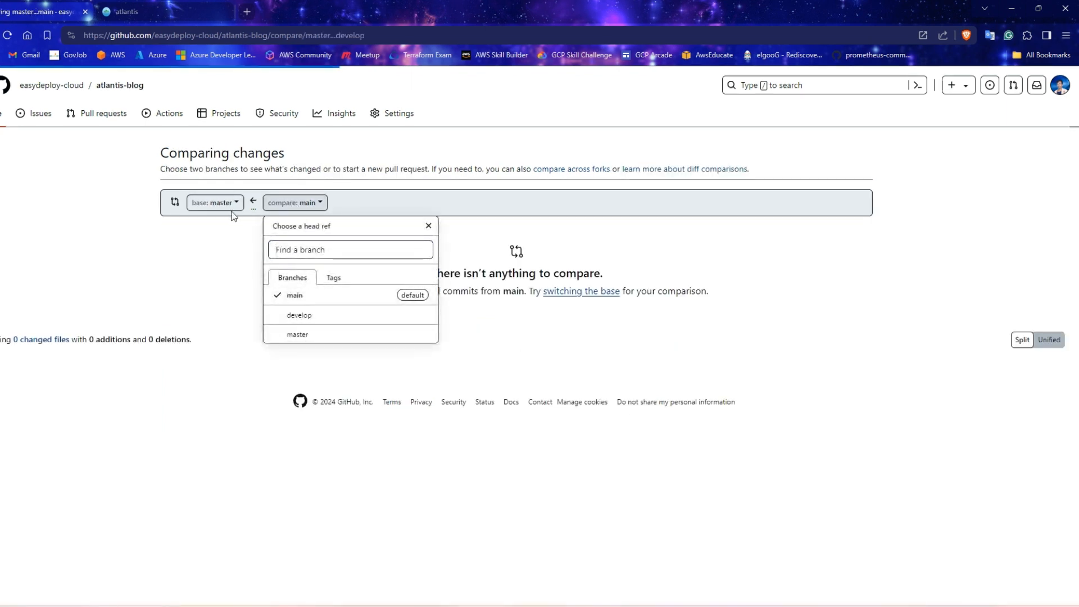
pyautogui.click(299, 315)
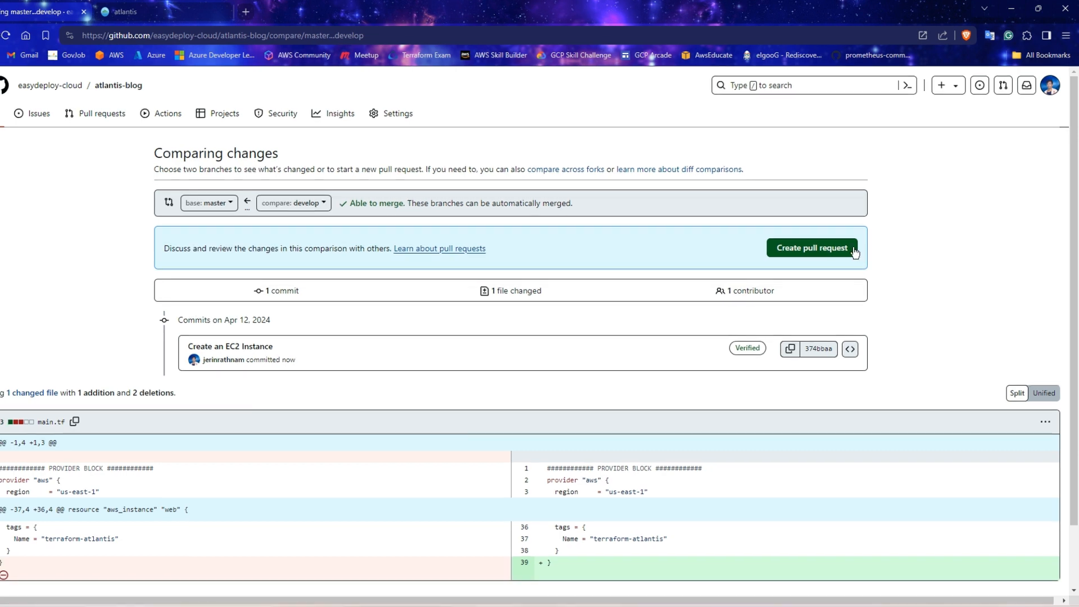
pyautogui.click(810, 248)
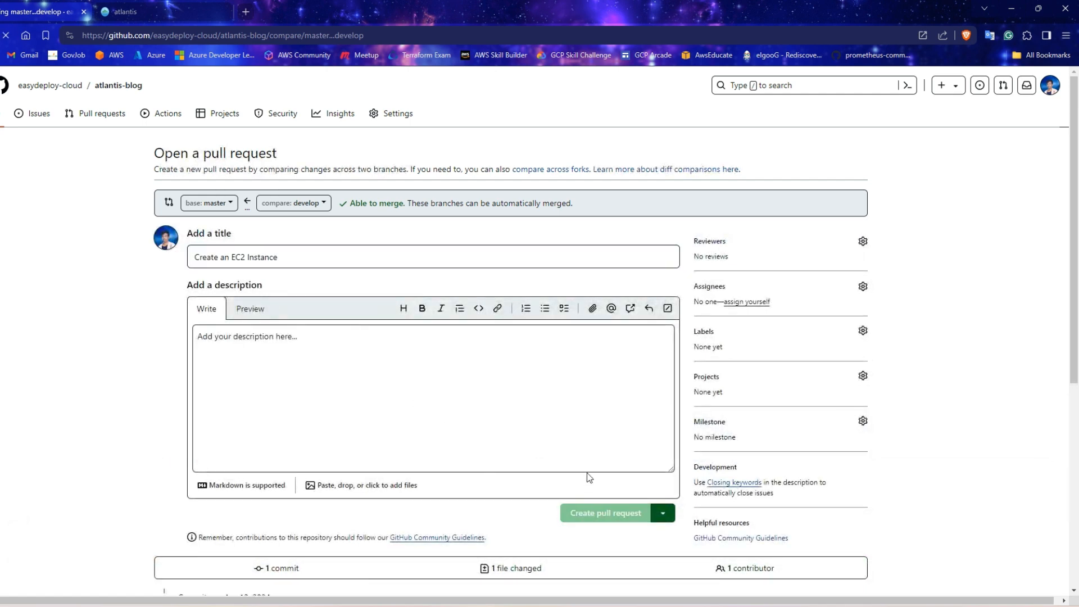
pyautogui.click(604, 513)
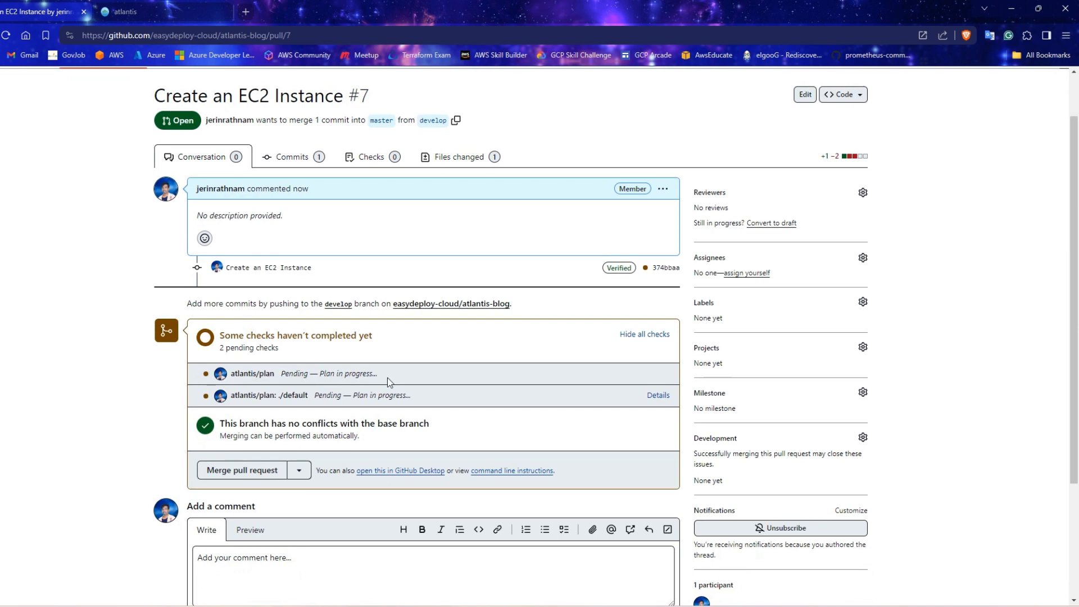
# Read the Atlantis plan output and select the 'atlantis apply -d .' command
pyautogui.scroll(-3)
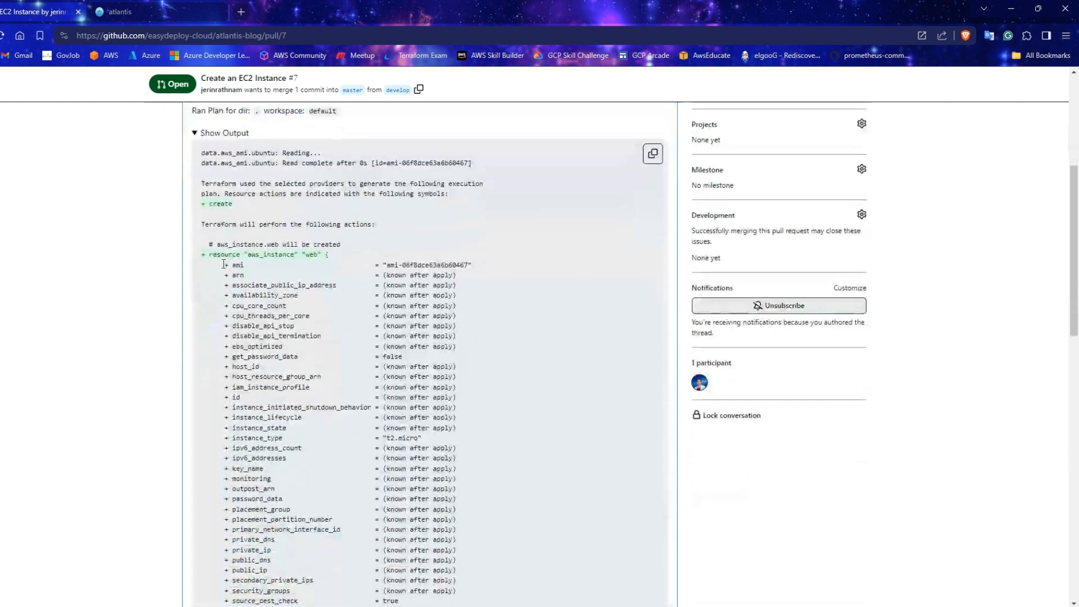
pyautogui.scroll(-3)
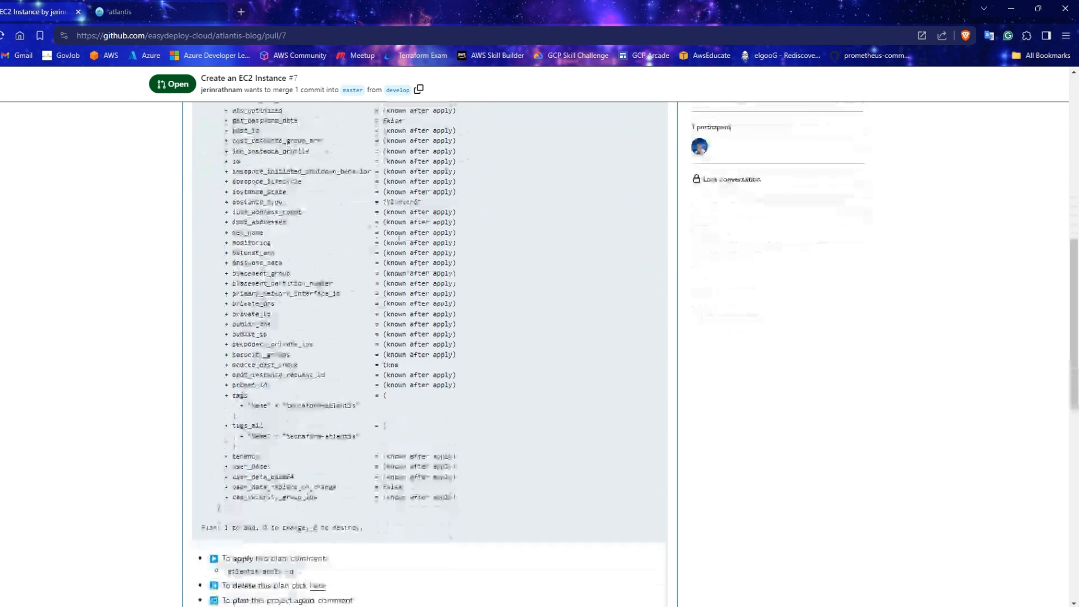
pyautogui.scroll(-3)
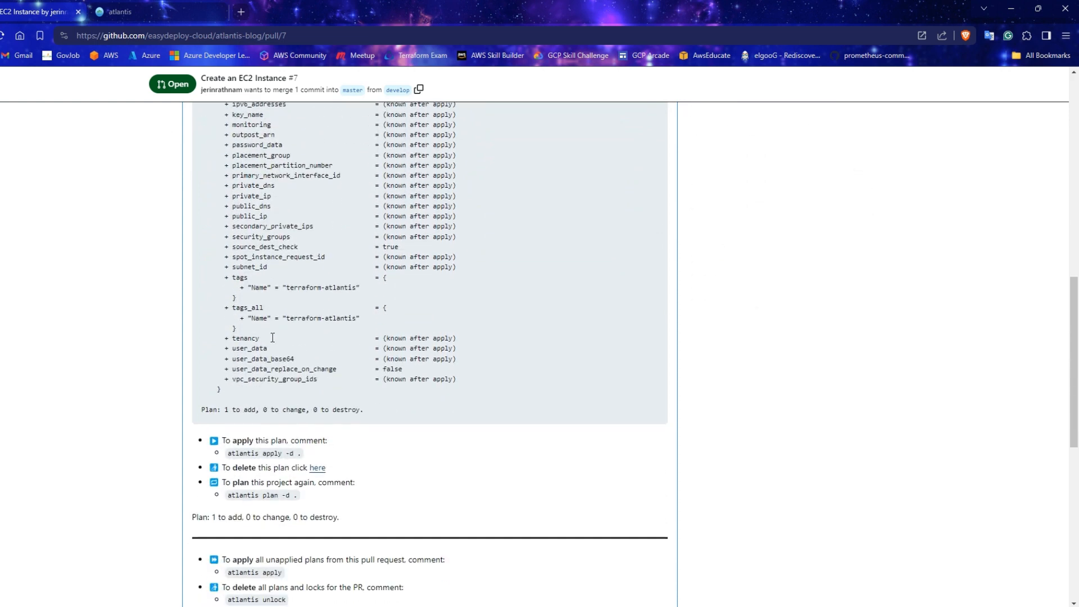
pyautogui.scroll(-3)
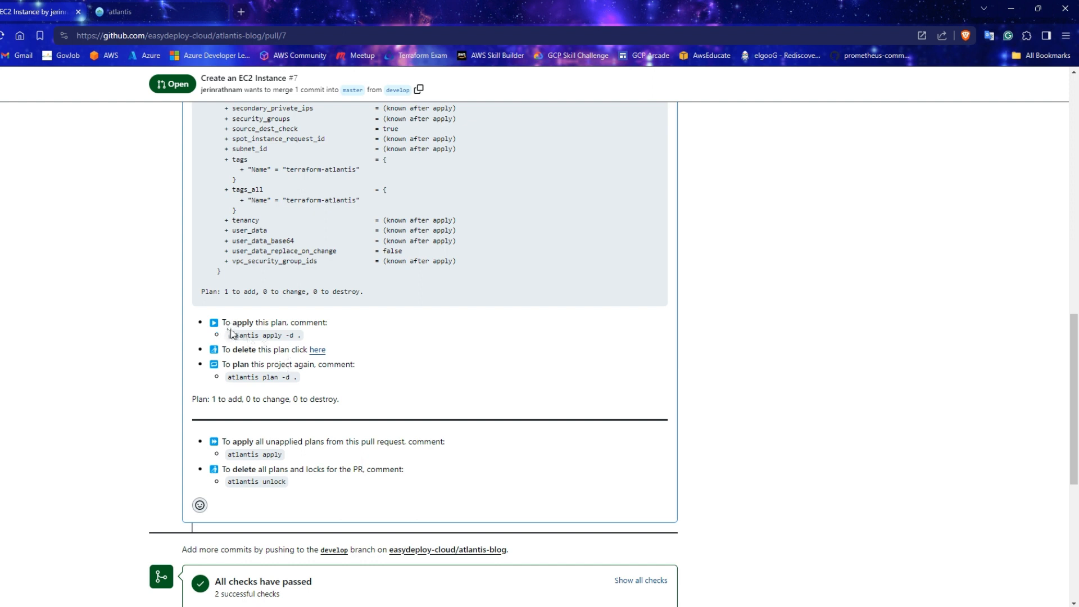
pyautogui.moveTo(233, 345)
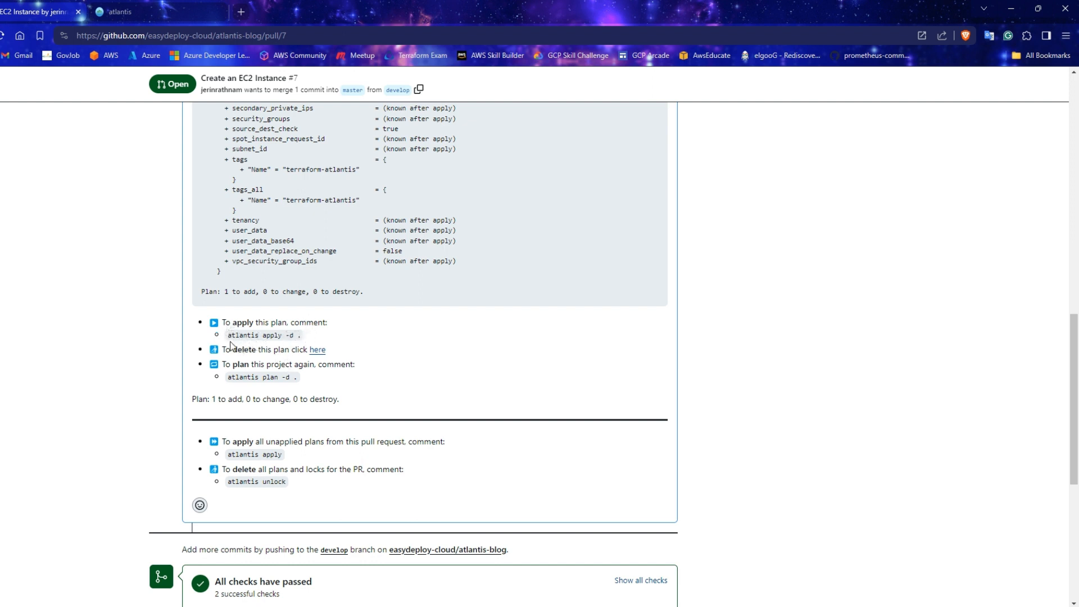
pyautogui.doubleClick(263, 335)
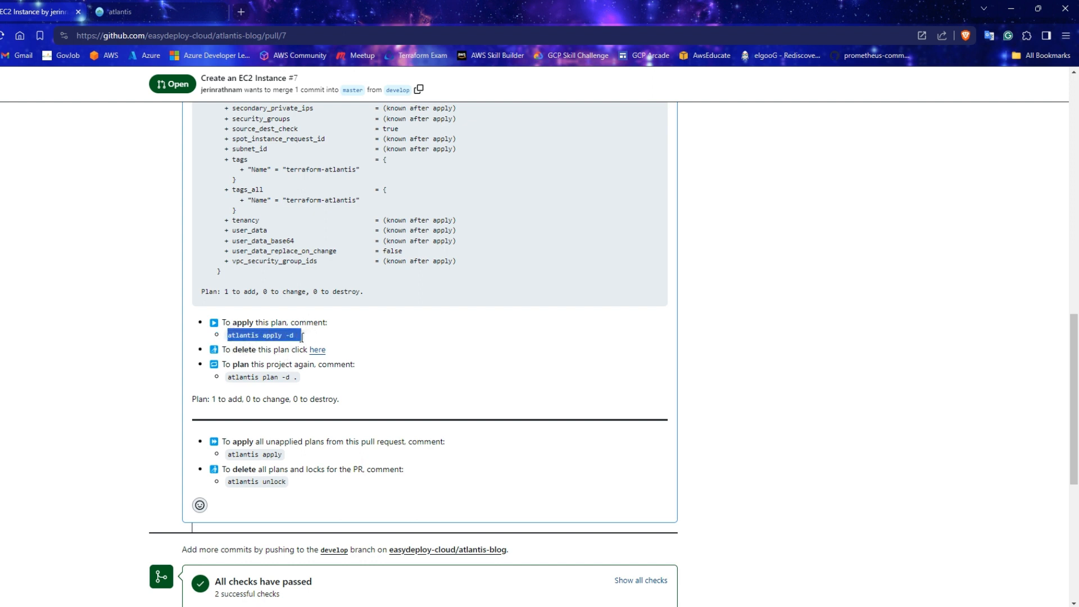
# Post an 'atlantis apply' comment on pull request #7 and check the Apply complete summary
pyautogui.scroll(-3)
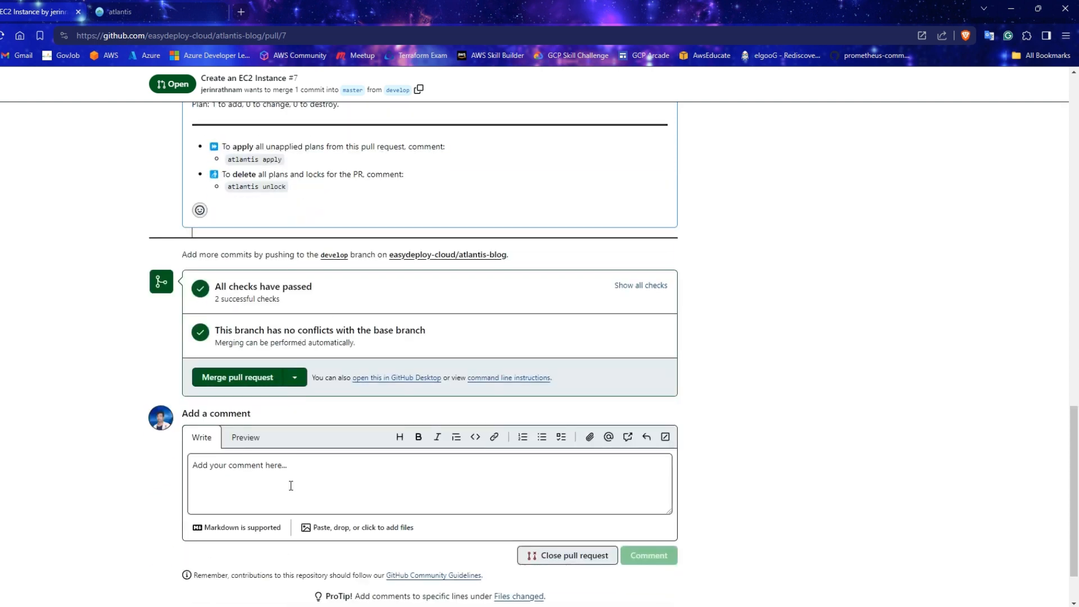
pyautogui.write('atlantis apply -c')
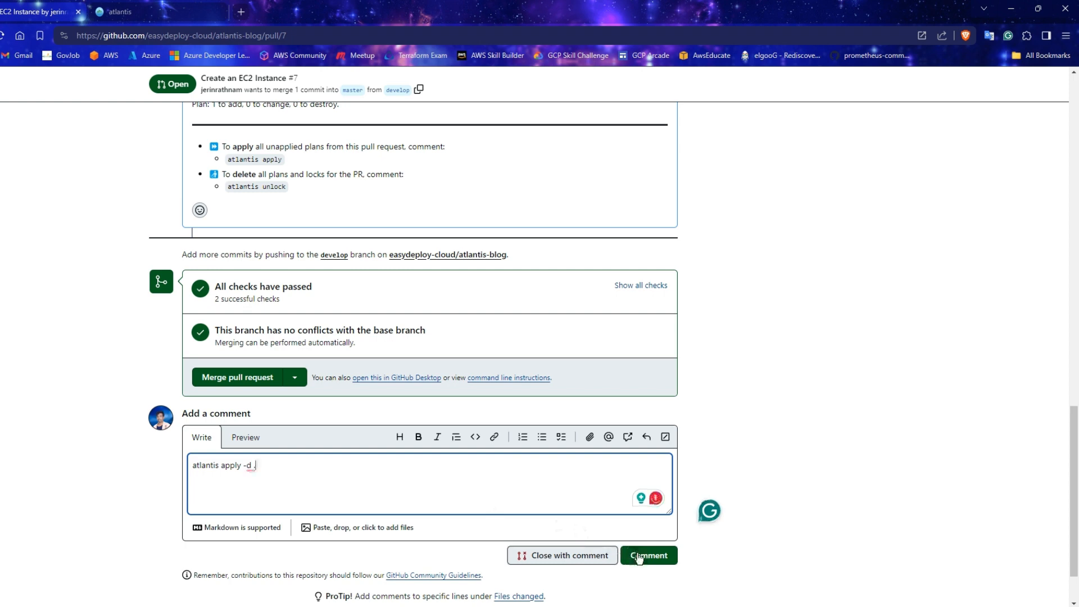
pyautogui.click(647, 555)
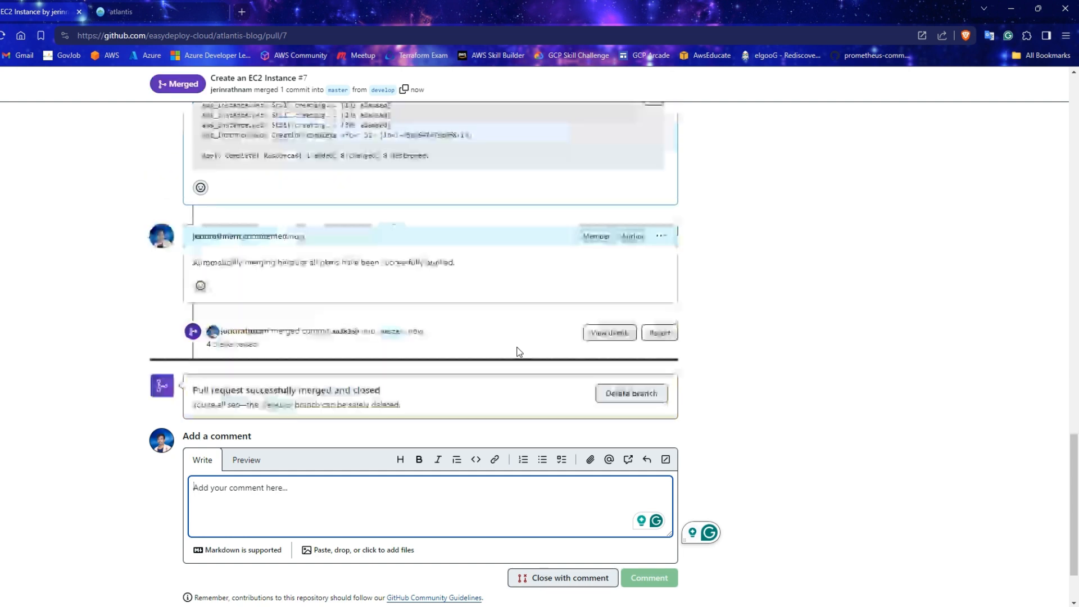
pyautogui.scroll(-3)
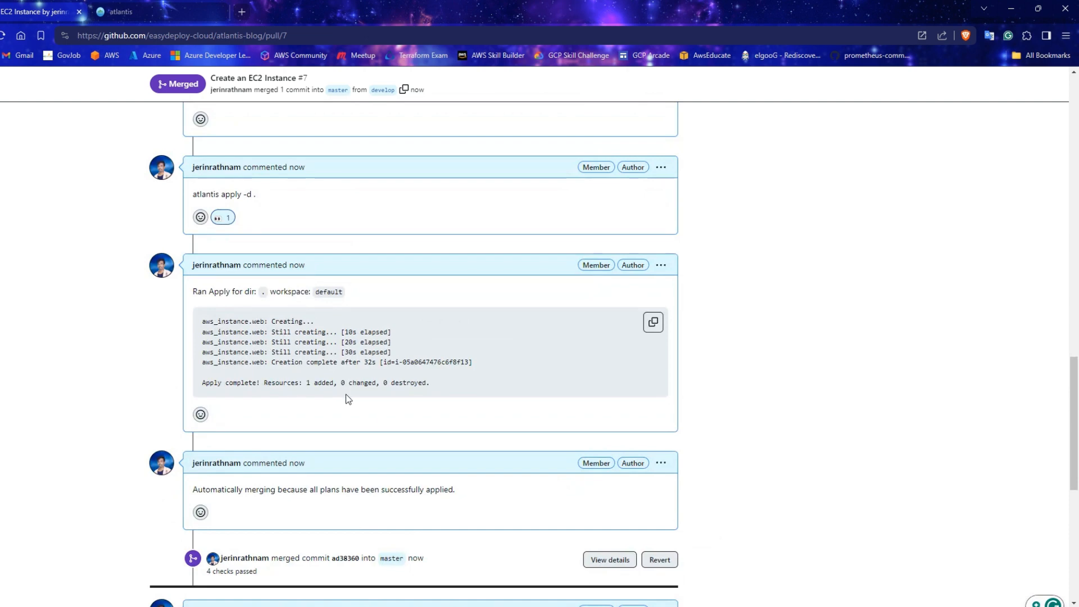
pyautogui.moveTo(264, 382); pyautogui.dragTo(430, 383)
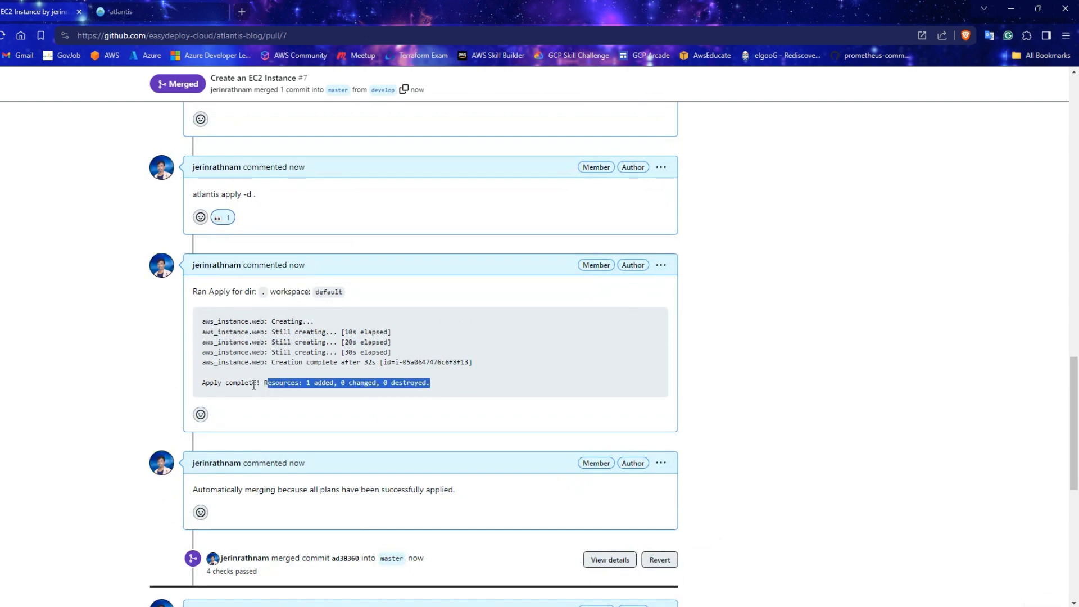
pyautogui.scroll(-3)
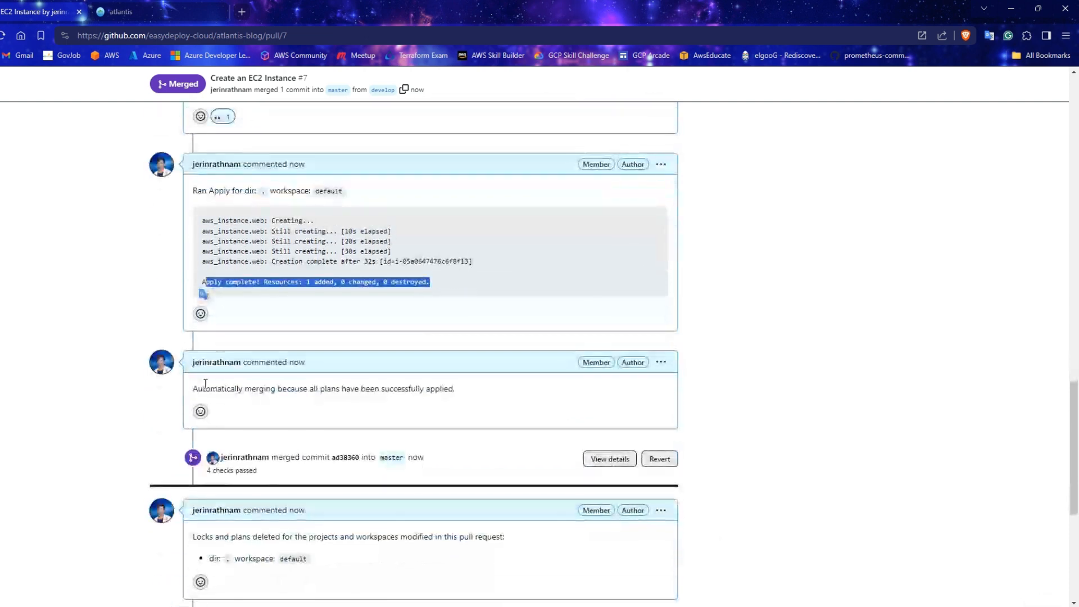
pyautogui.moveTo(635, 500)
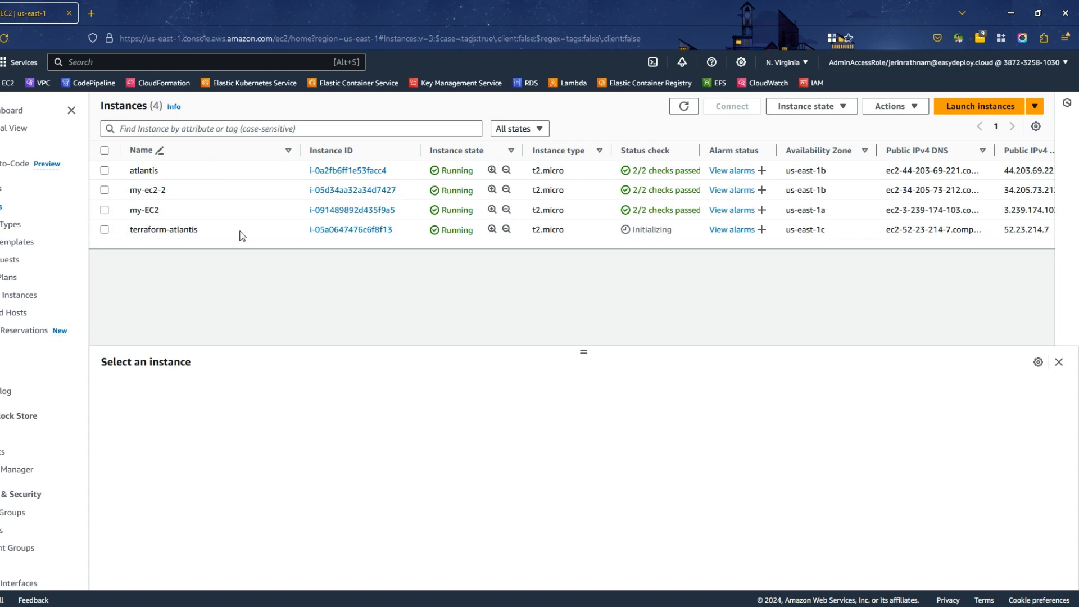
# Open the S3 service from console search in a separate browser tab
pyautogui.write('s3')
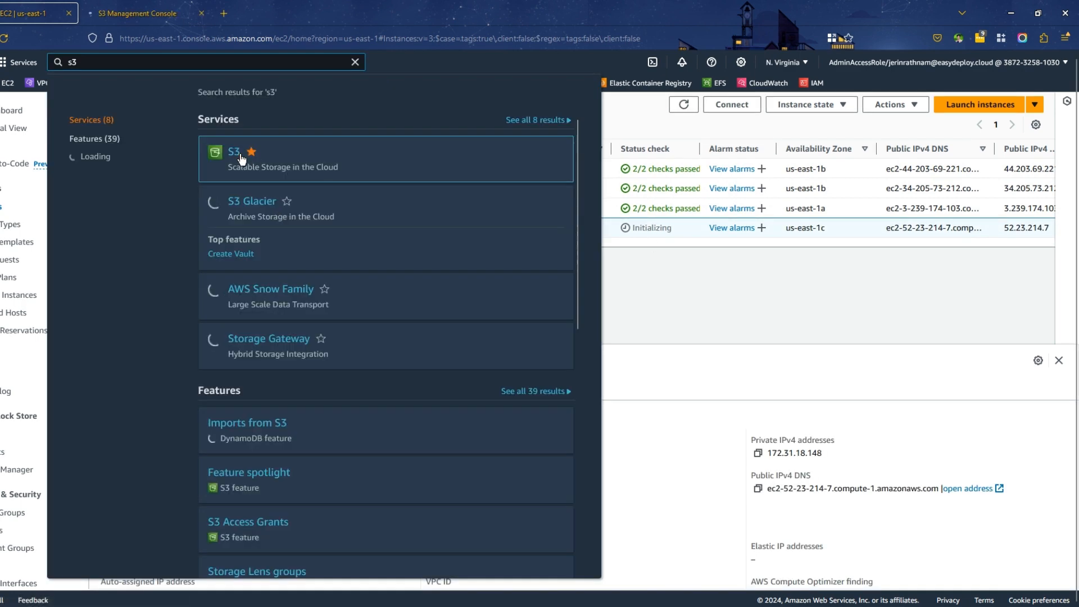
pyautogui.rightClick(234, 153)
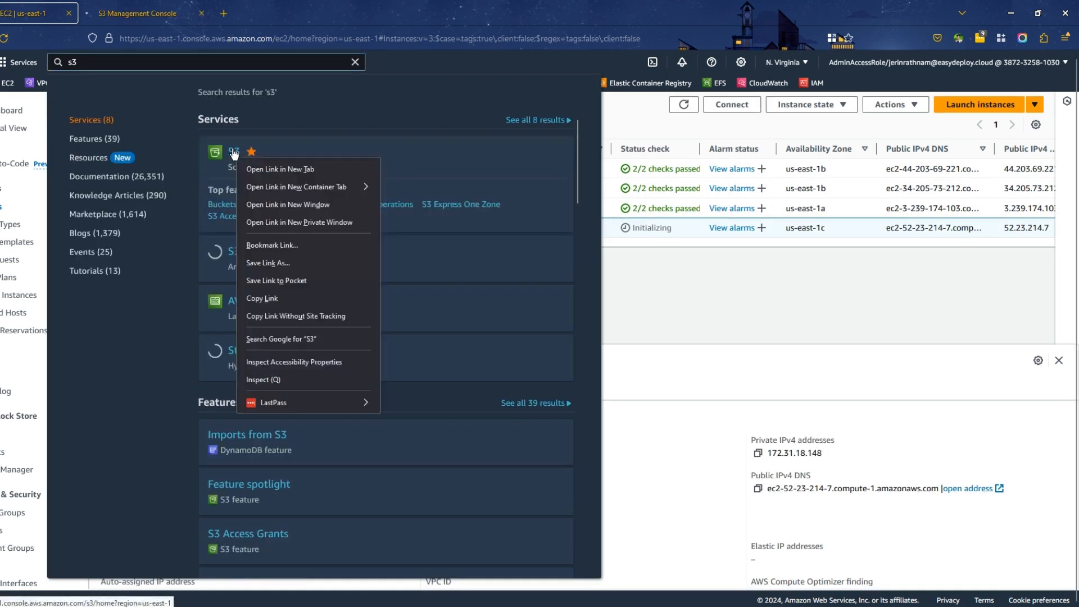
pyautogui.click(280, 169)
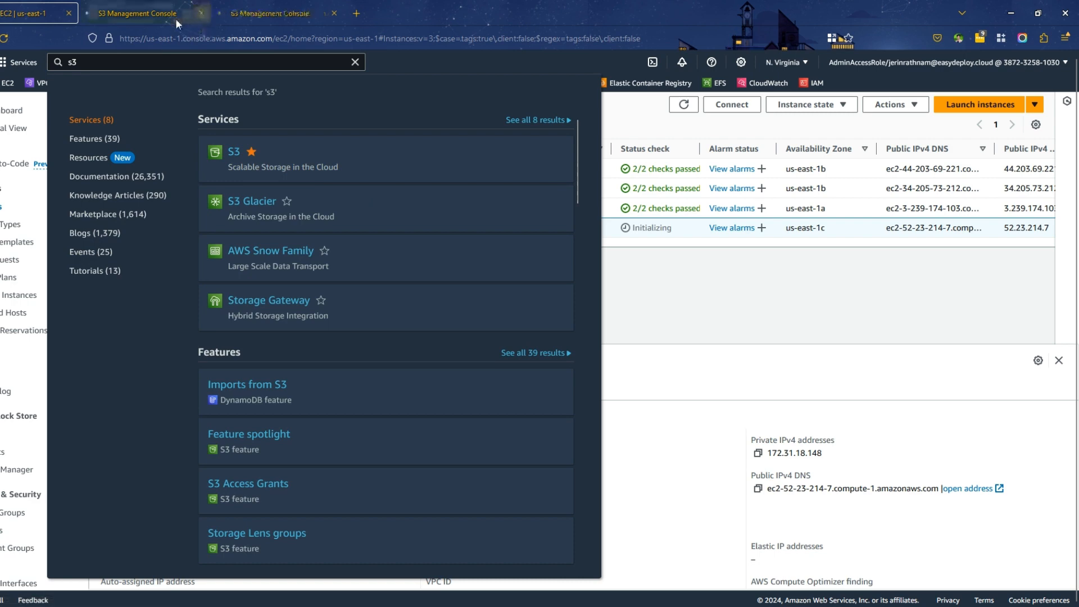
pyautogui.click(234, 151)
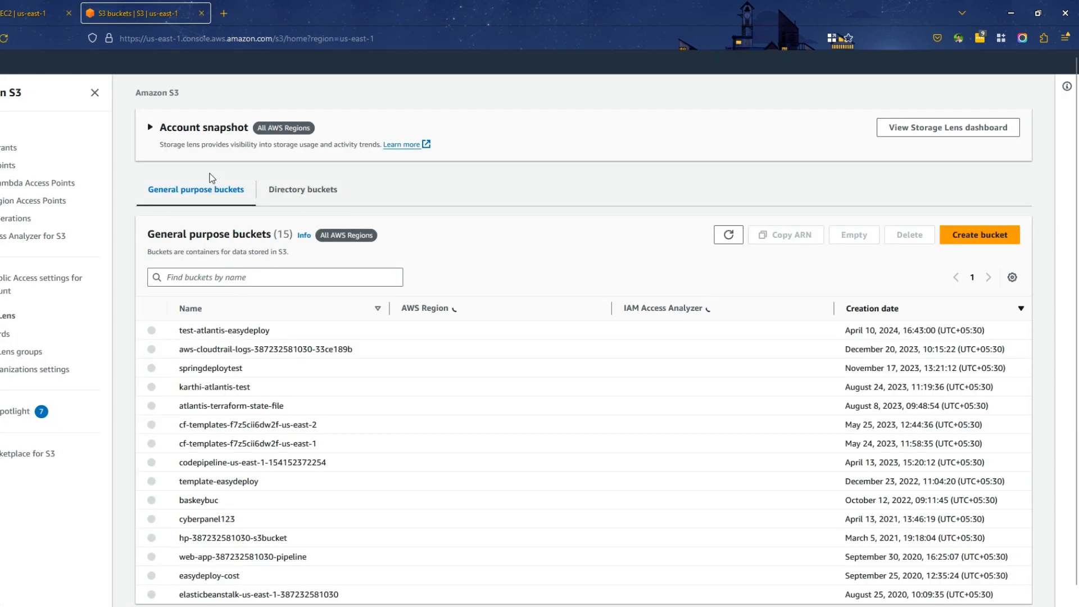
# Open the atlantis folder in test-atlantis-easydeploy and show versions of terraform.tfstate
pyautogui.click(150, 128)
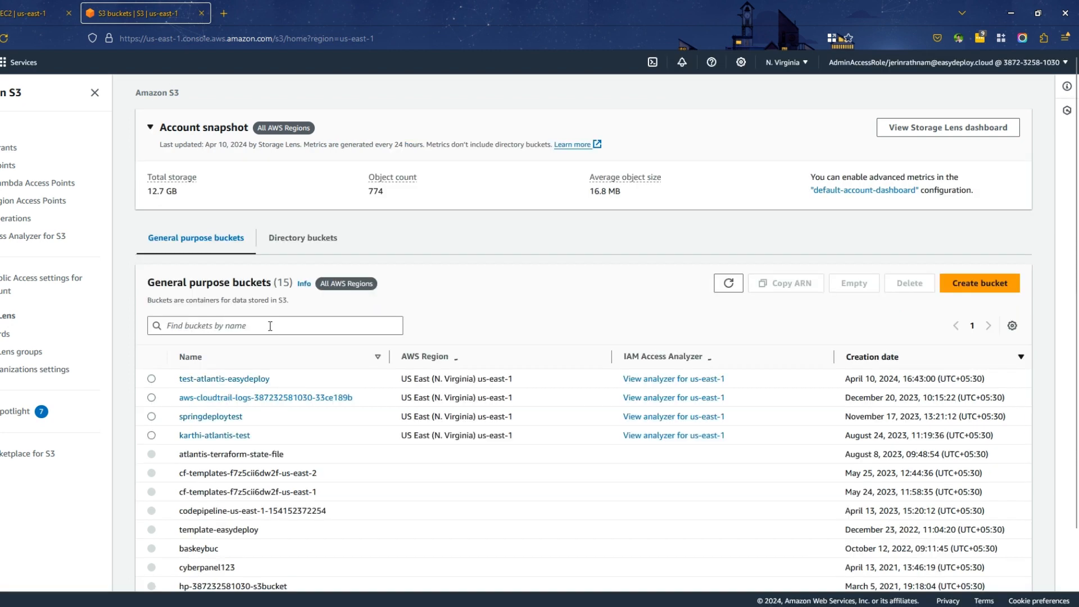
pyautogui.write('test-')
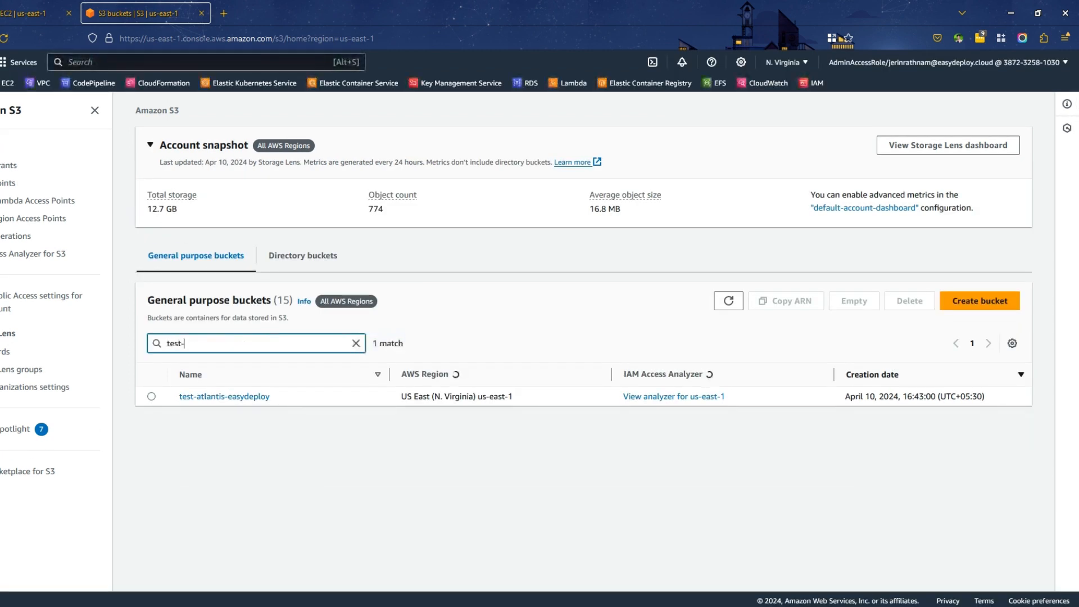
pyautogui.write('at')
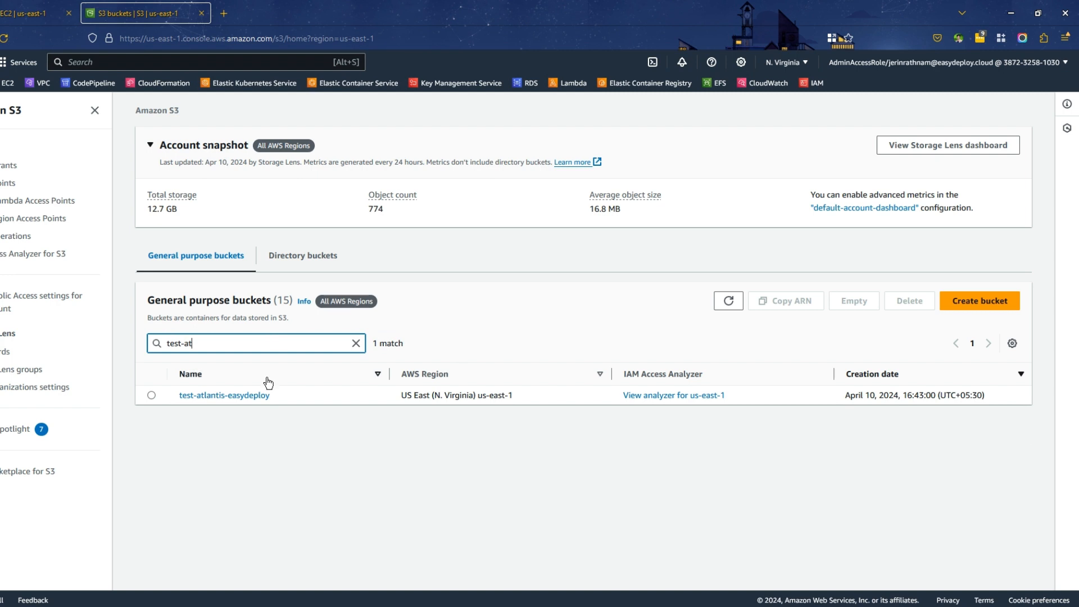
pyautogui.click(224, 396)
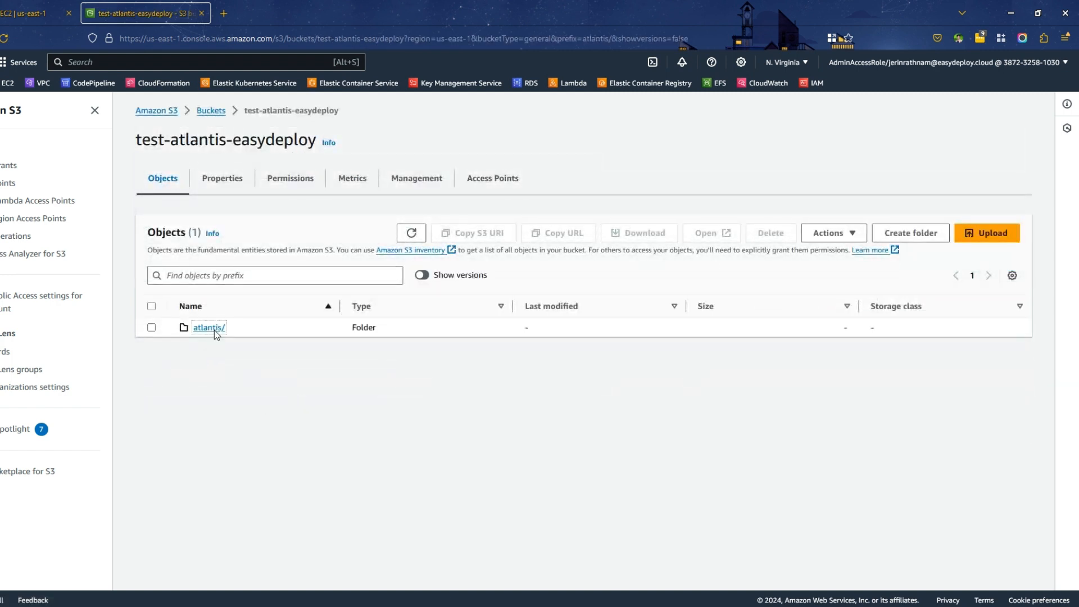
pyautogui.click(208, 327)
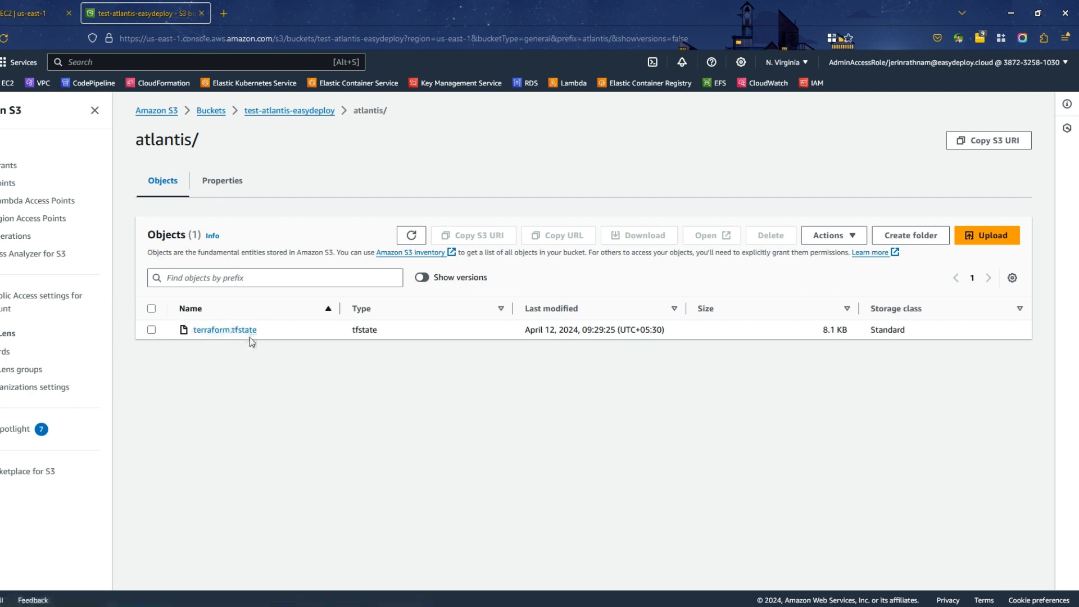
pyautogui.click(423, 277)
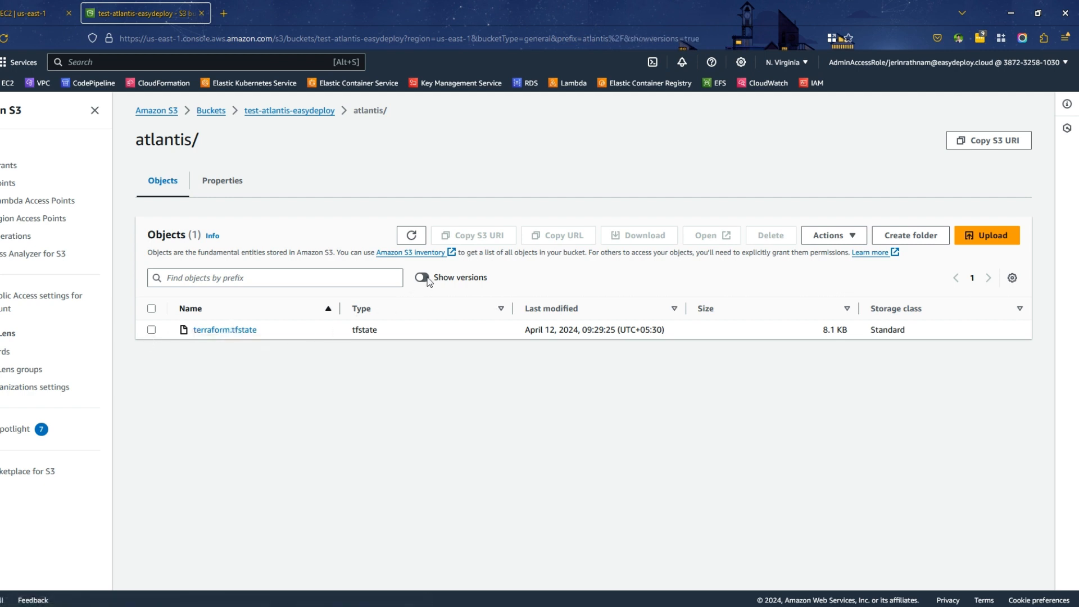
pyautogui.click(421, 277)
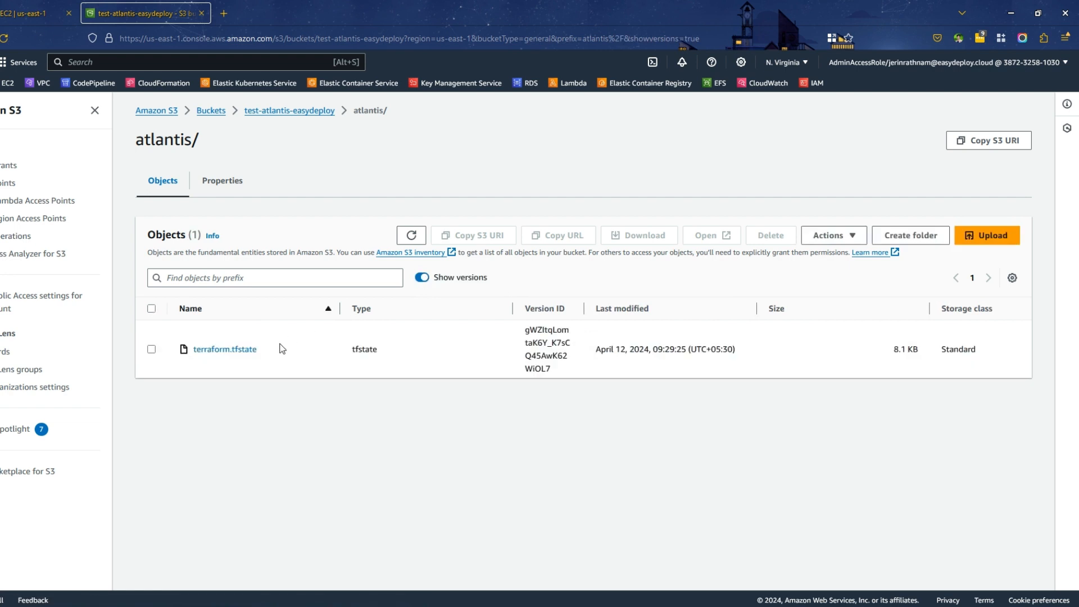
pyautogui.moveTo(628, 558)
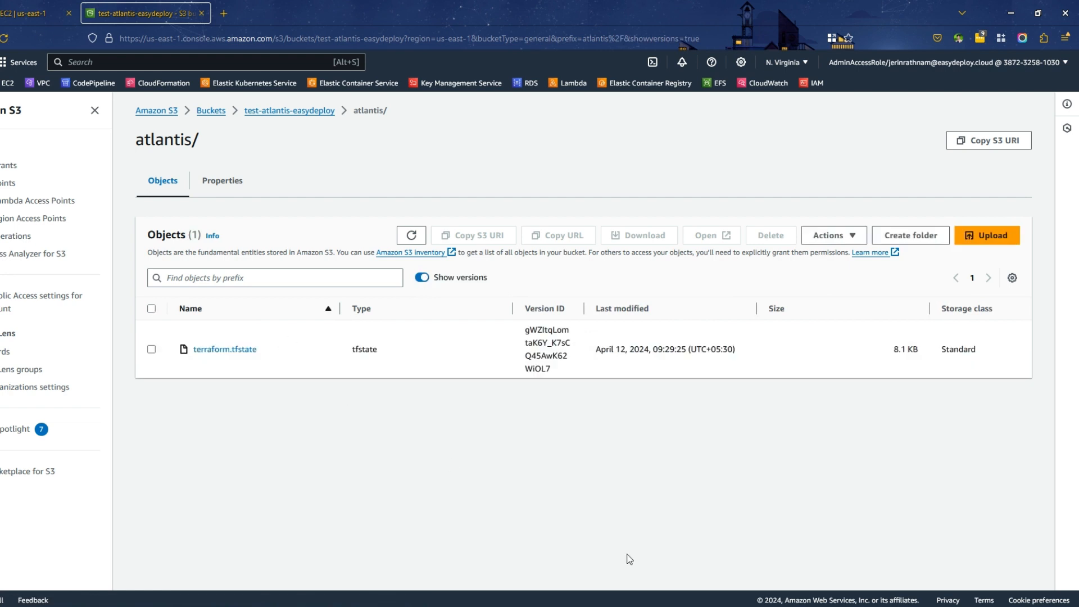